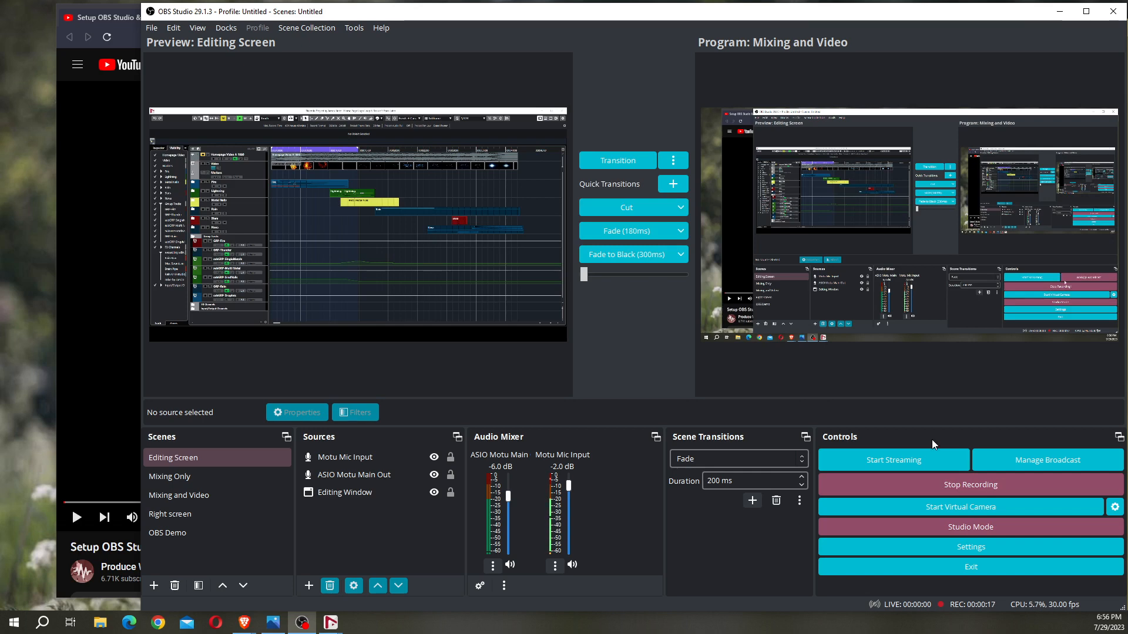
mouse_move(621, 109)
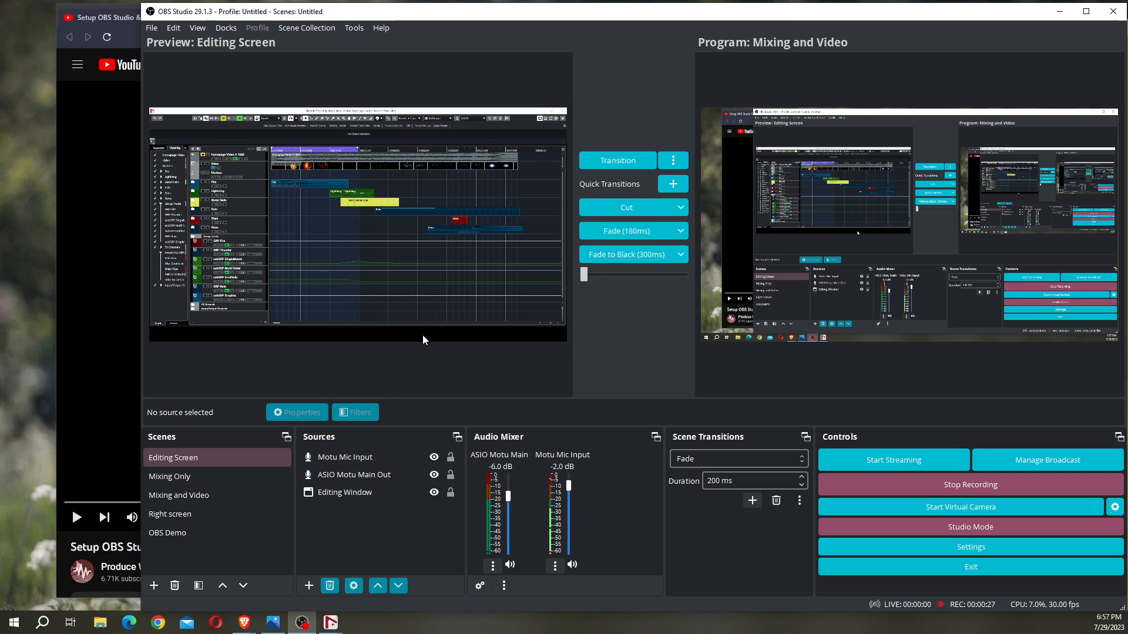
mouse_move(616, 349)
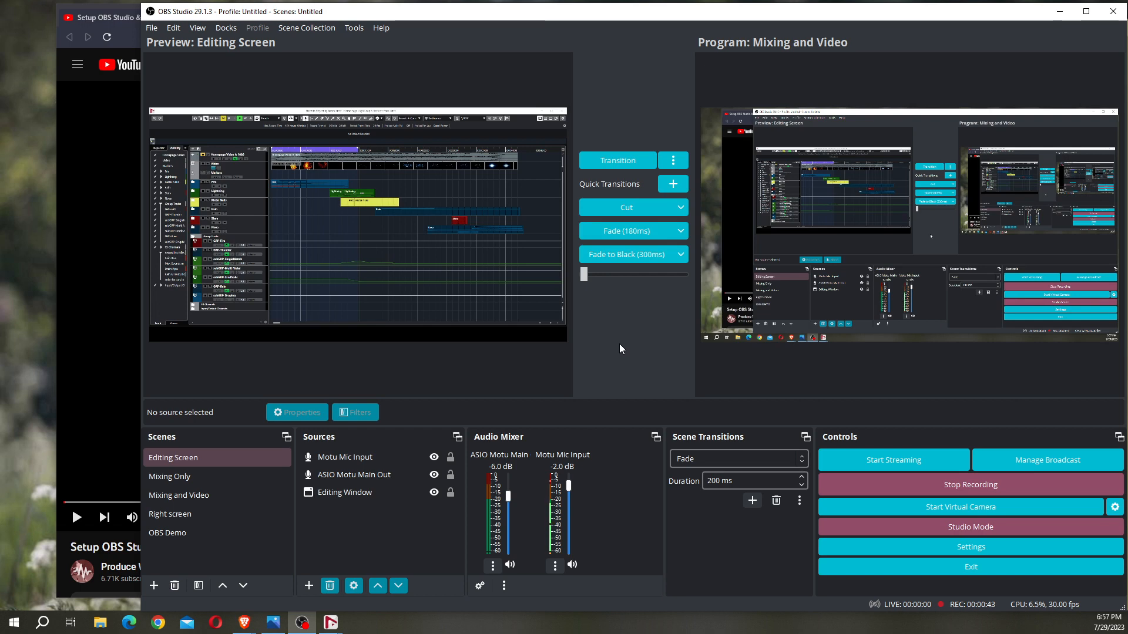
mouse_move(800, 232)
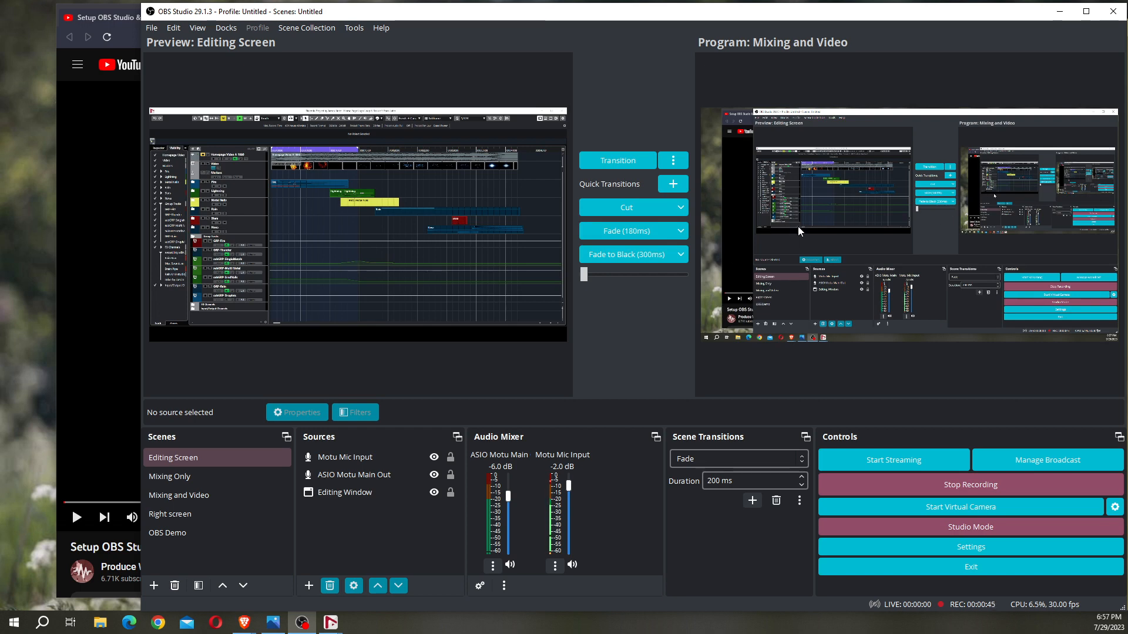
mouse_move(836, 199)
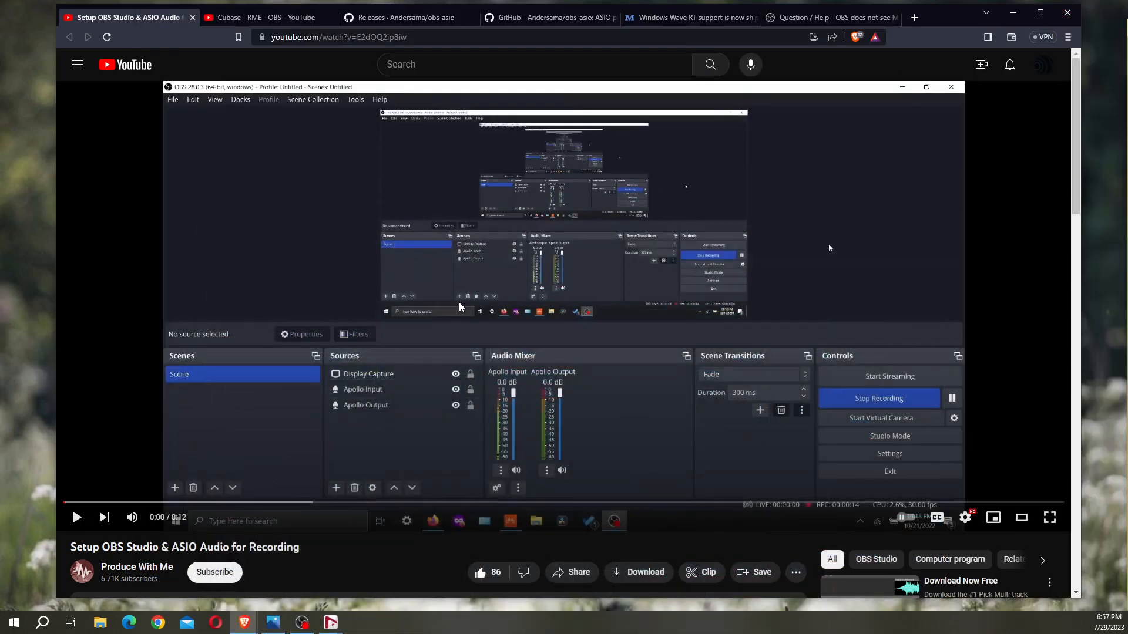
mouse_move(137, 567)
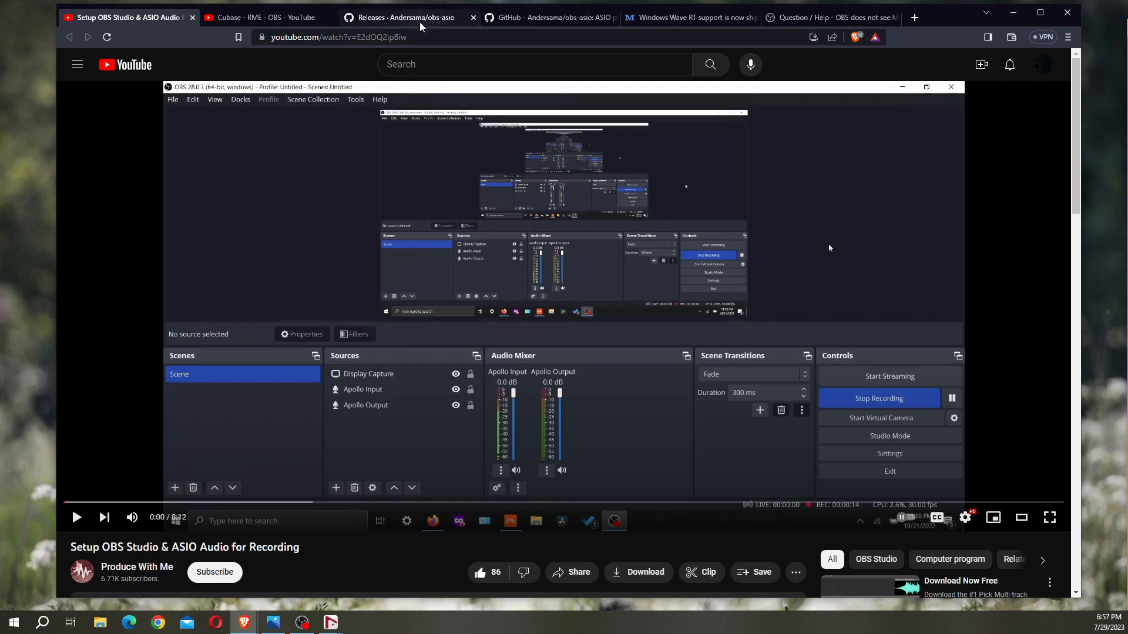
Review the obs-asio v3.1.1 release assets, then switch to the Cubase–RME–OBS video tab.
click(403, 17)
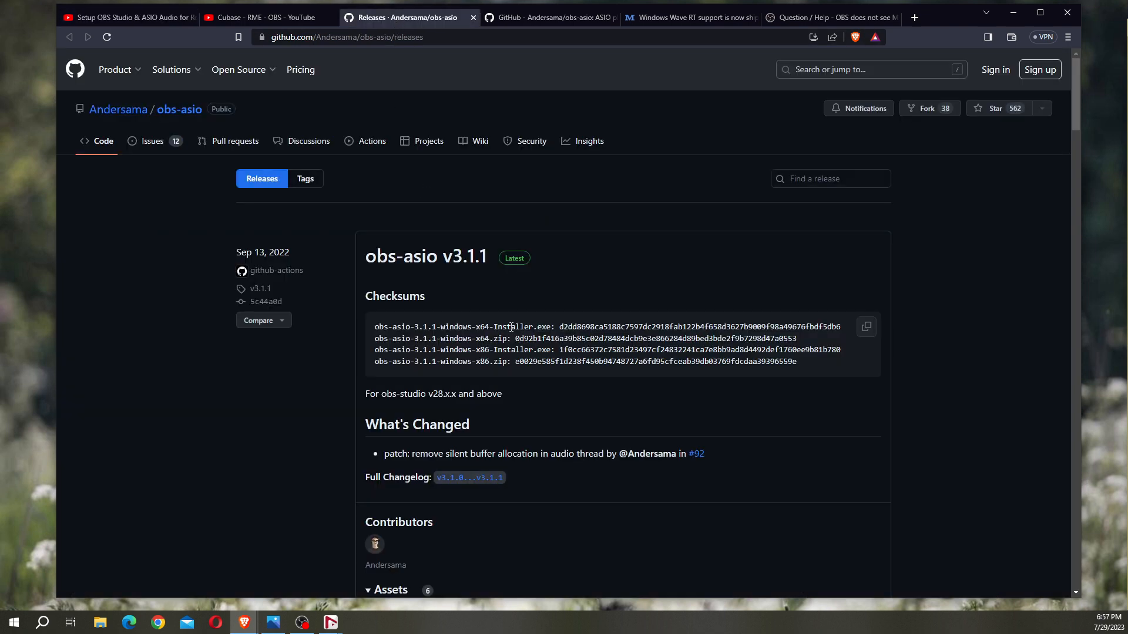
mouse_move(393, 276)
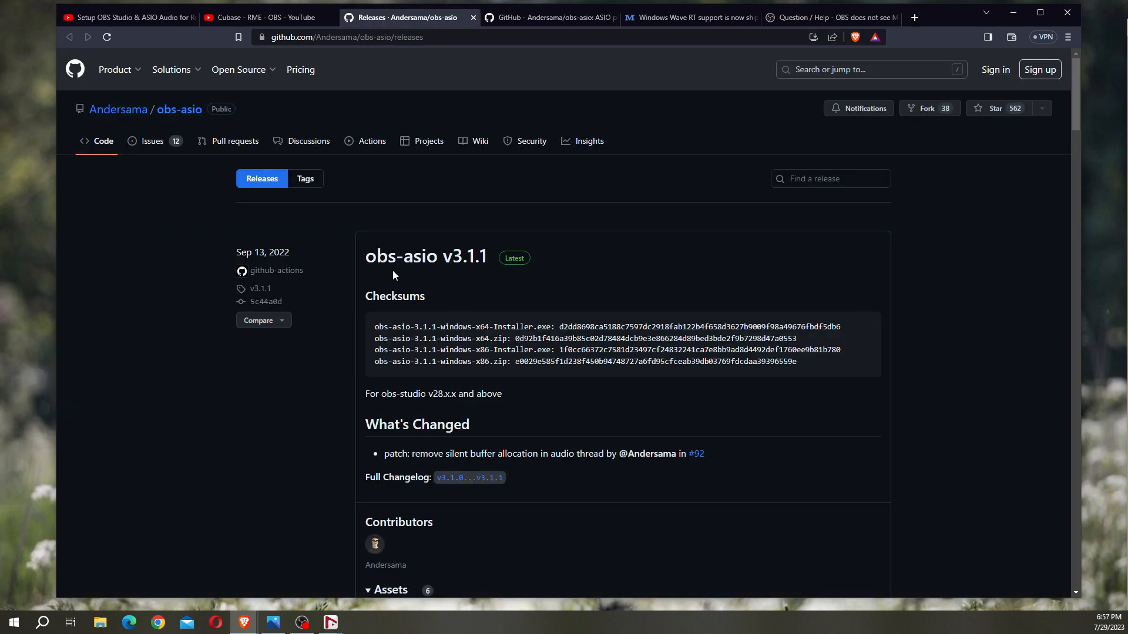
scroll(down, 3)
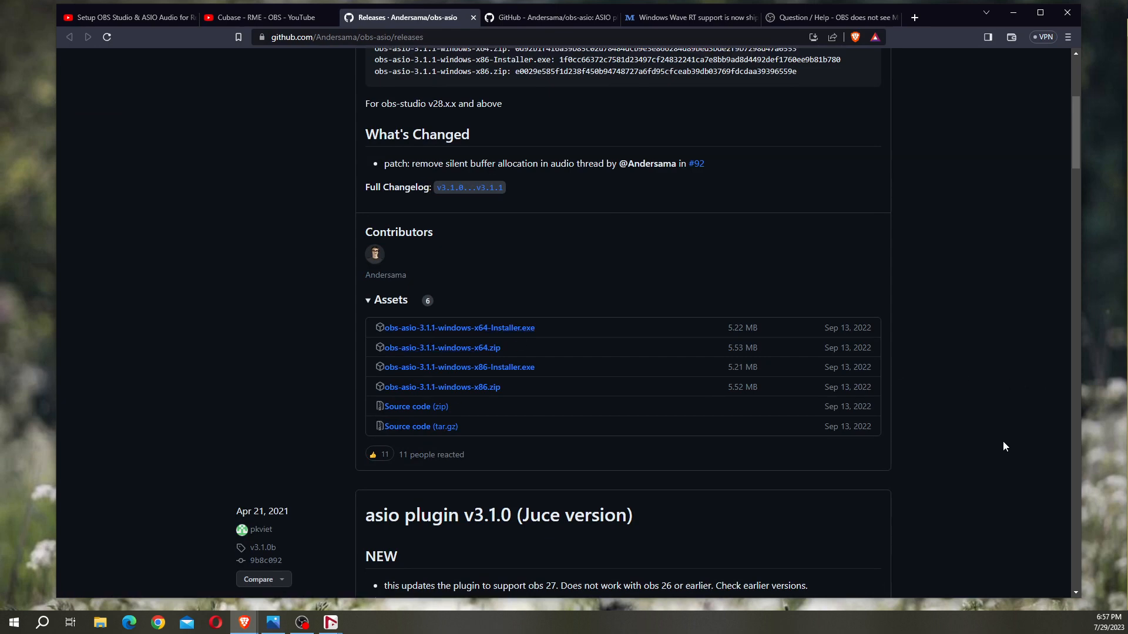
click(264, 17)
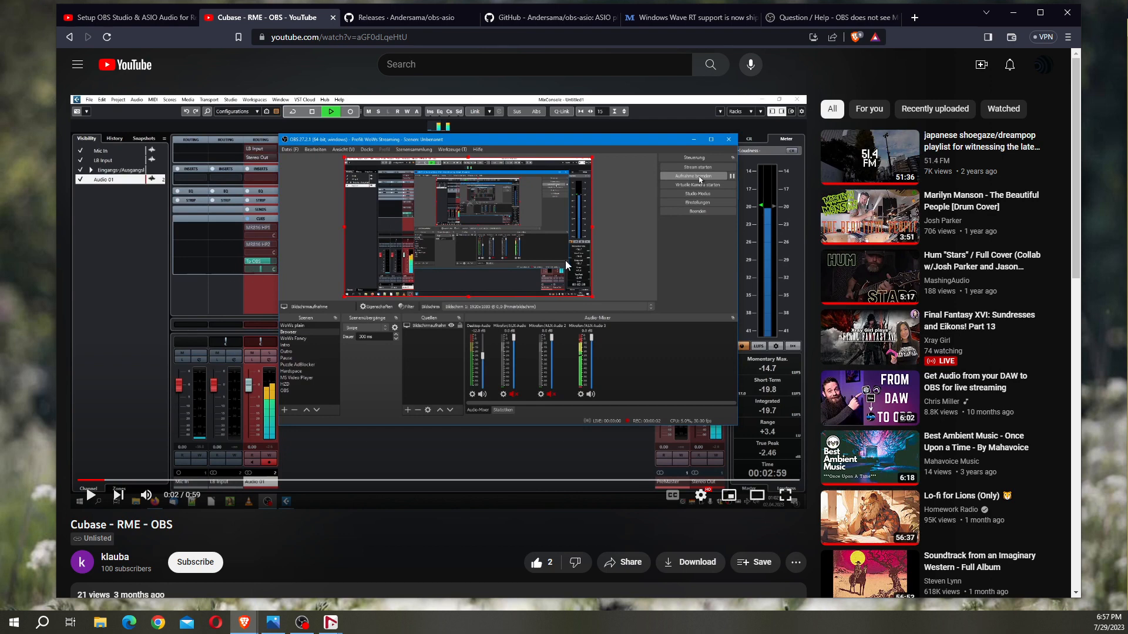
mouse_move(565, 266)
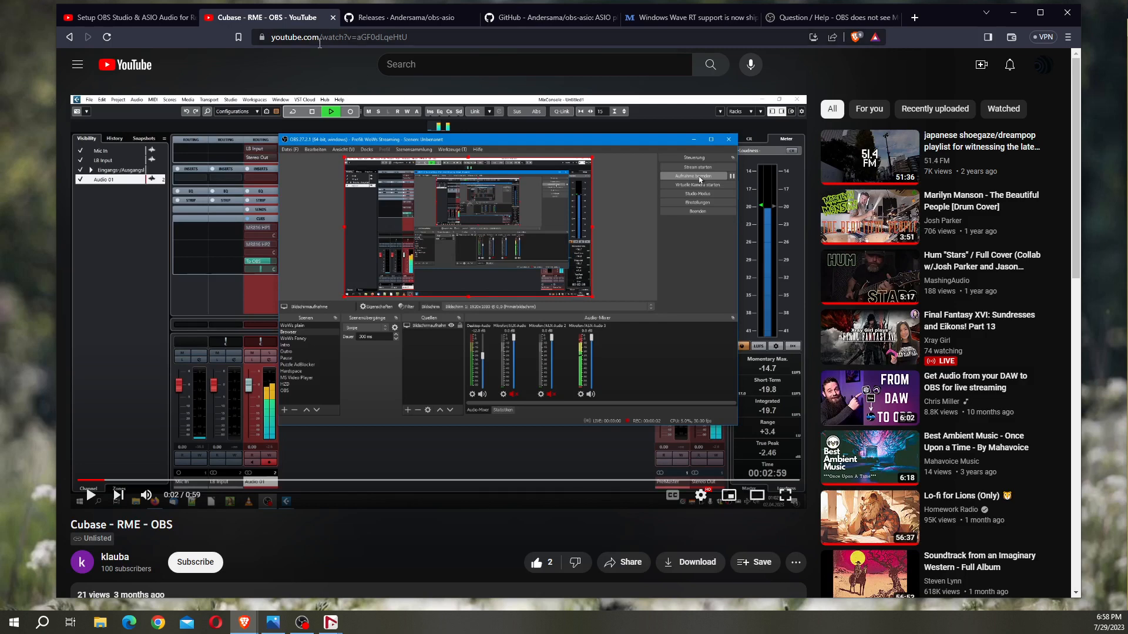
mouse_move(400, 90)
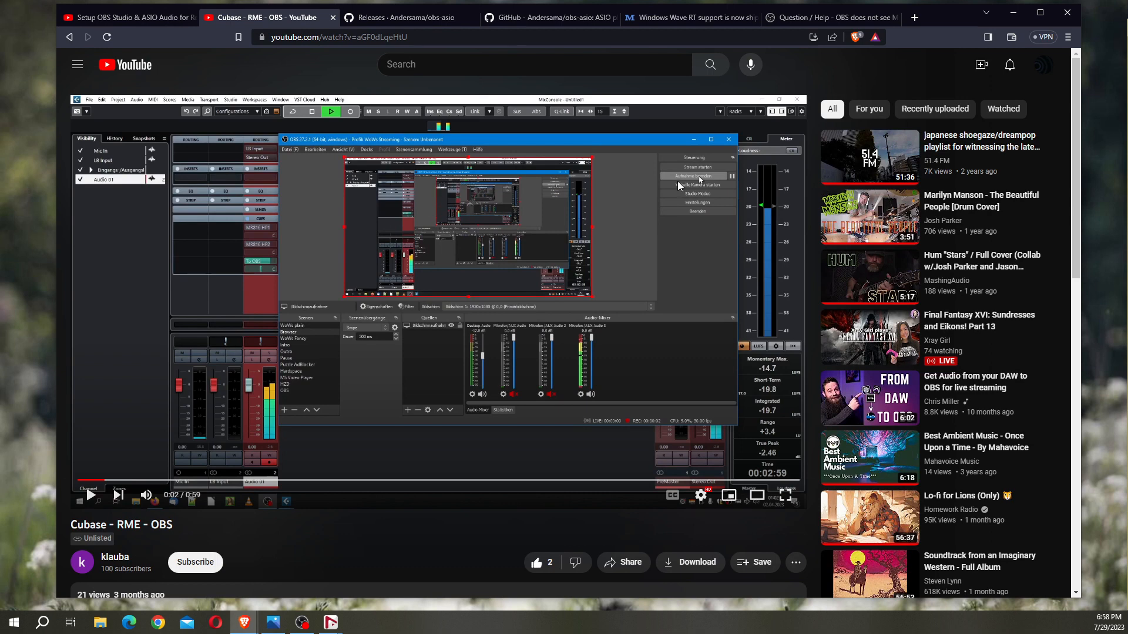
mouse_move(1060, 48)
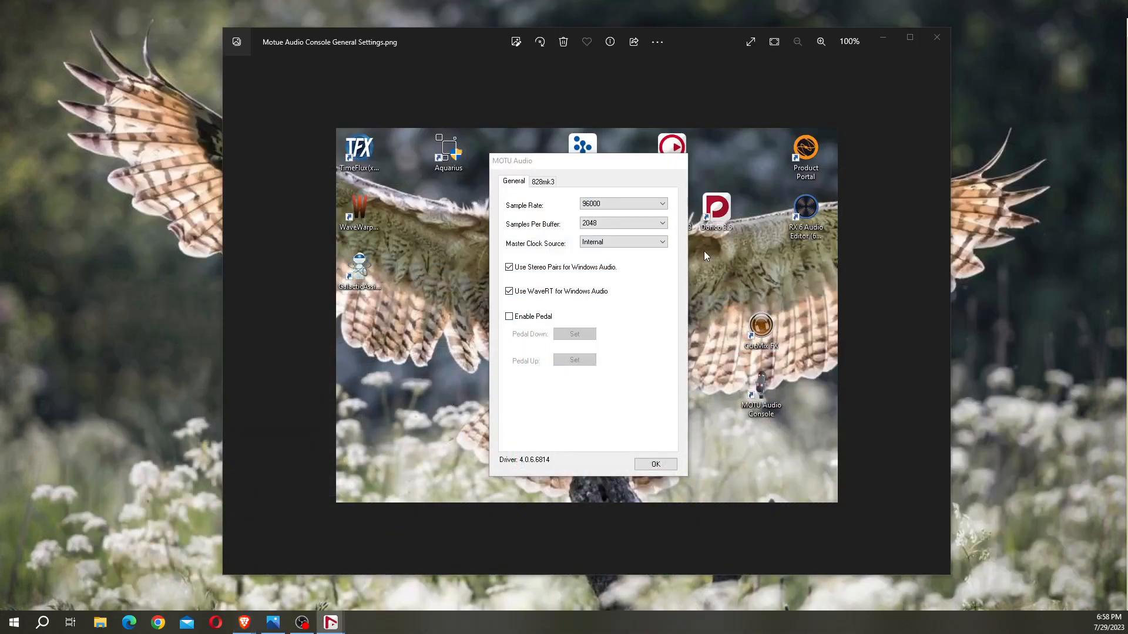
mouse_move(534, 288)
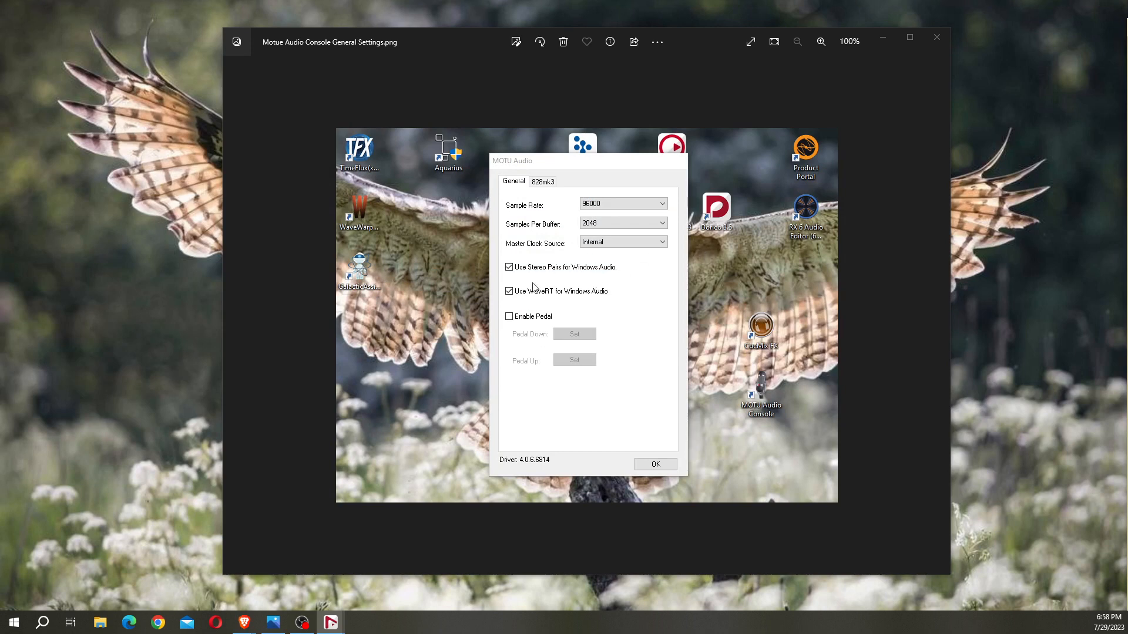
mouse_move(538, 267)
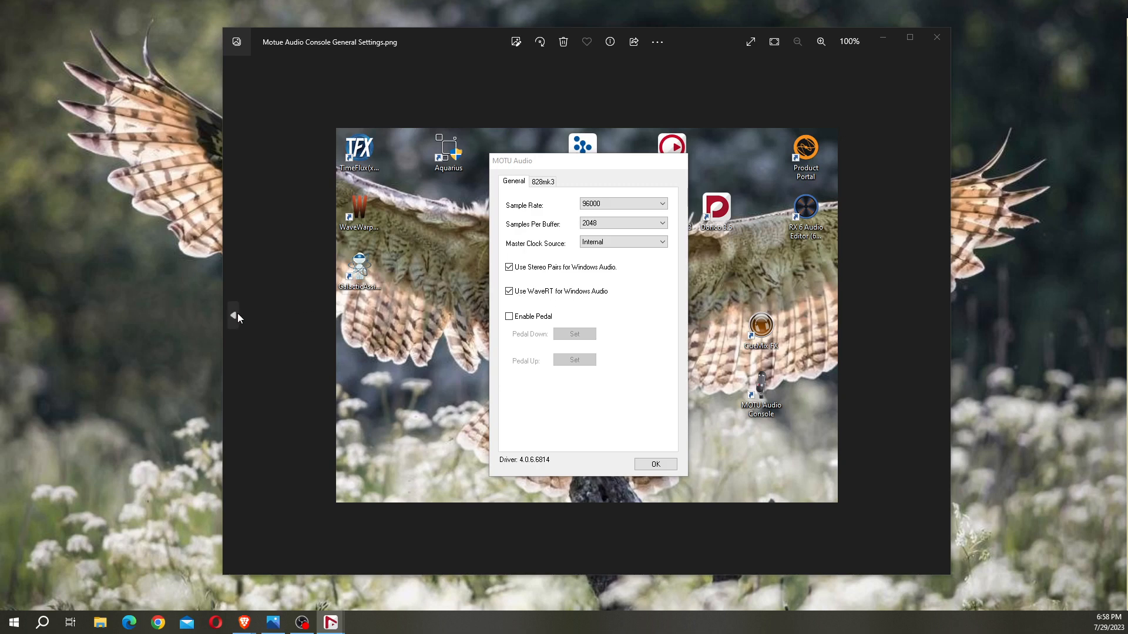
View the 'Motu Audio Console Return Assignment.png' screenshot, then return to OBS Studio.
click(542, 185)
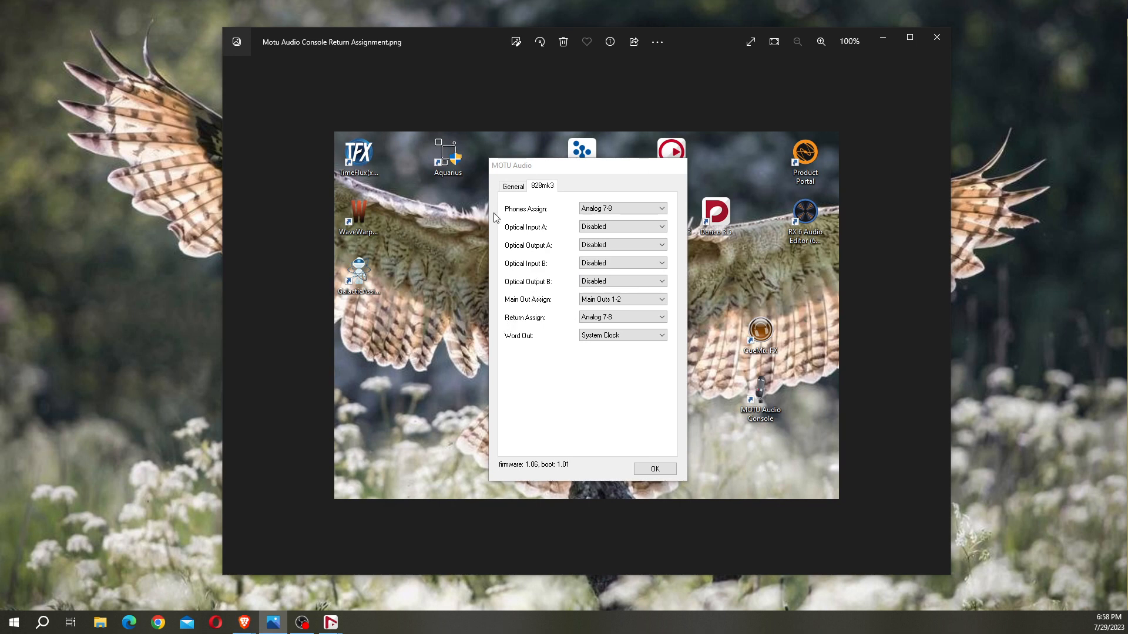
mouse_move(498, 308)
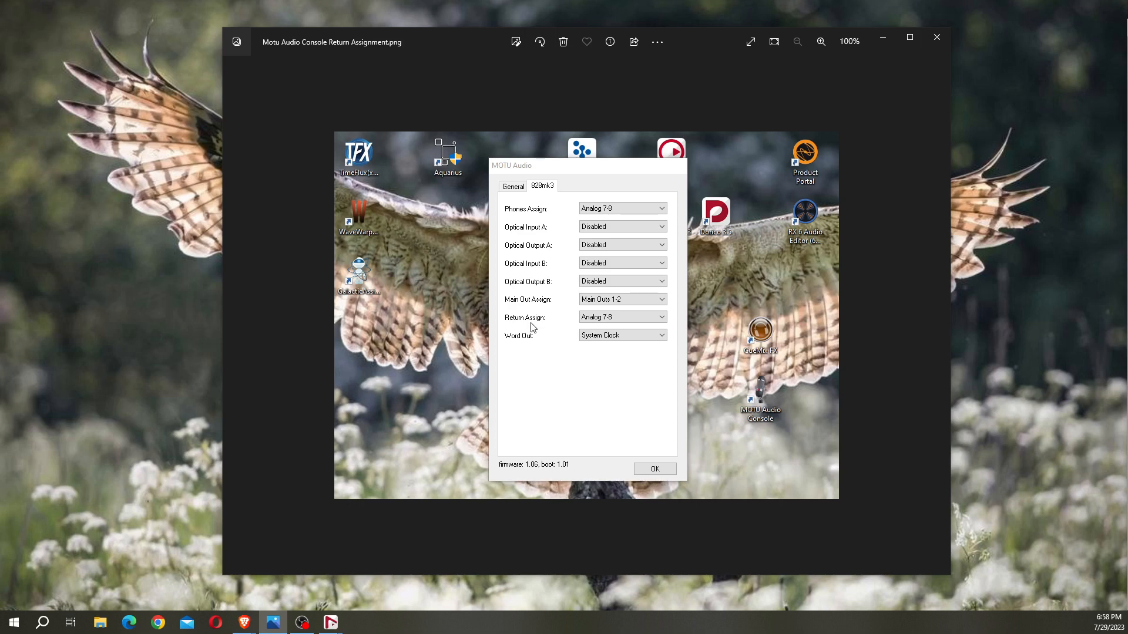
mouse_move(536, 328)
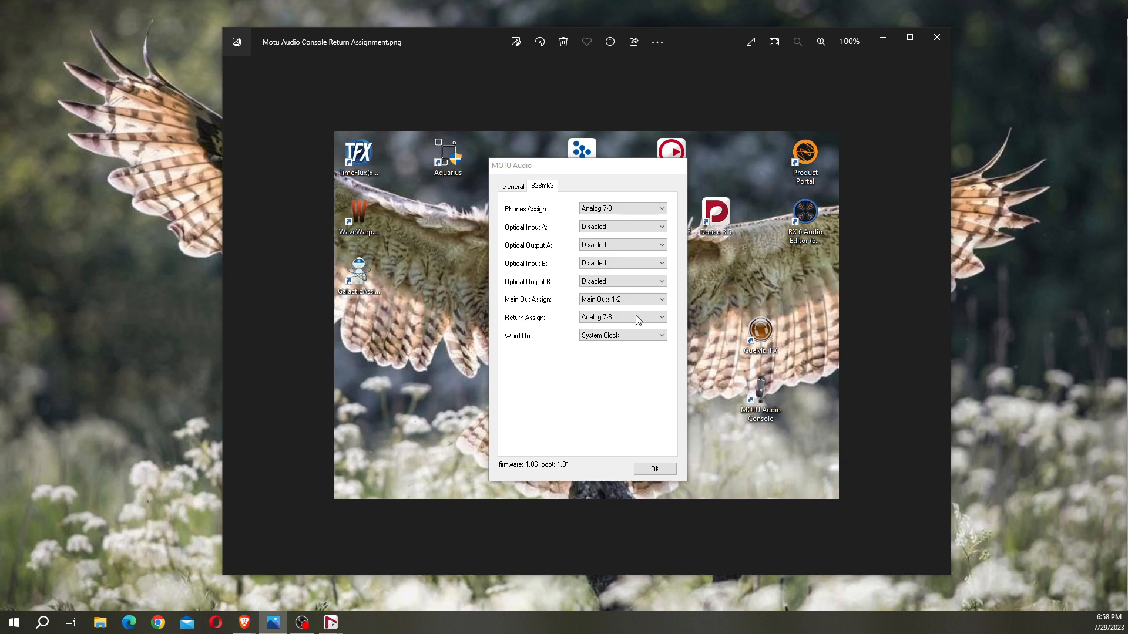
mouse_move(588, 323)
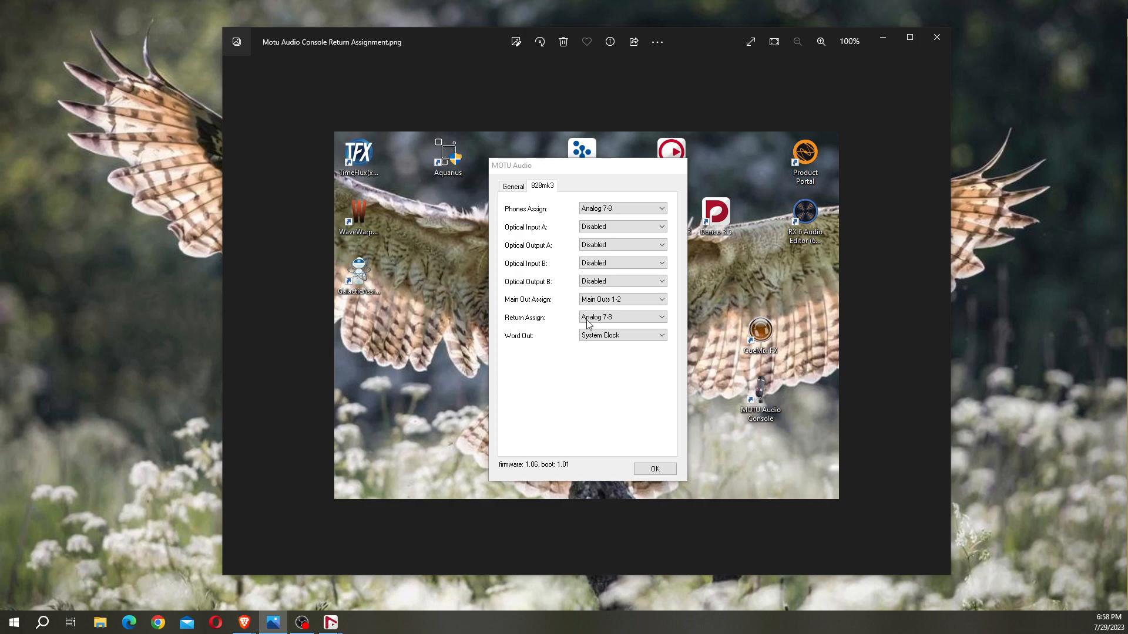
mouse_move(634, 341)
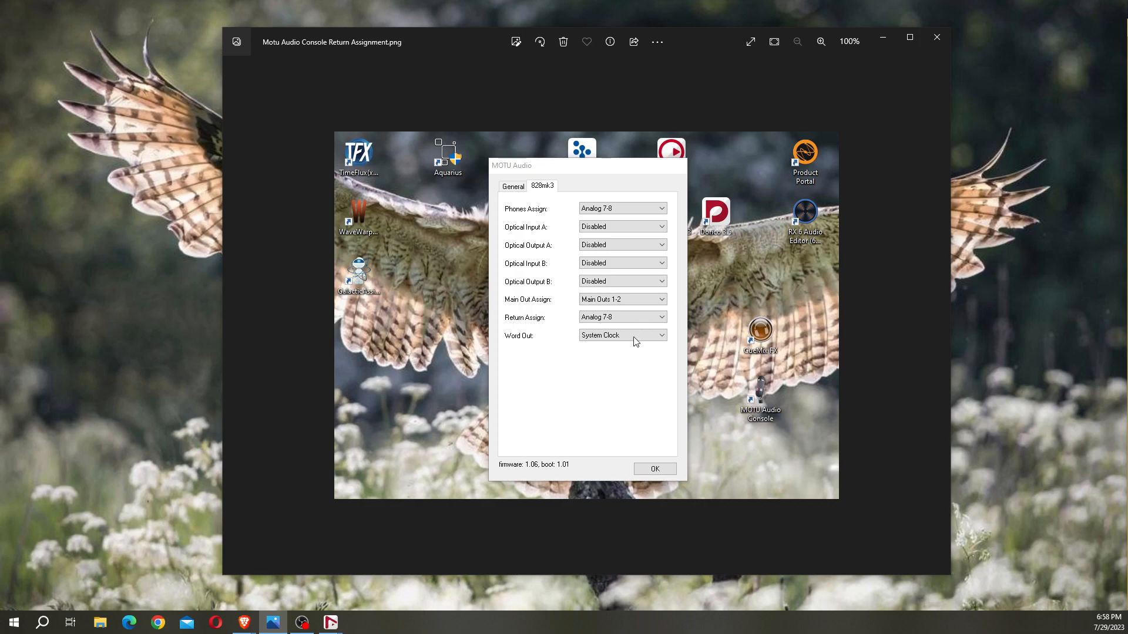
click(300, 622)
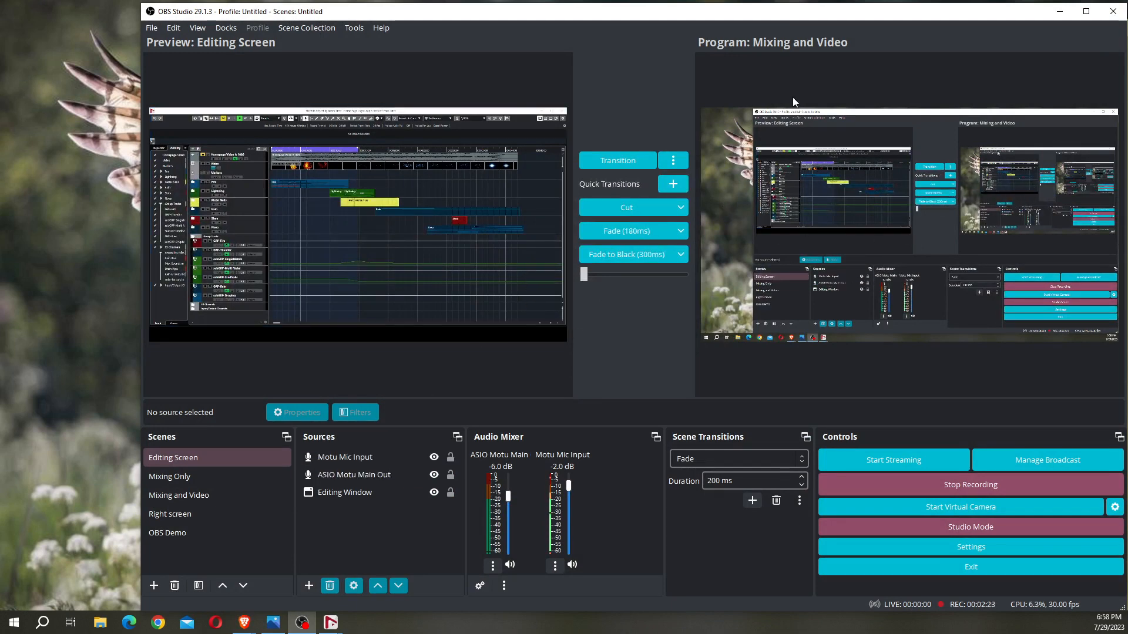
Select the OBS Demo scene and begin adding an ASIO Input Capture source.
click(354, 474)
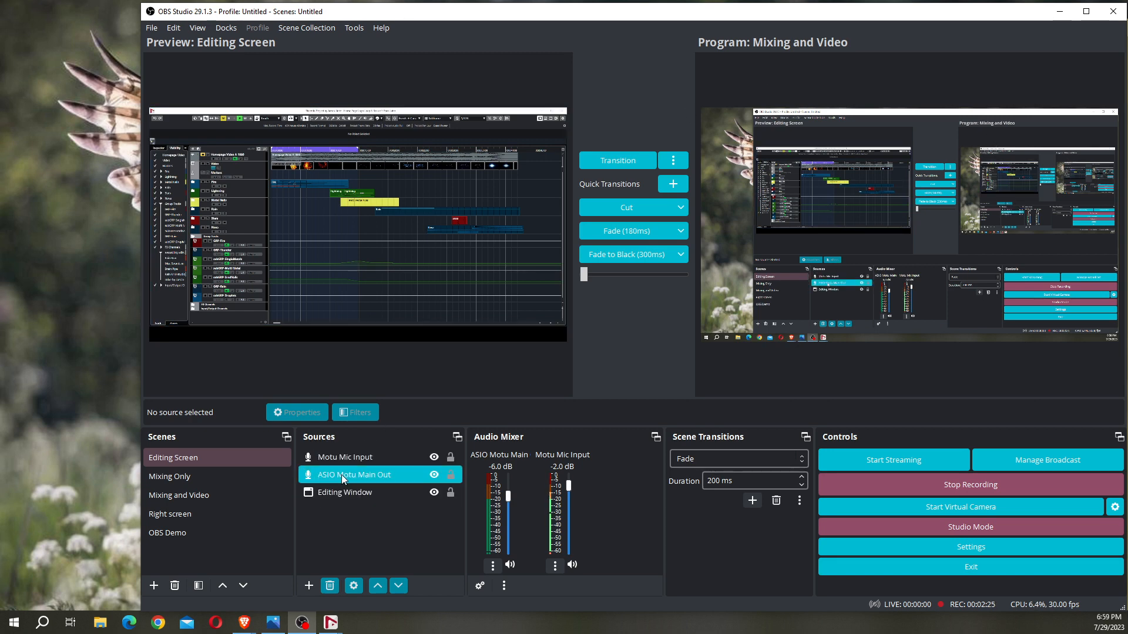
click(166, 532)
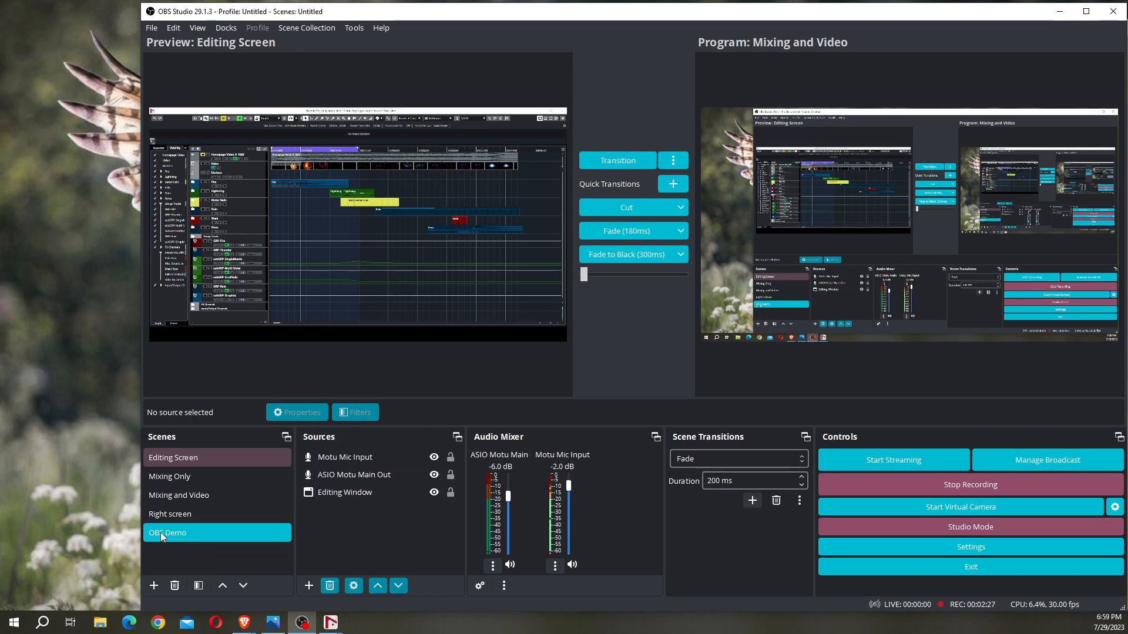
click(166, 532)
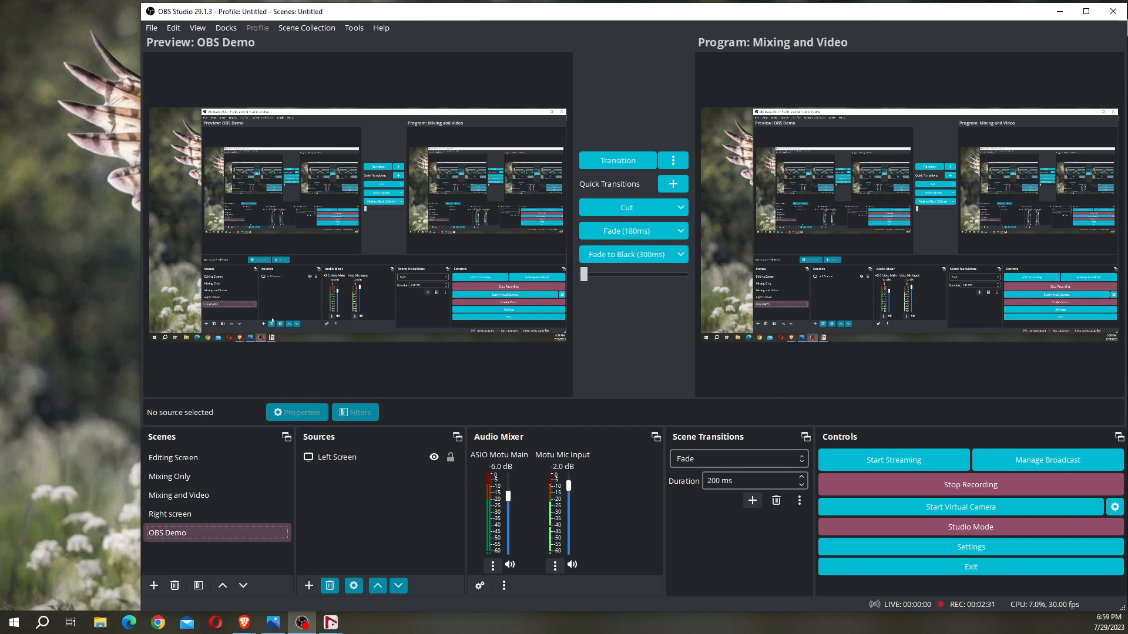
mouse_move(308, 586)
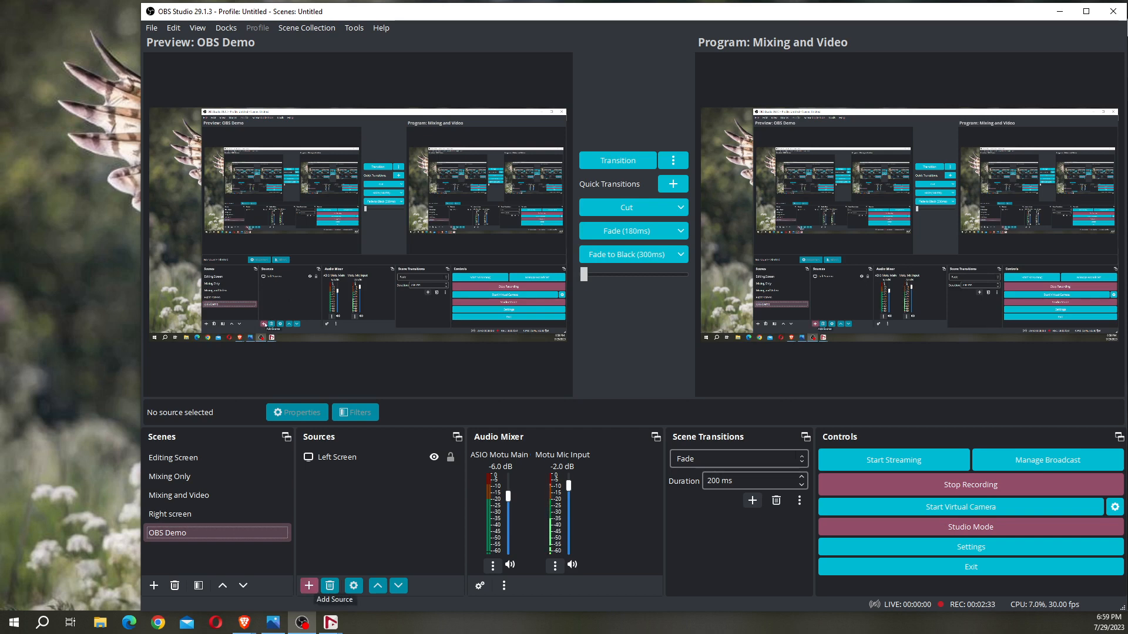
click(308, 586)
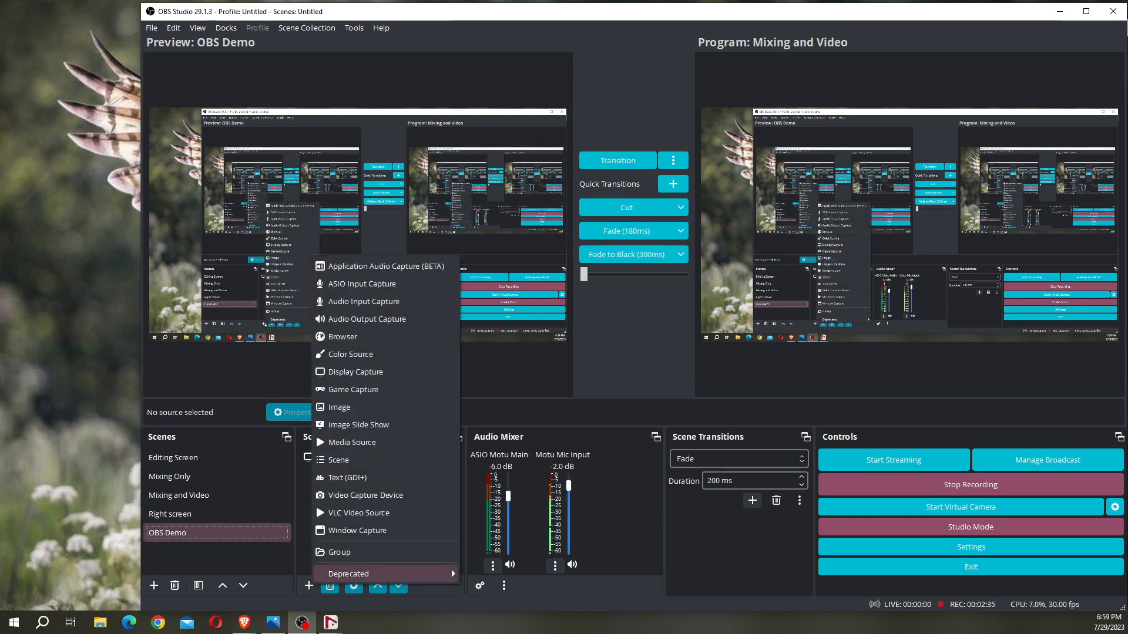
mouse_move(362, 283)
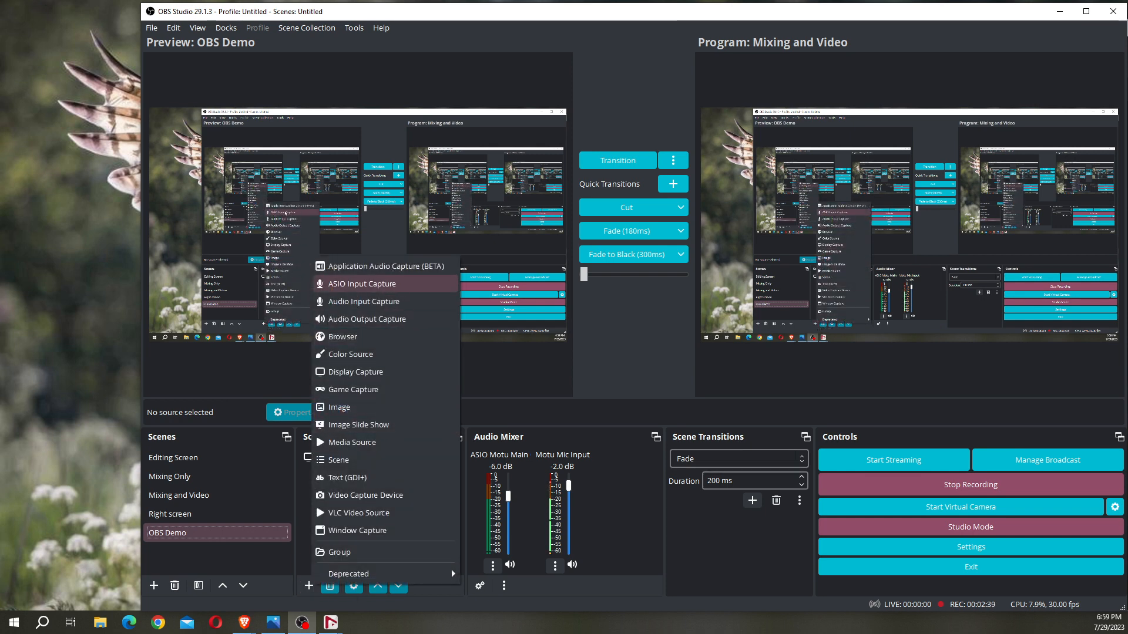
click(361, 283)
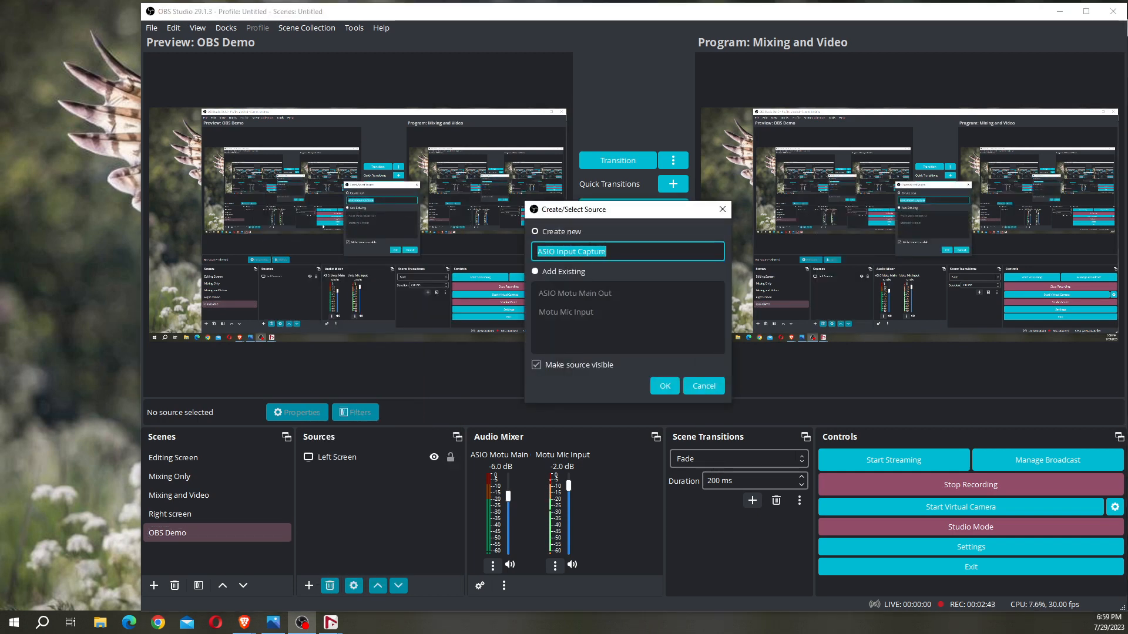
Create the ASIO source 'Daw Output' using the MOTU Audio ASIO device.
text(Daw Output)
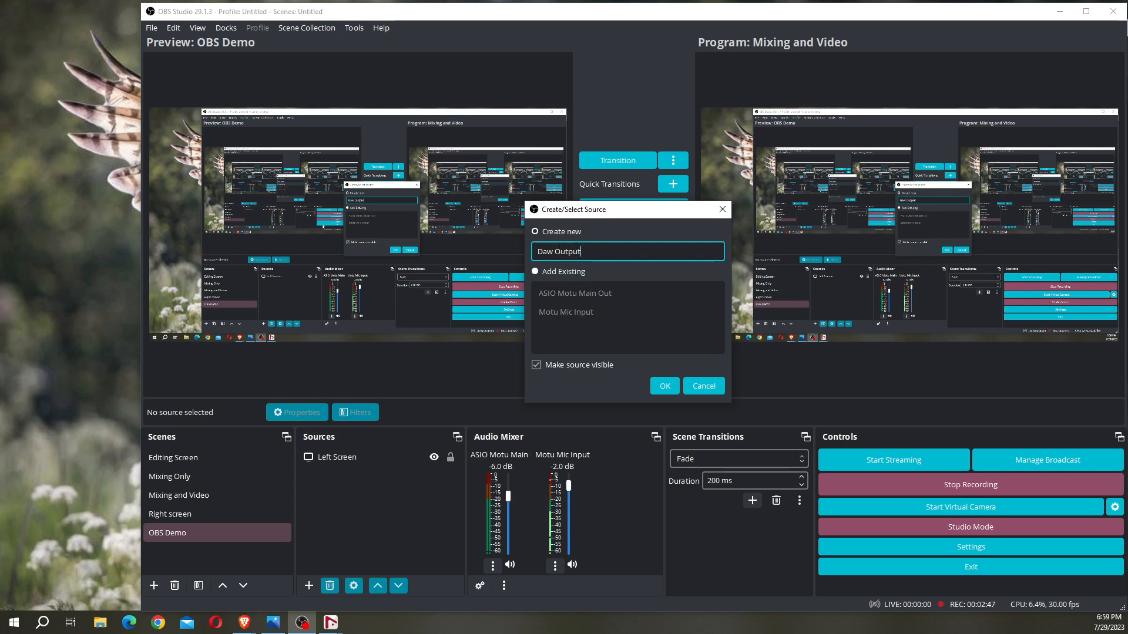
click(663, 386)
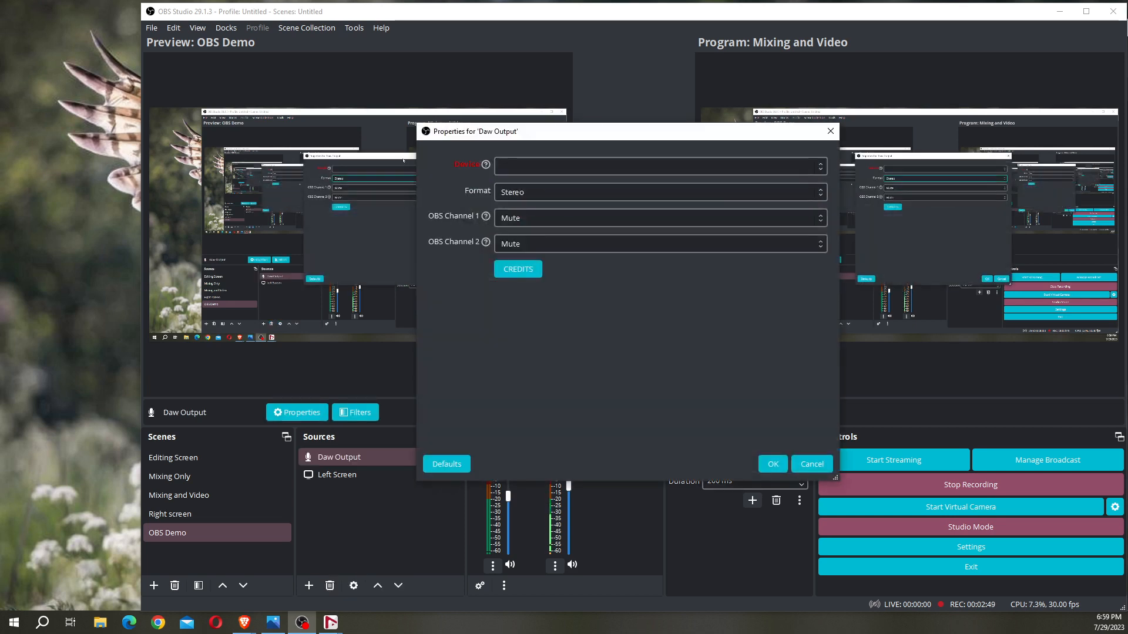
click(658, 166)
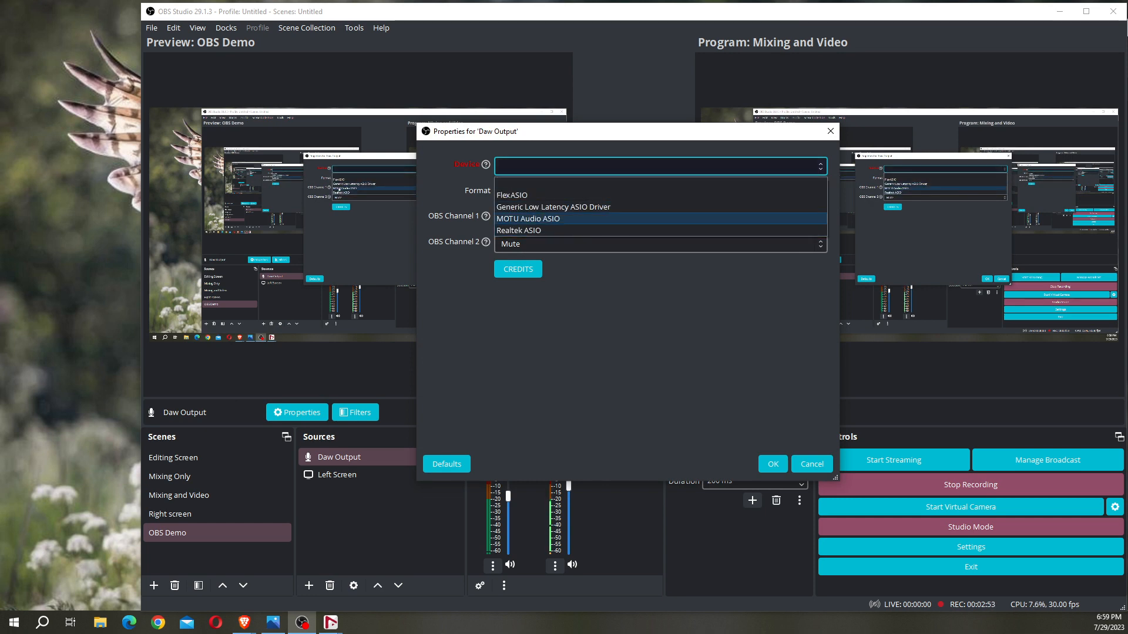
click(527, 218)
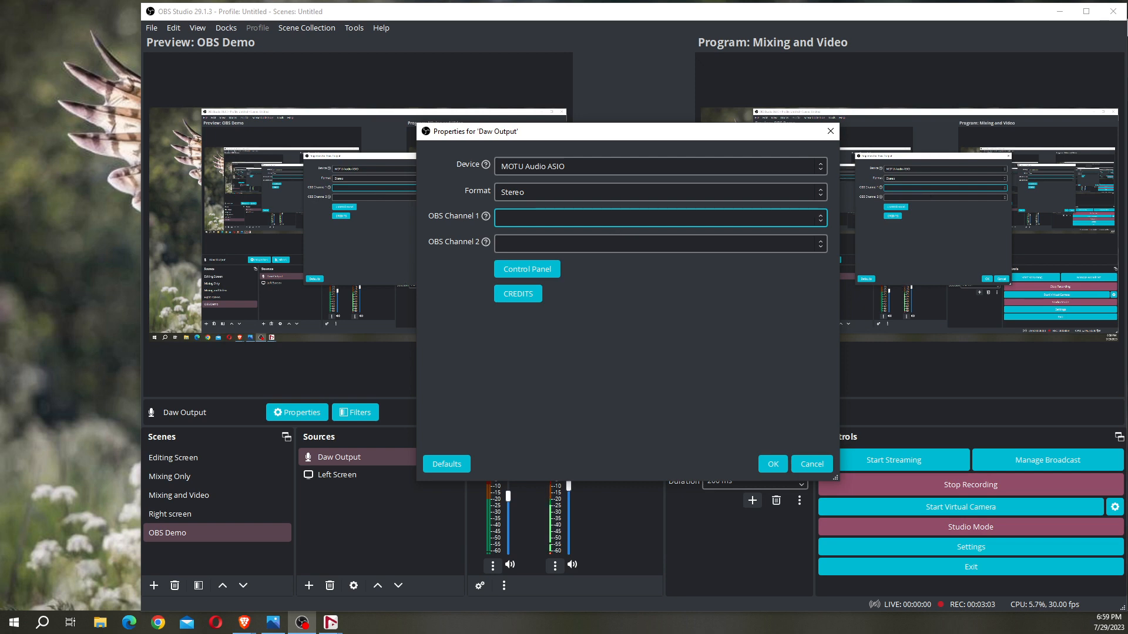
click(810, 464)
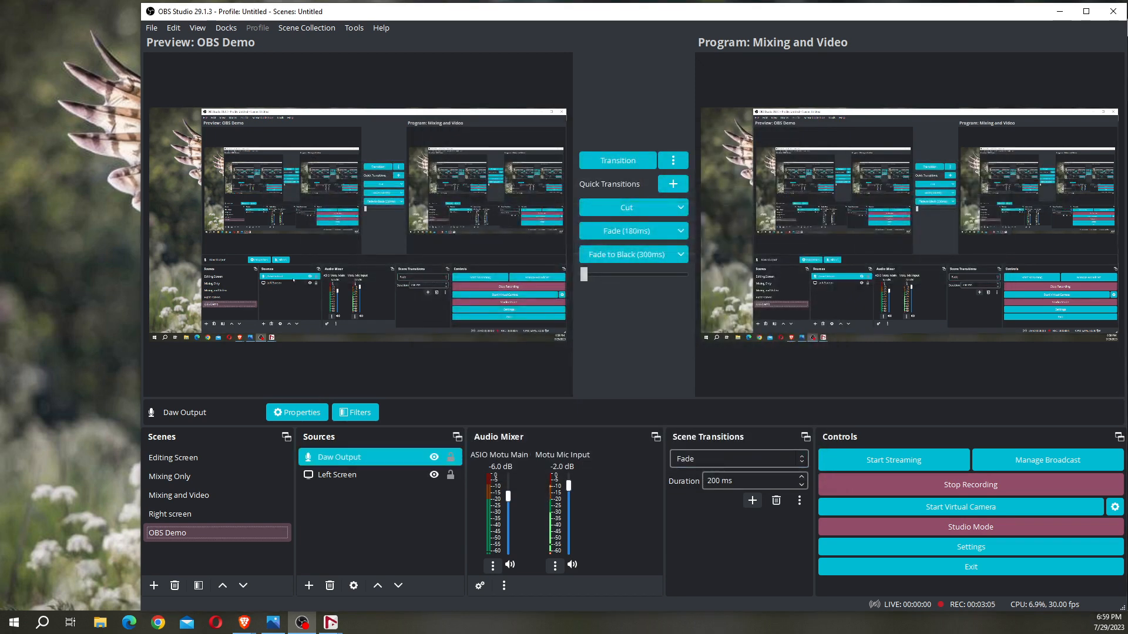
In Daw Output's properties, set OBS Channel 1 to Return 1 and Channel 2 to Return 2.
right_click(339, 457)
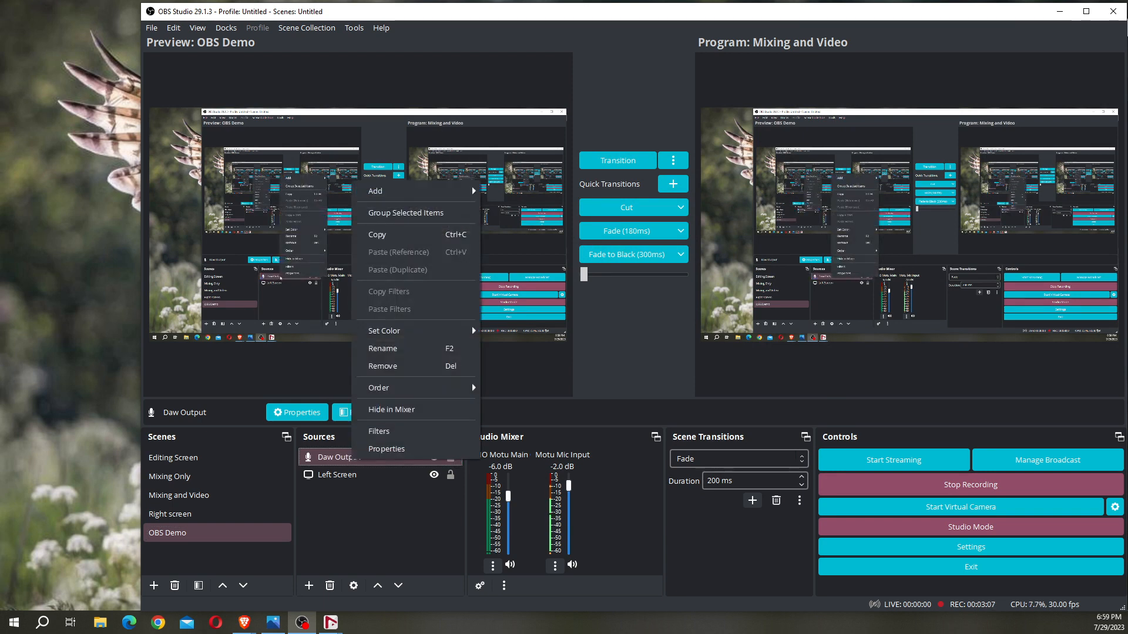
click(386, 448)
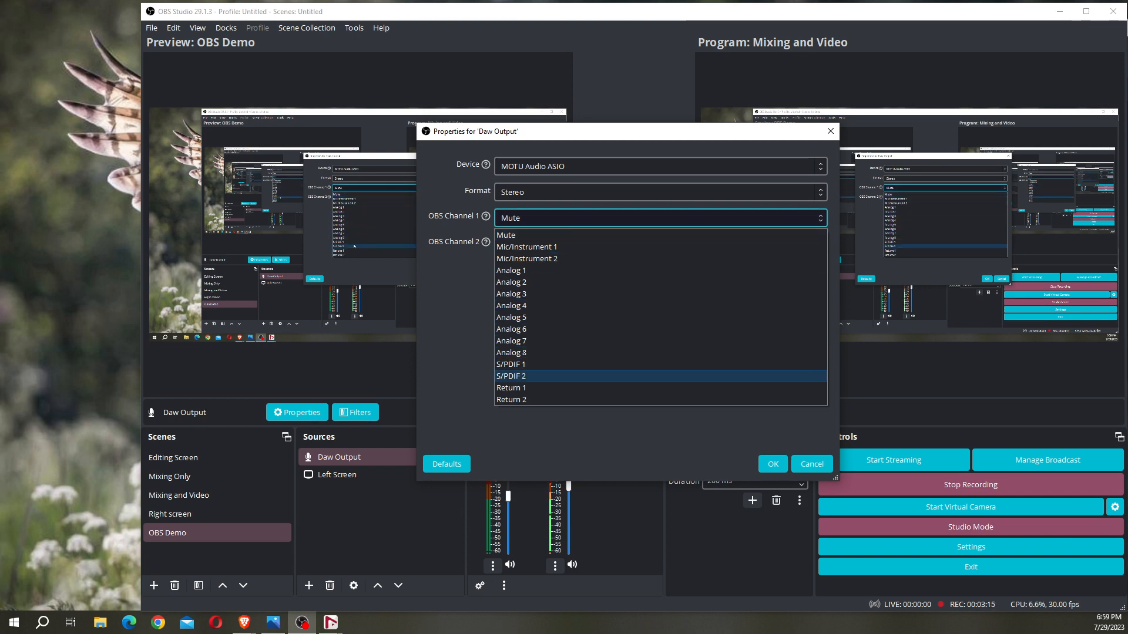
mouse_move(510, 388)
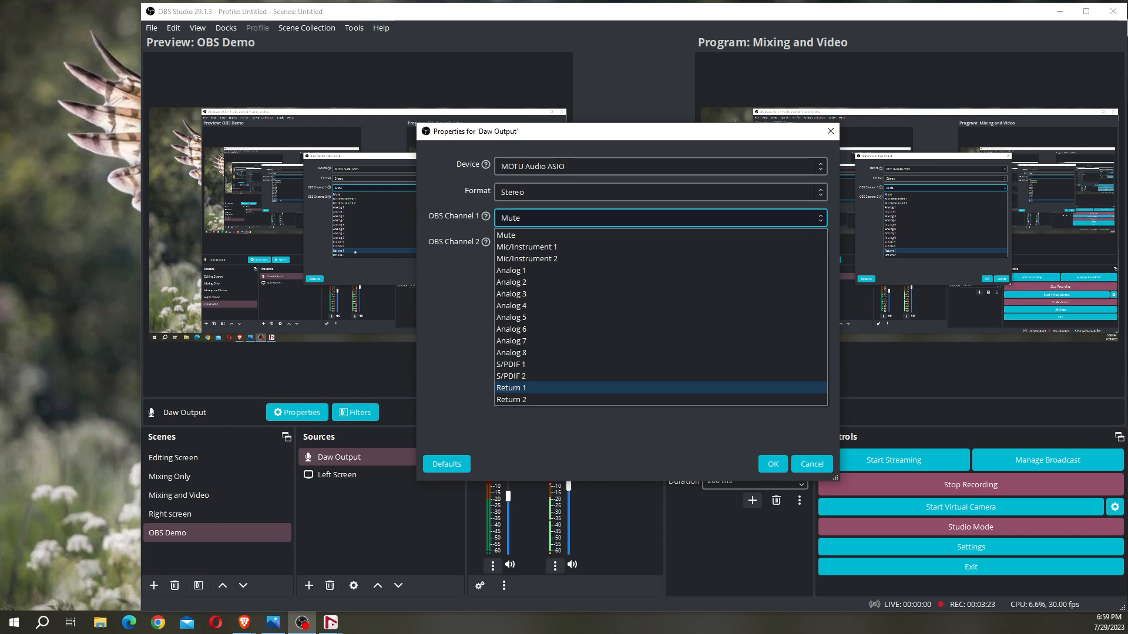
click(511, 388)
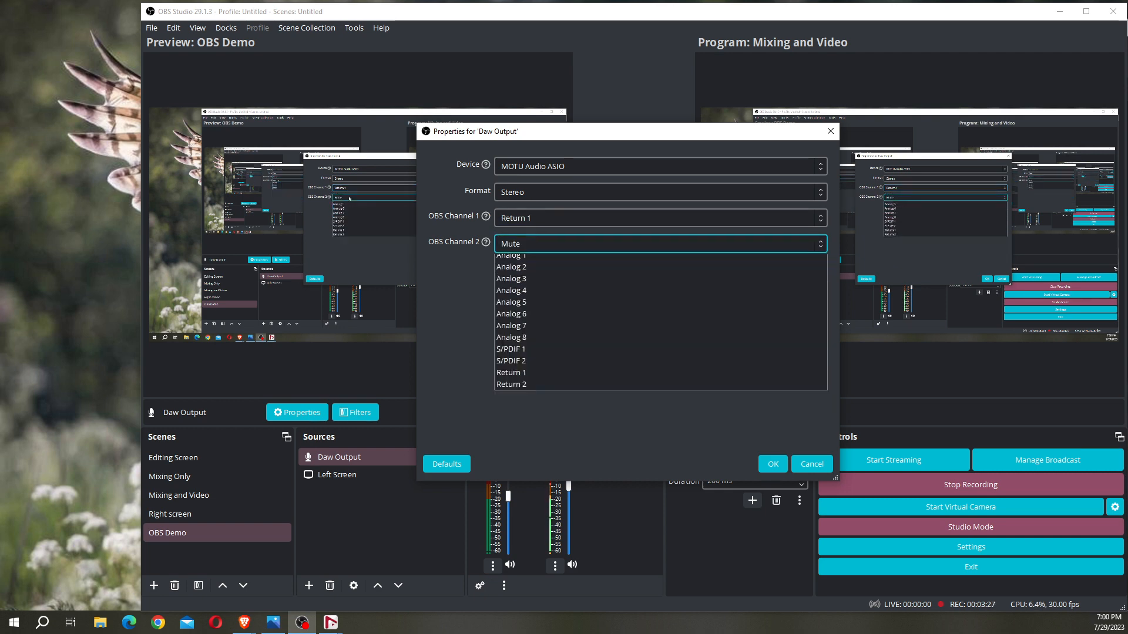
click(510, 384)
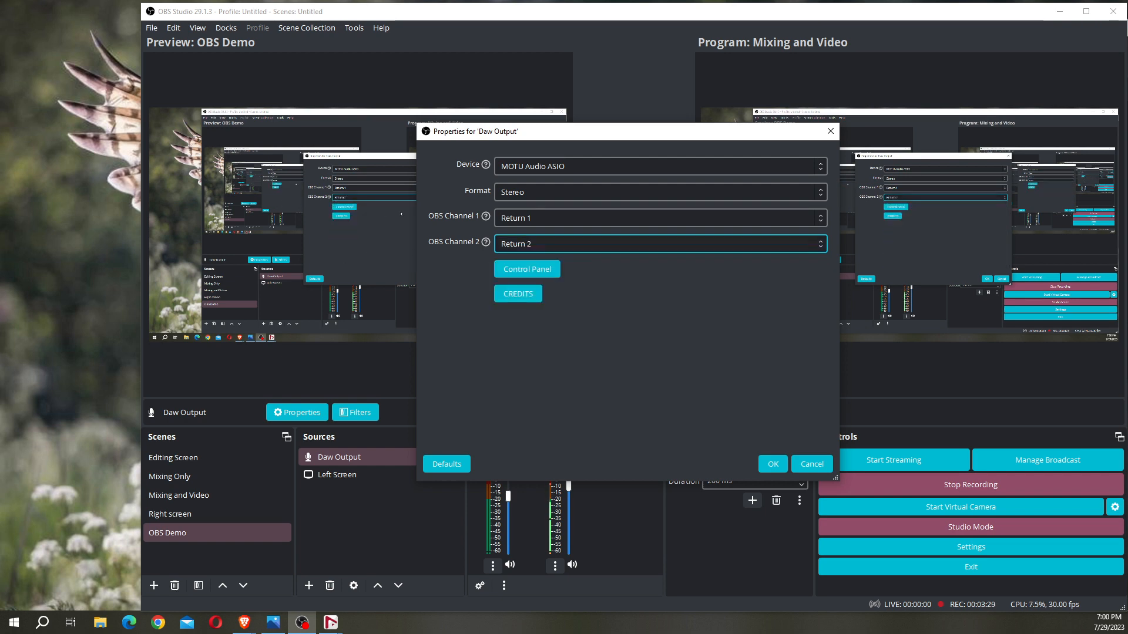
click(771, 464)
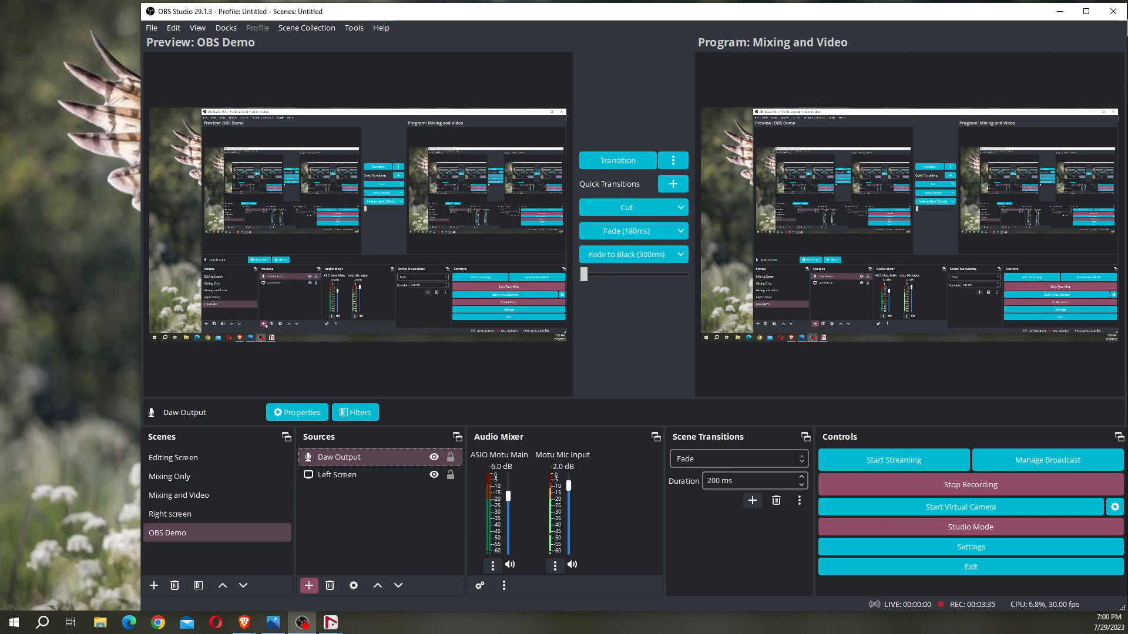
Add an ASIO source named 'Microphone' on MOTU Audio ASIO with Mono format.
click(308, 586)
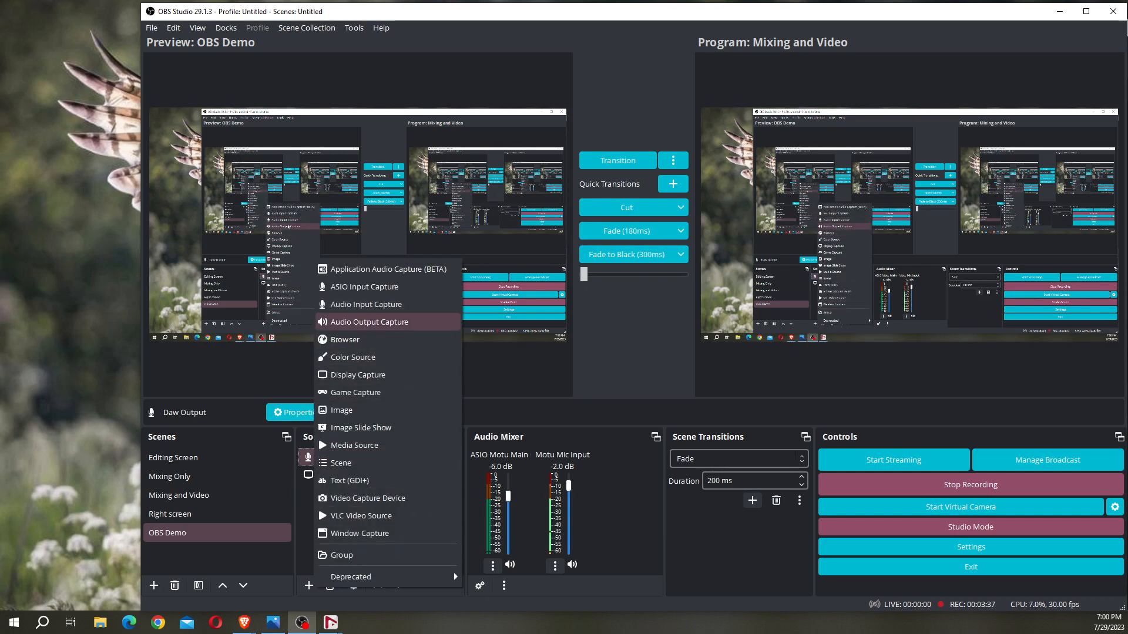
mouse_move(363, 286)
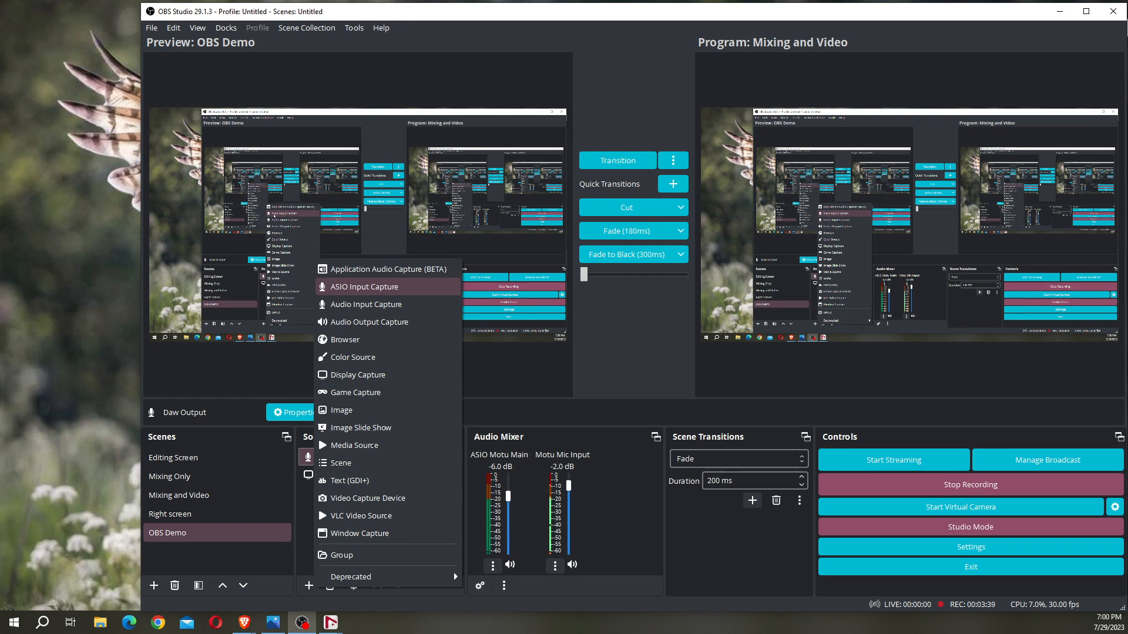
click(362, 286)
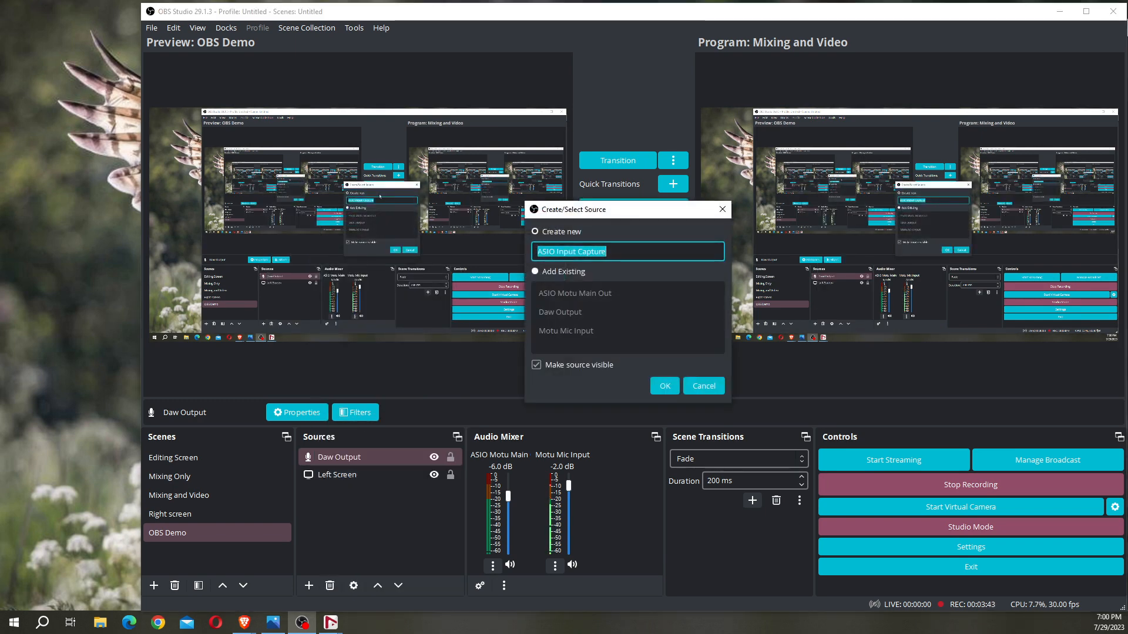
text(Microp)
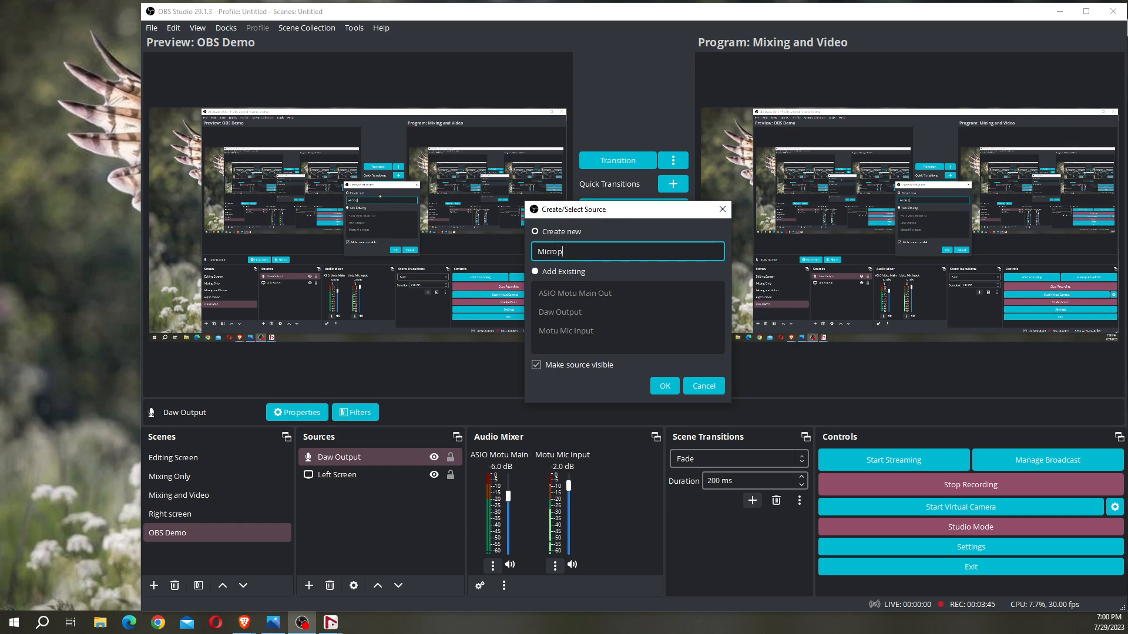
text(hone)
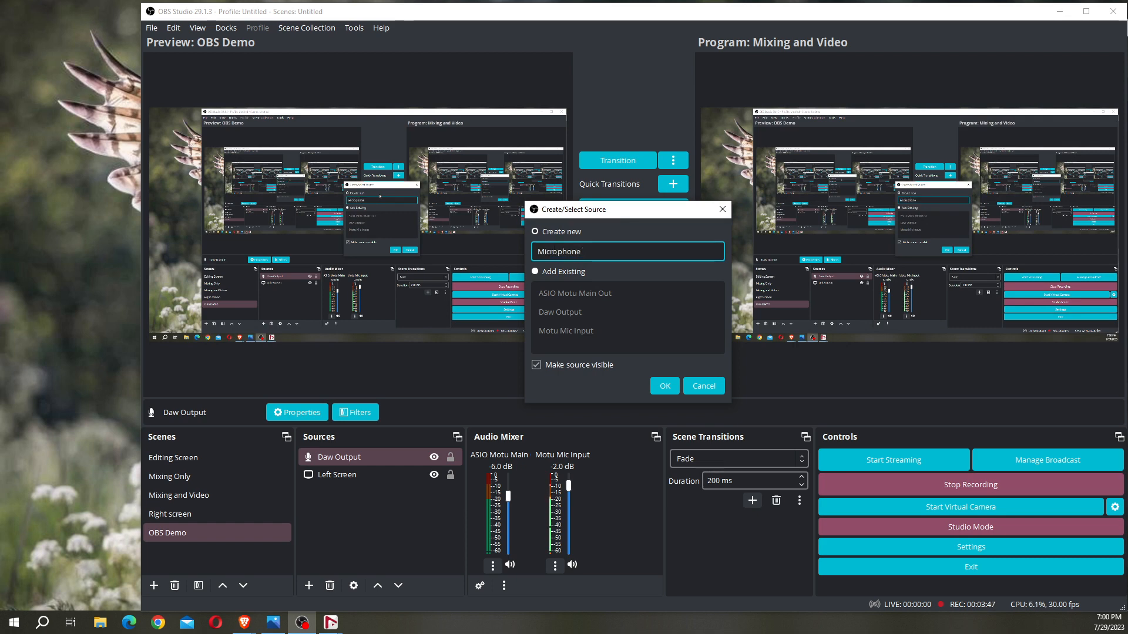
click(662, 386)
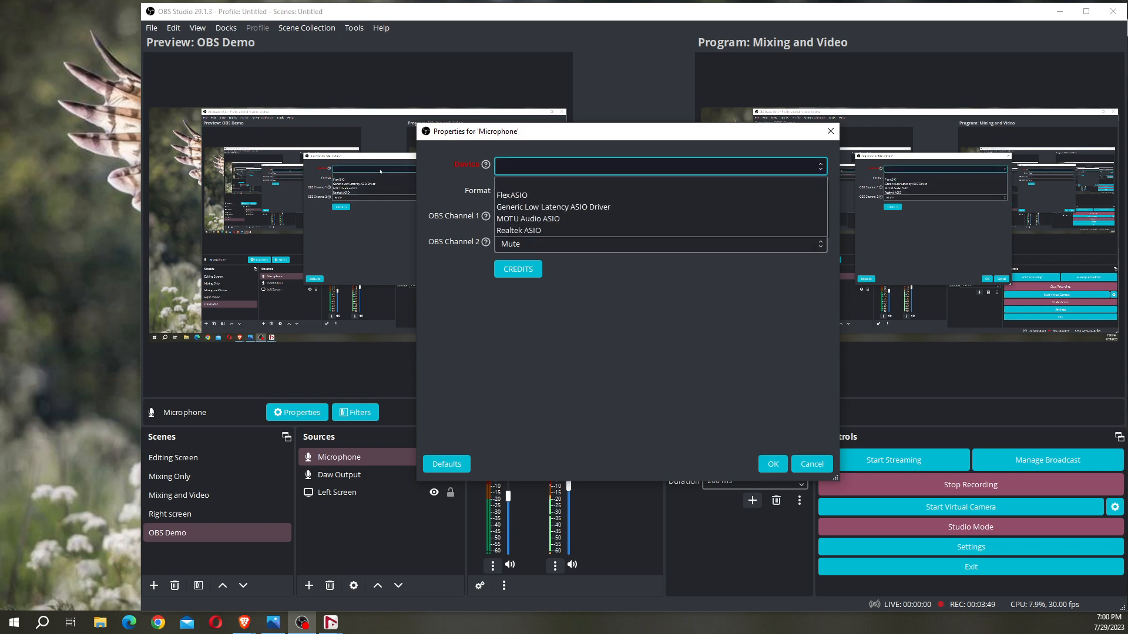
click(527, 218)
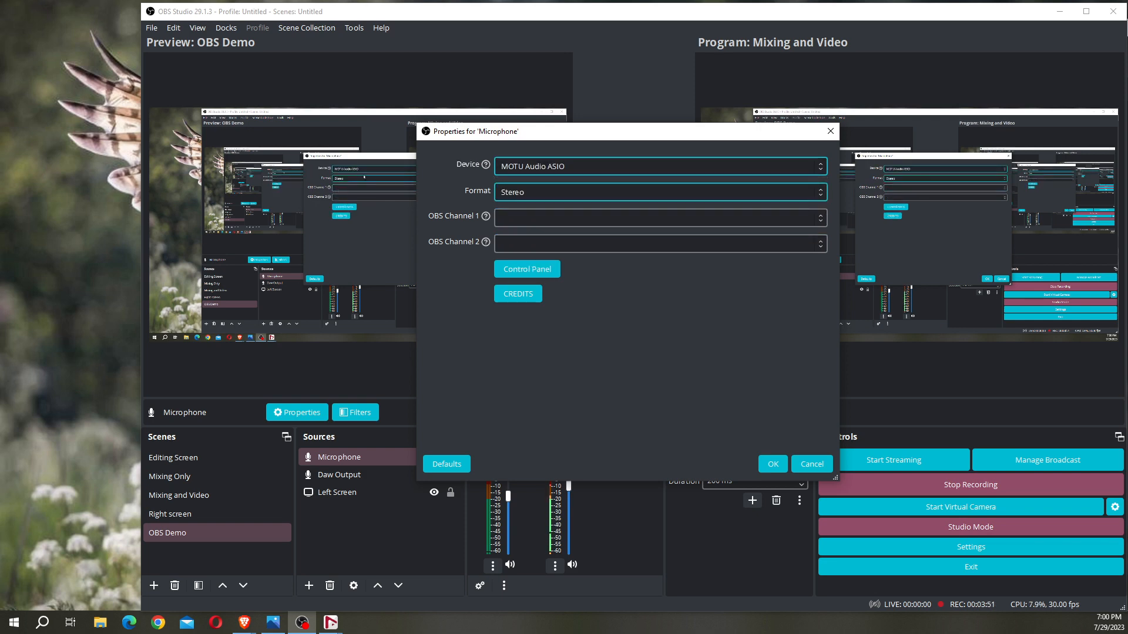
click(658, 192)
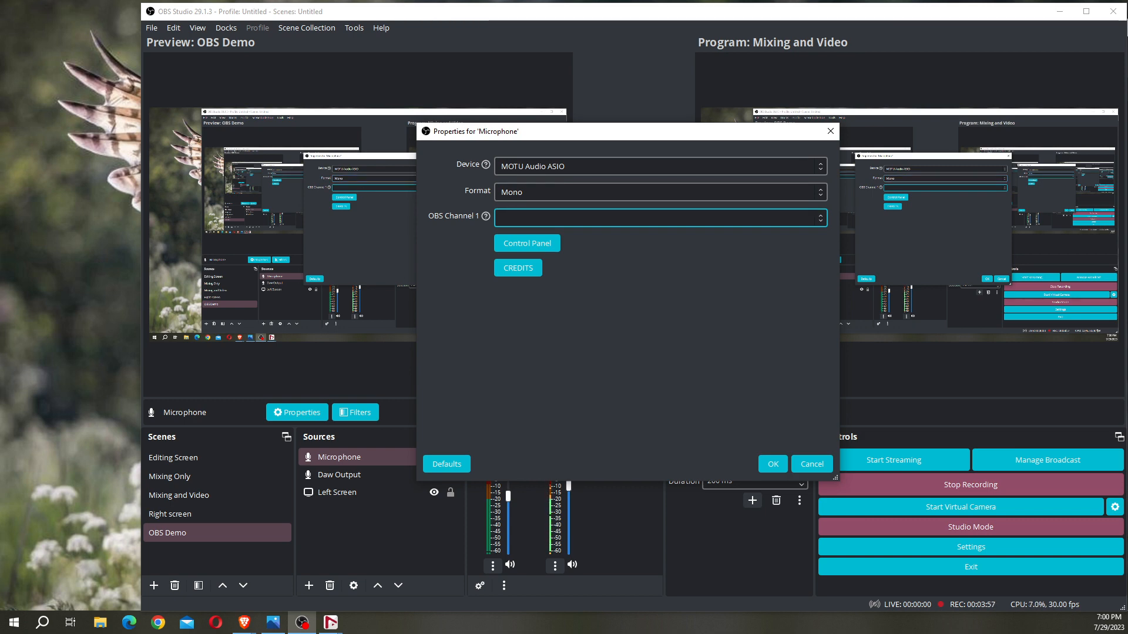
click(771, 464)
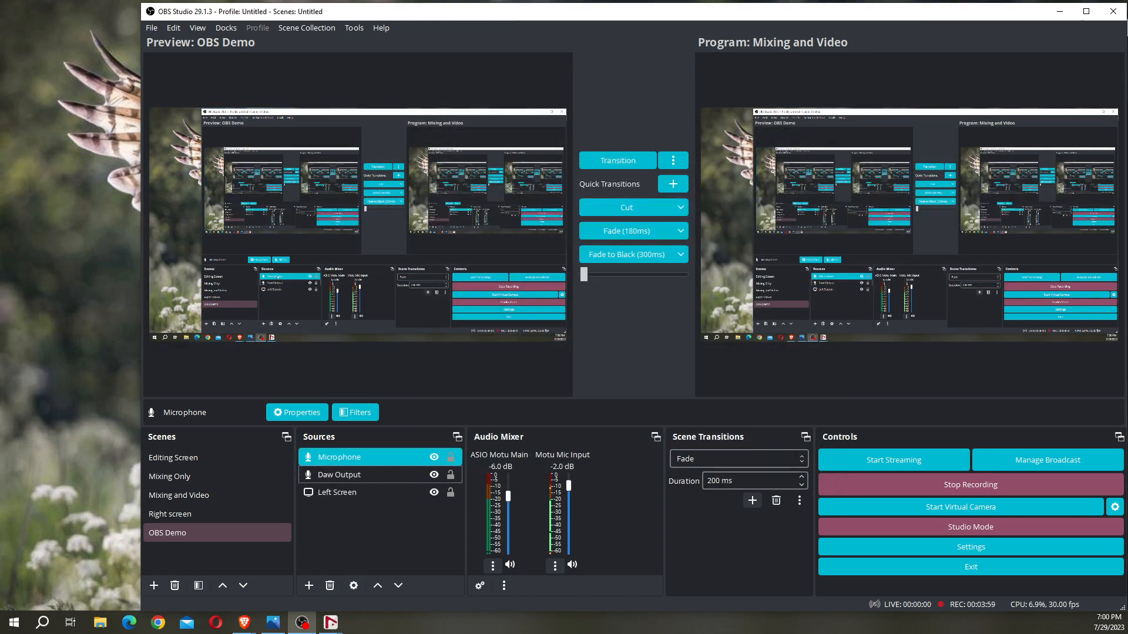
Set the Microphone source's channel to Mic/Instrument 1.
click(296, 412)
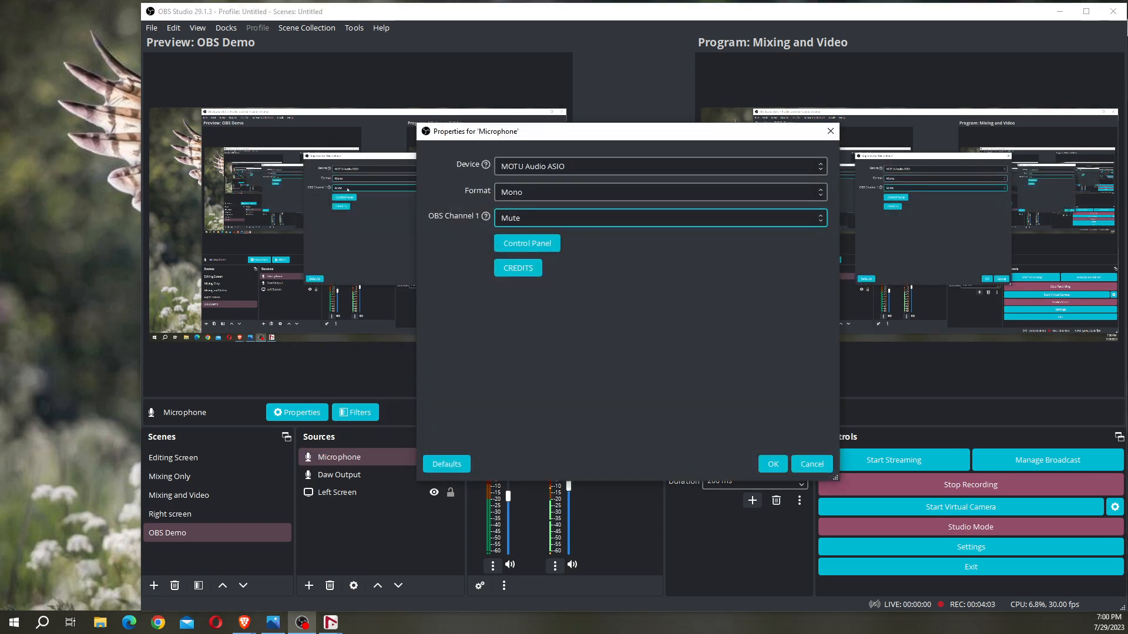
click(658, 218)
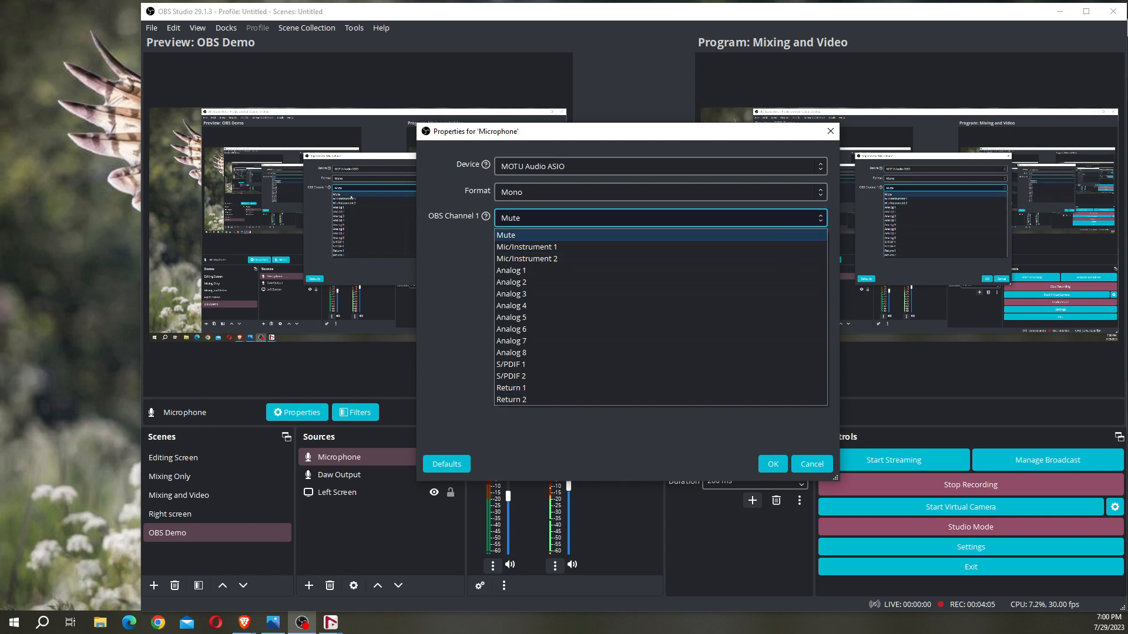
mouse_move(526, 247)
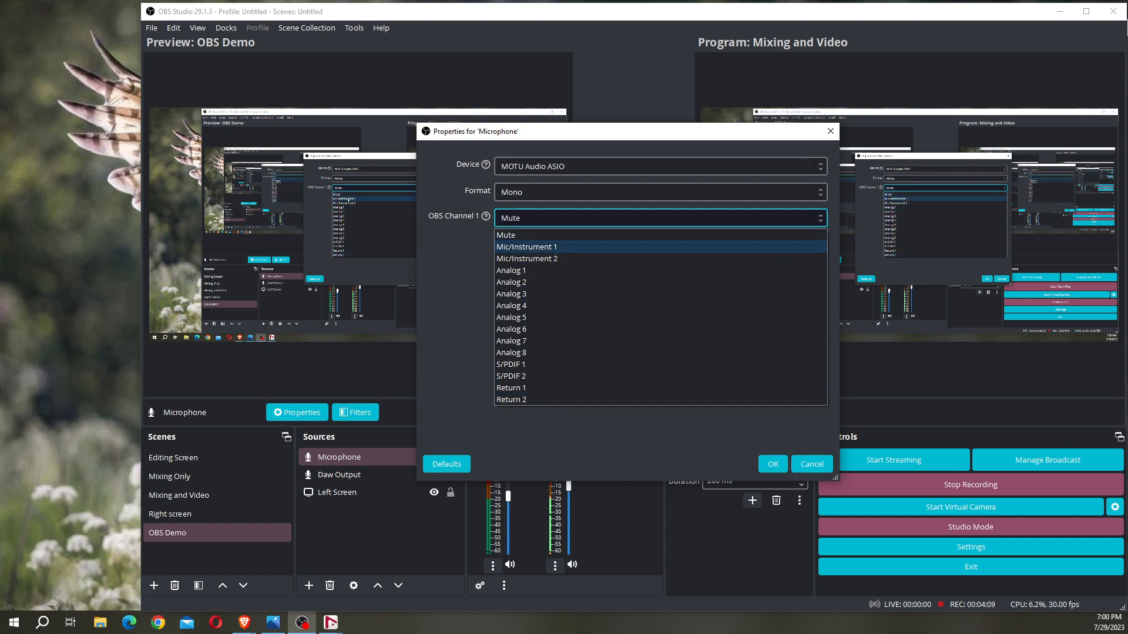
click(525, 247)
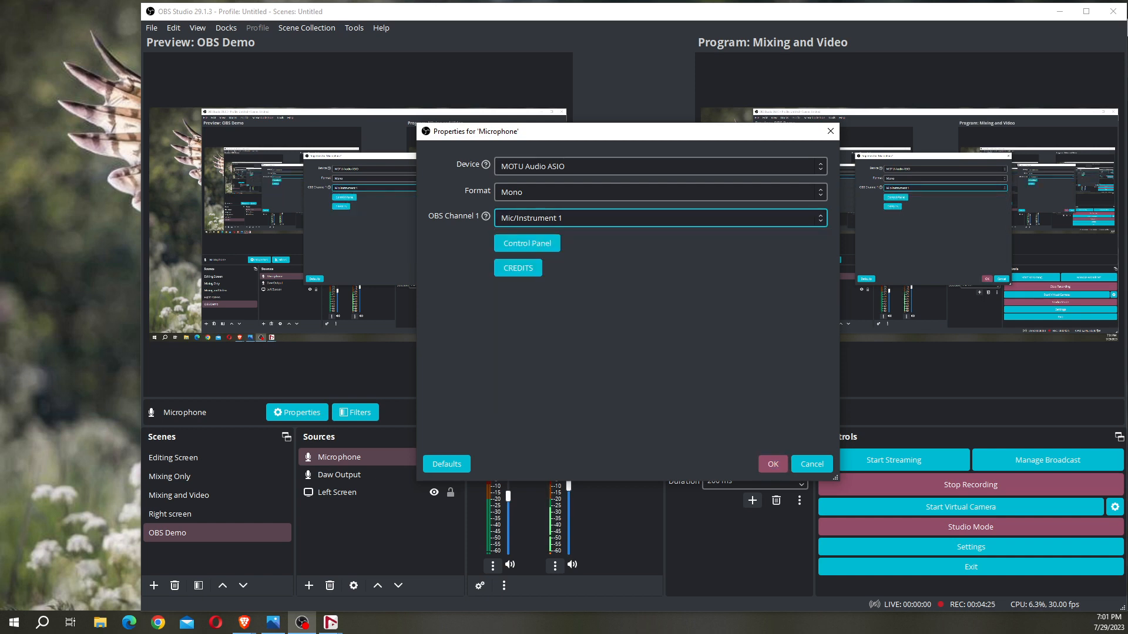
click(771, 463)
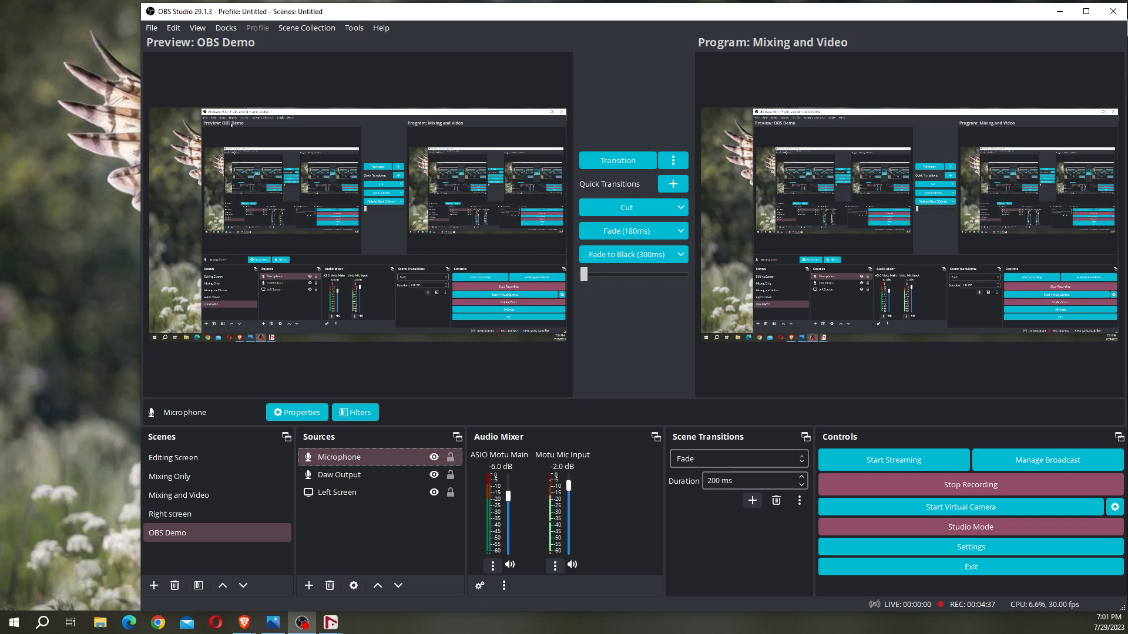
Send OBS Demo to Program, set Microphone to -2.2 dB and Daw Output to -6.5 dB.
click(169, 476)
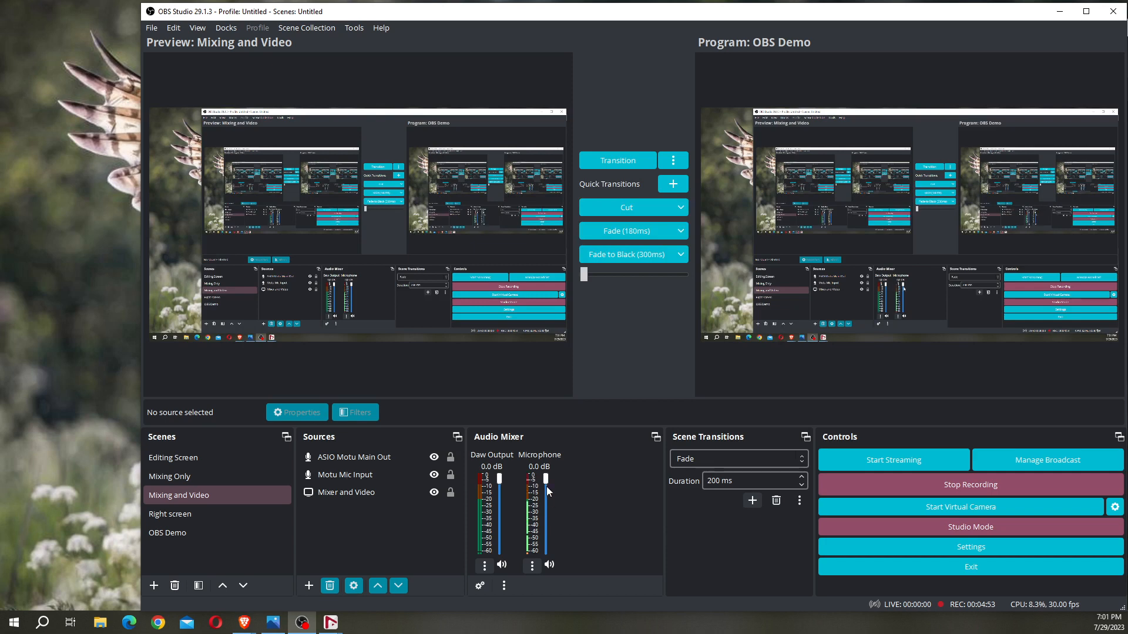
drag(544, 478, 545, 489)
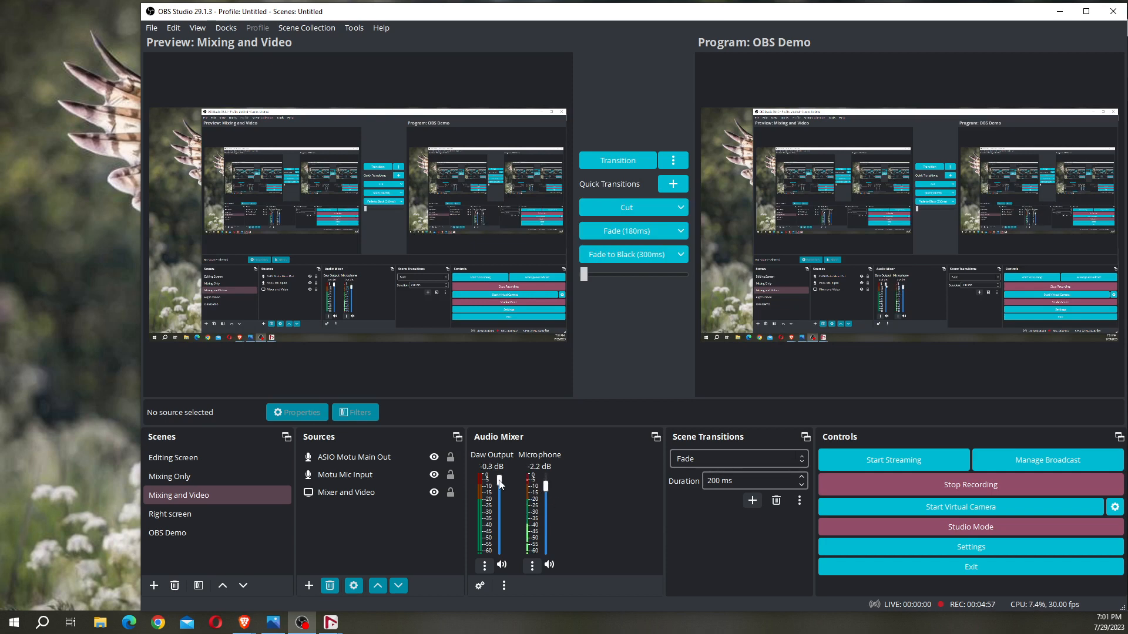
drag(490, 481, 490, 500)
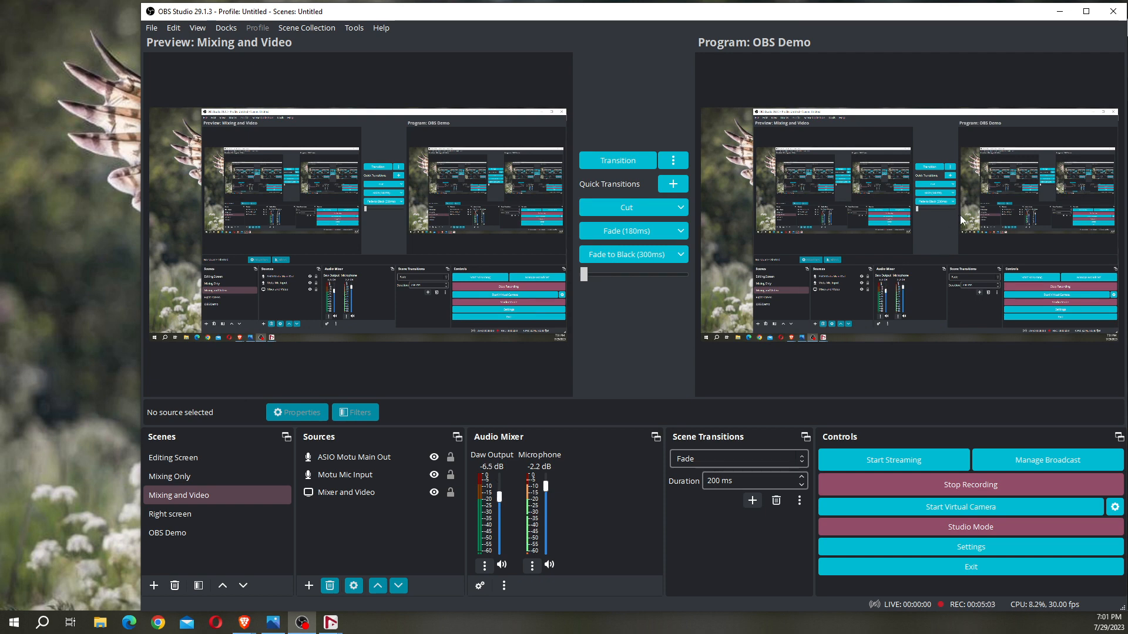
mouse_move(903, 44)
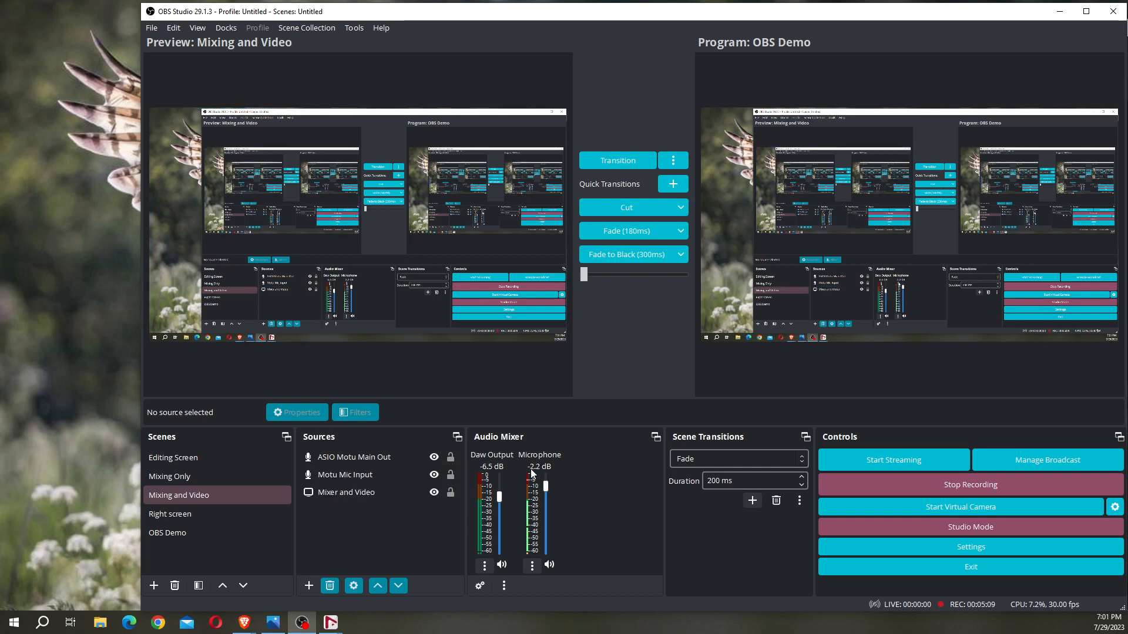
mouse_move(548, 466)
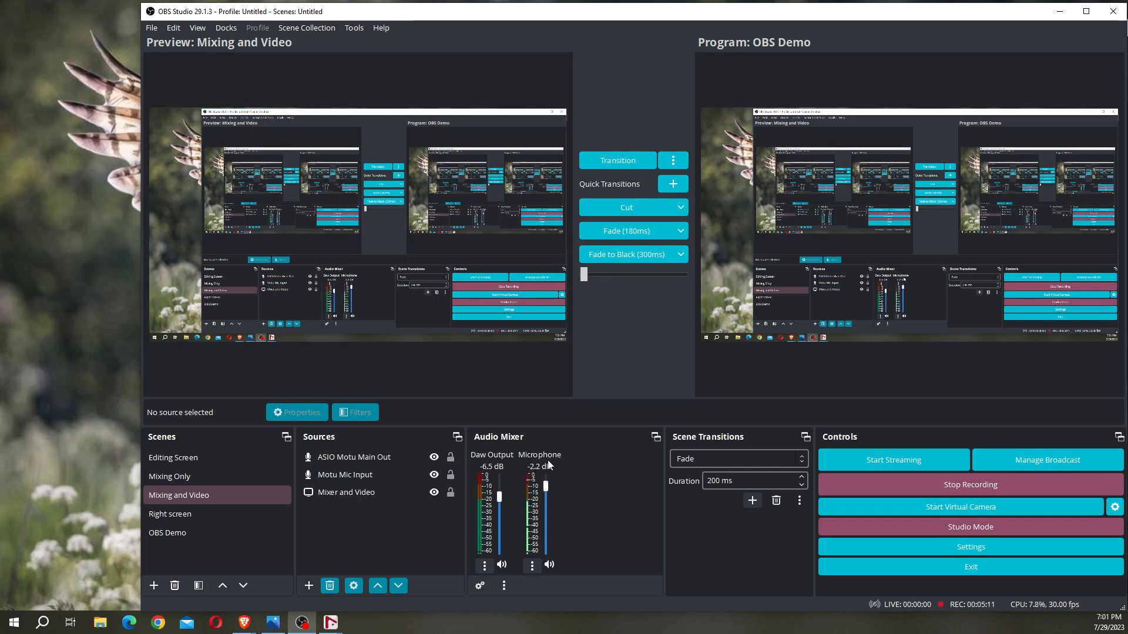
Preview the 'Right screen' scene, then bring Nuendo's Audio Connections window forward.
click(172, 457)
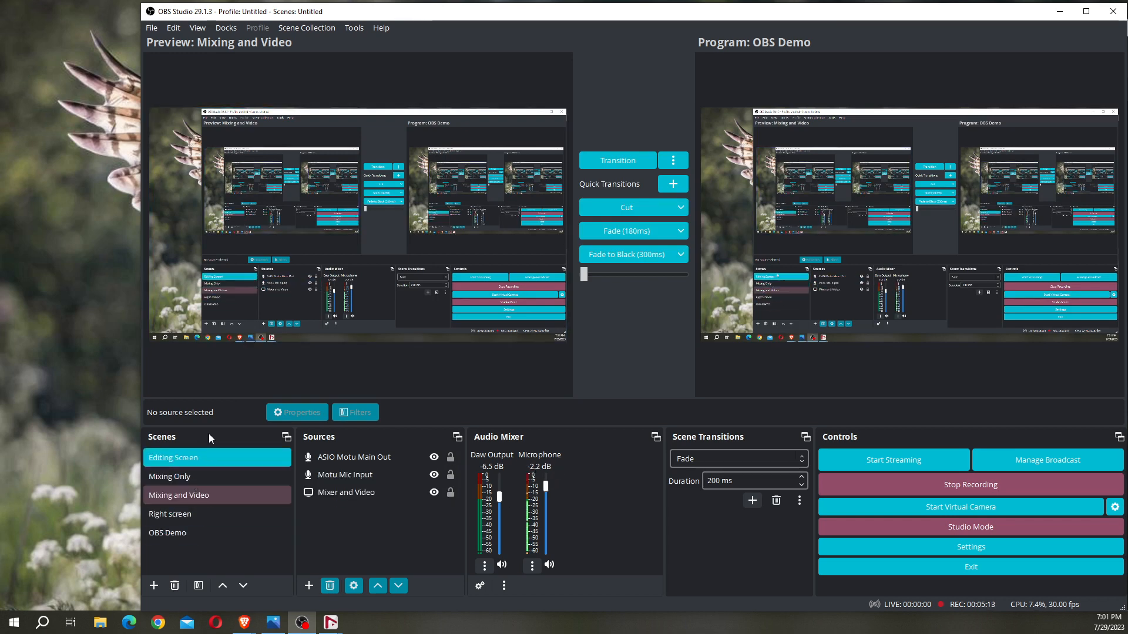
click(170, 513)
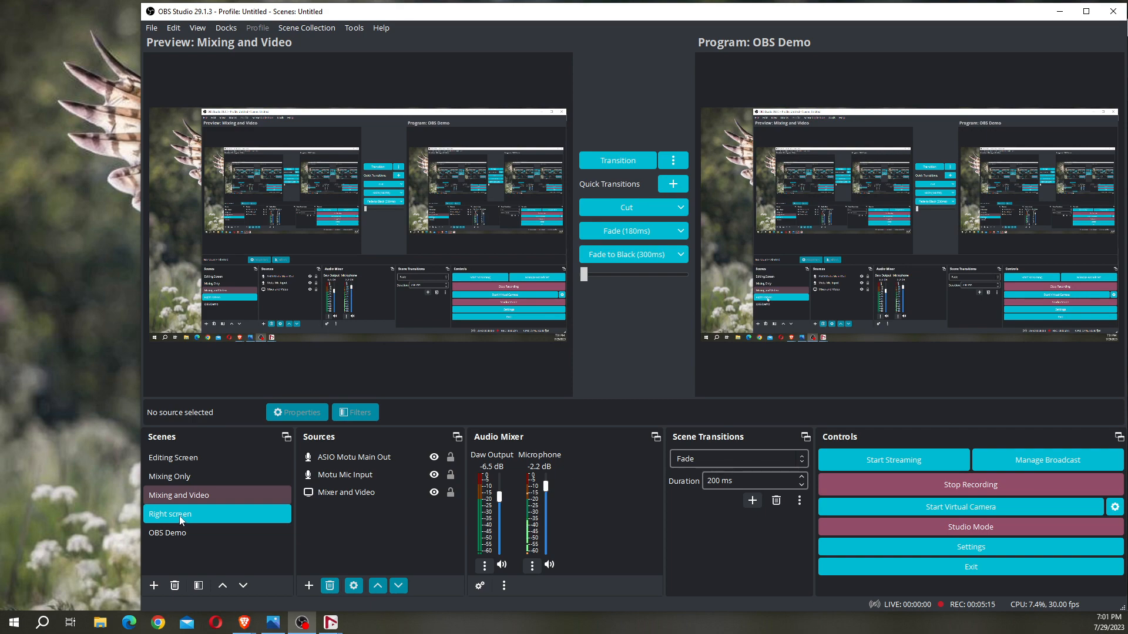
click(170, 513)
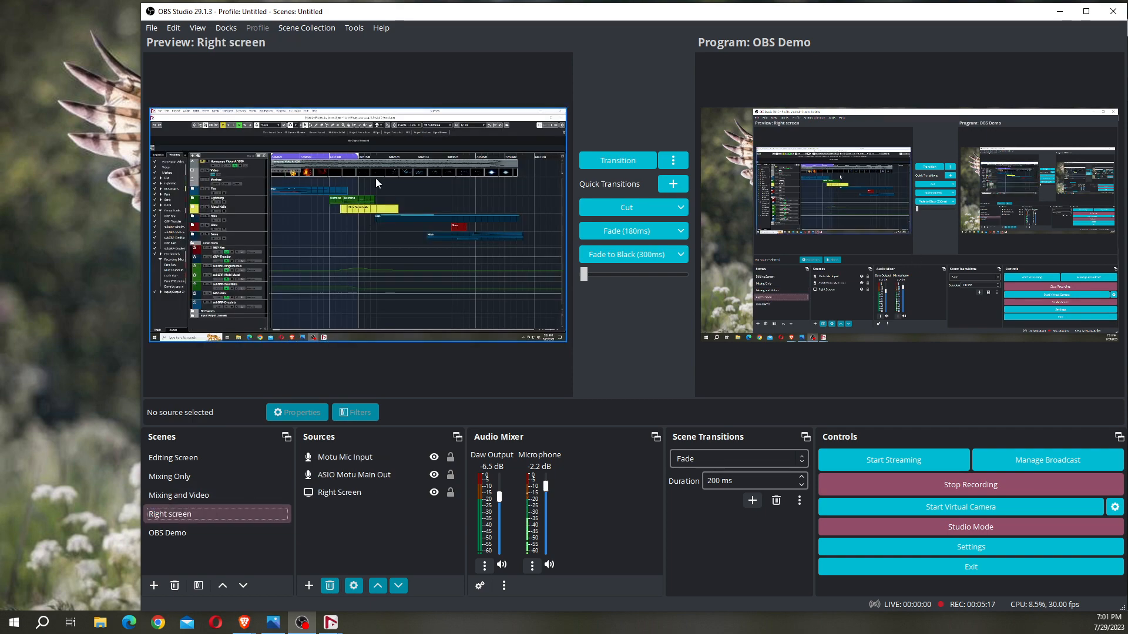
click(441, 623)
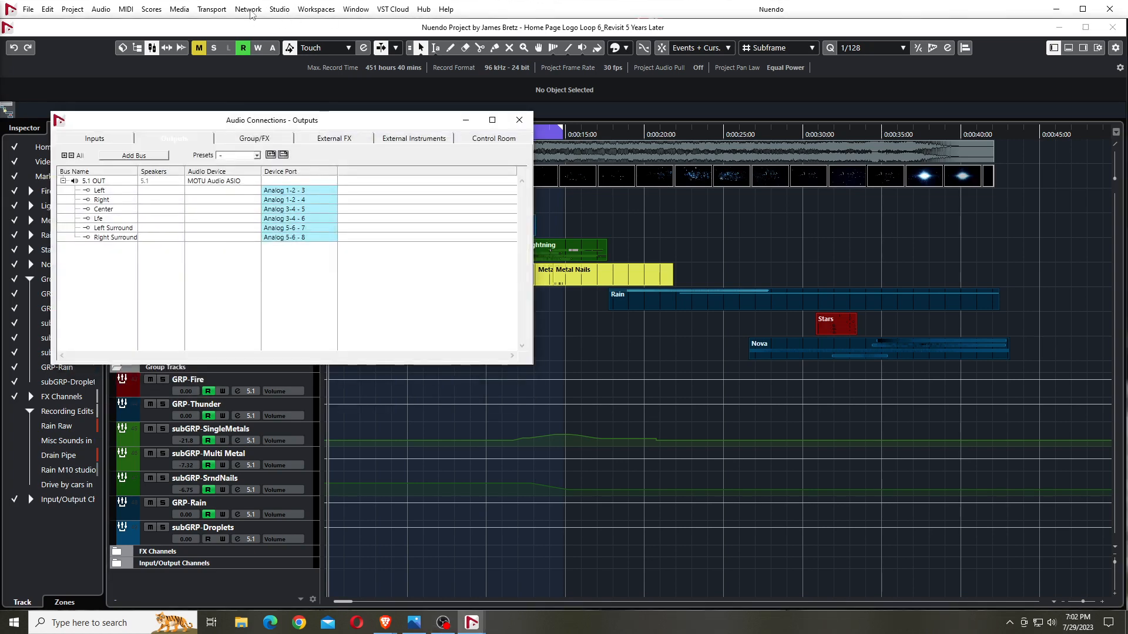
Open Studio > Audio Connections, show the Control Room tab, and power on the Control Room.
click(279, 8)
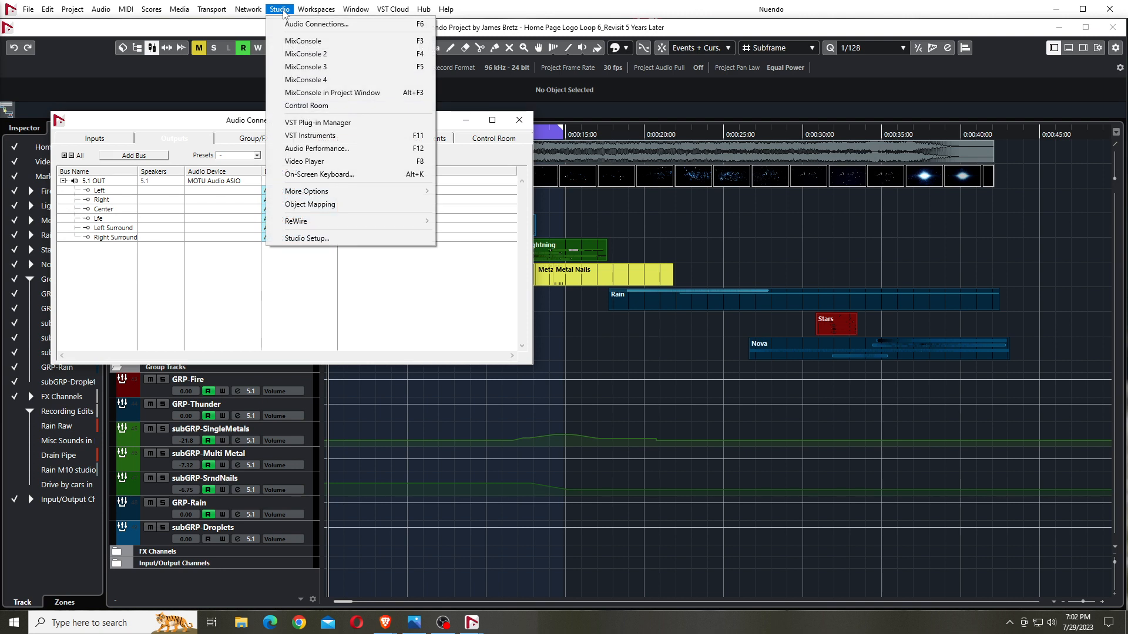
mouse_move(316, 23)
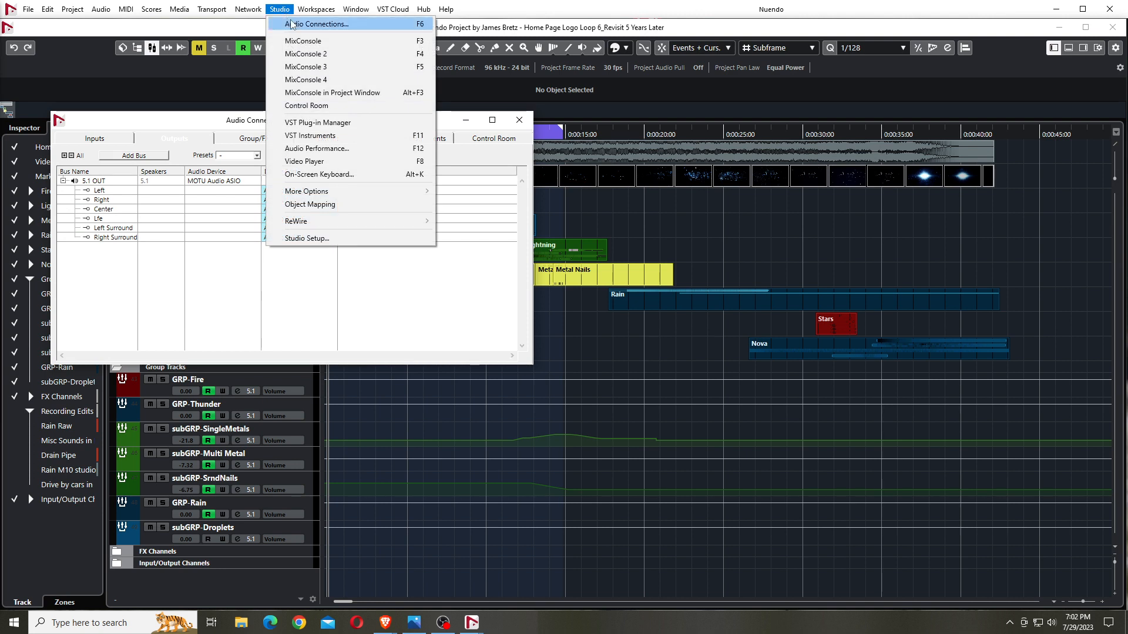
mouse_move(294, 28)
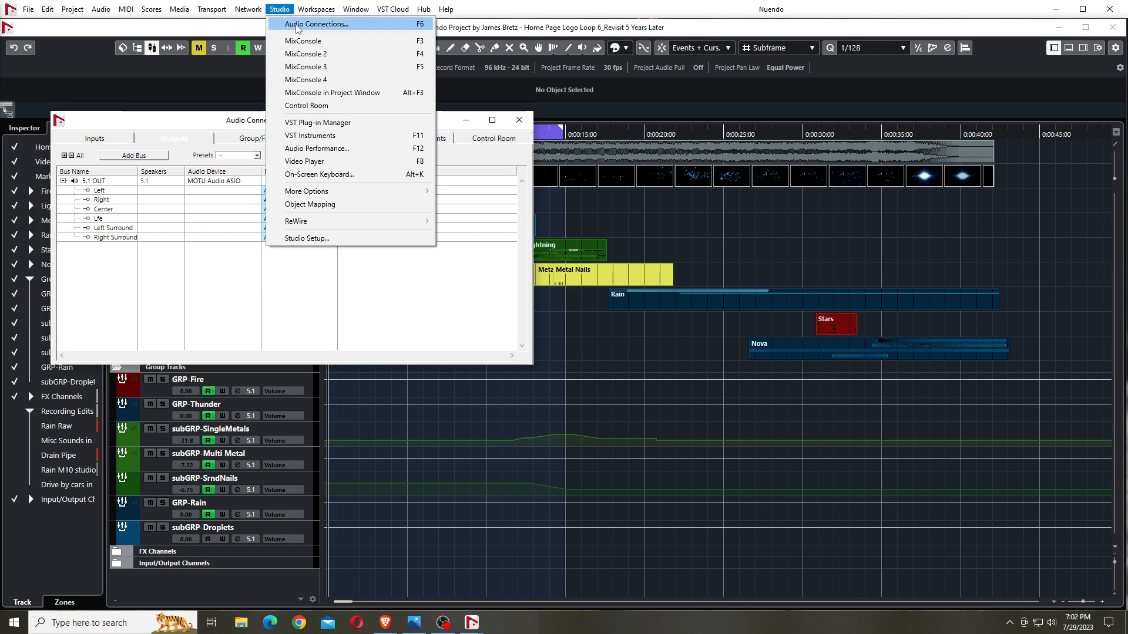
click(316, 23)
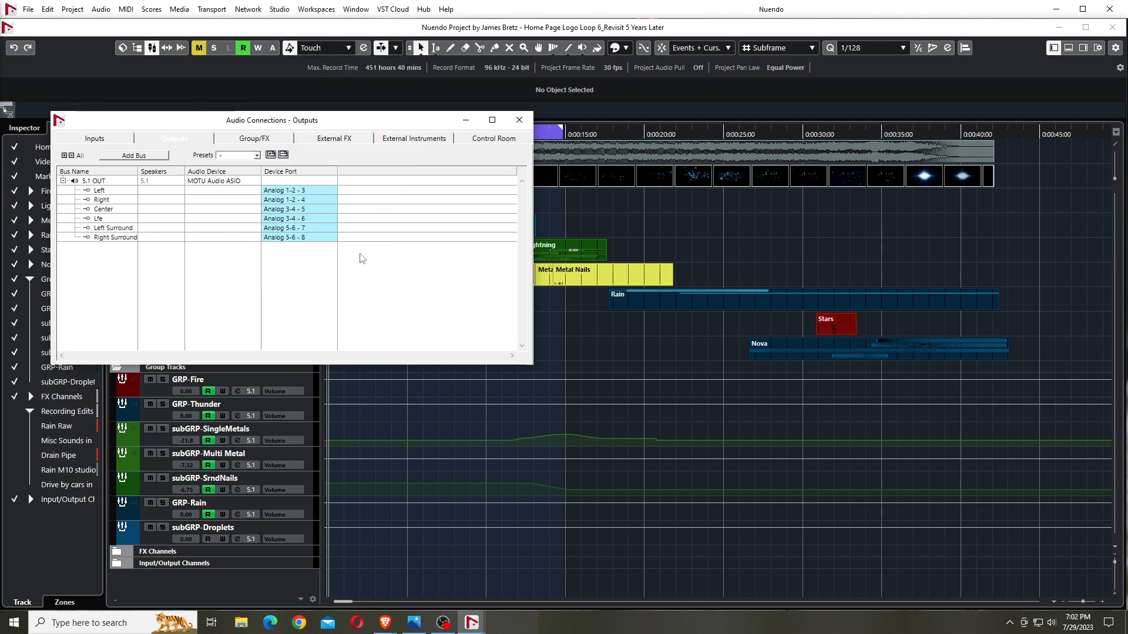
click(493, 138)
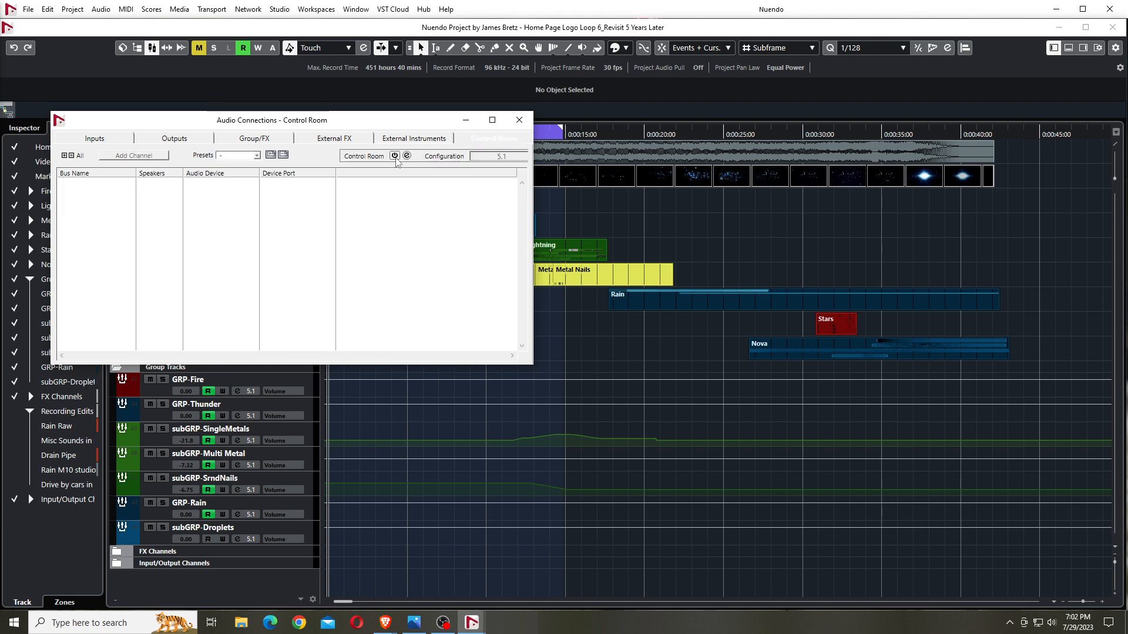
click(393, 156)
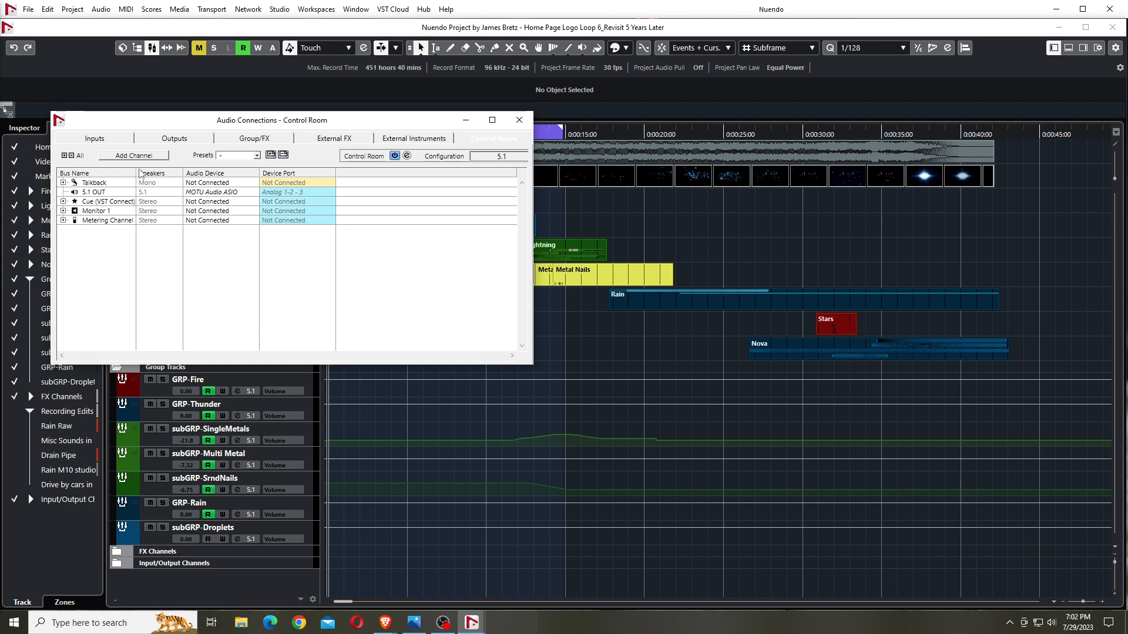
Add a new cue channel named 'To OBS'.
click(133, 155)
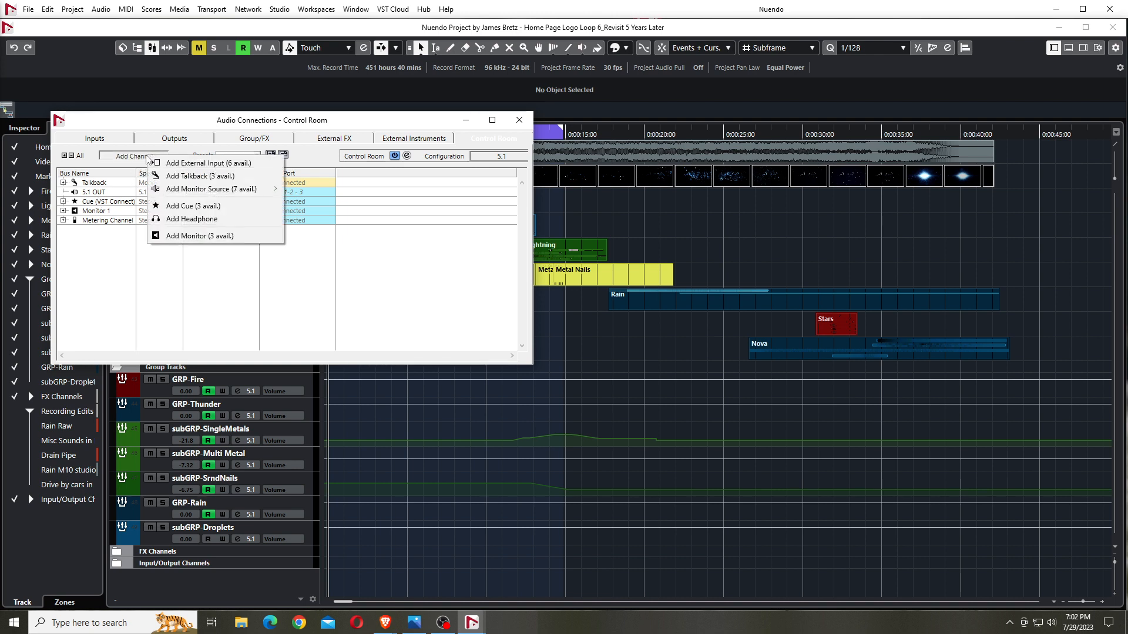
click(192, 206)
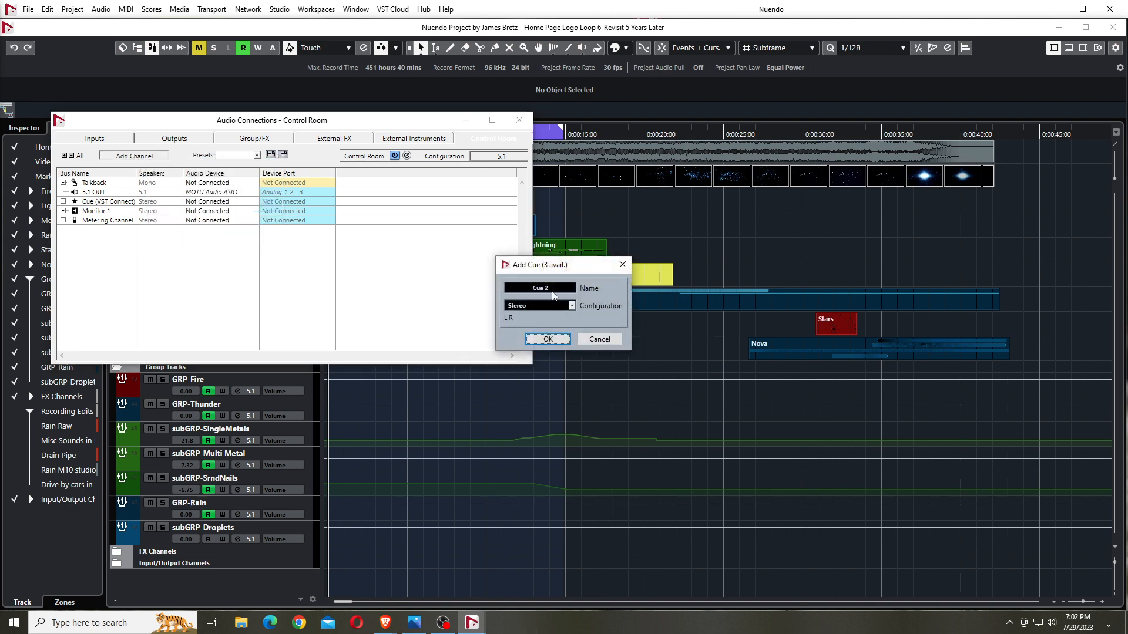
text(To OBS)
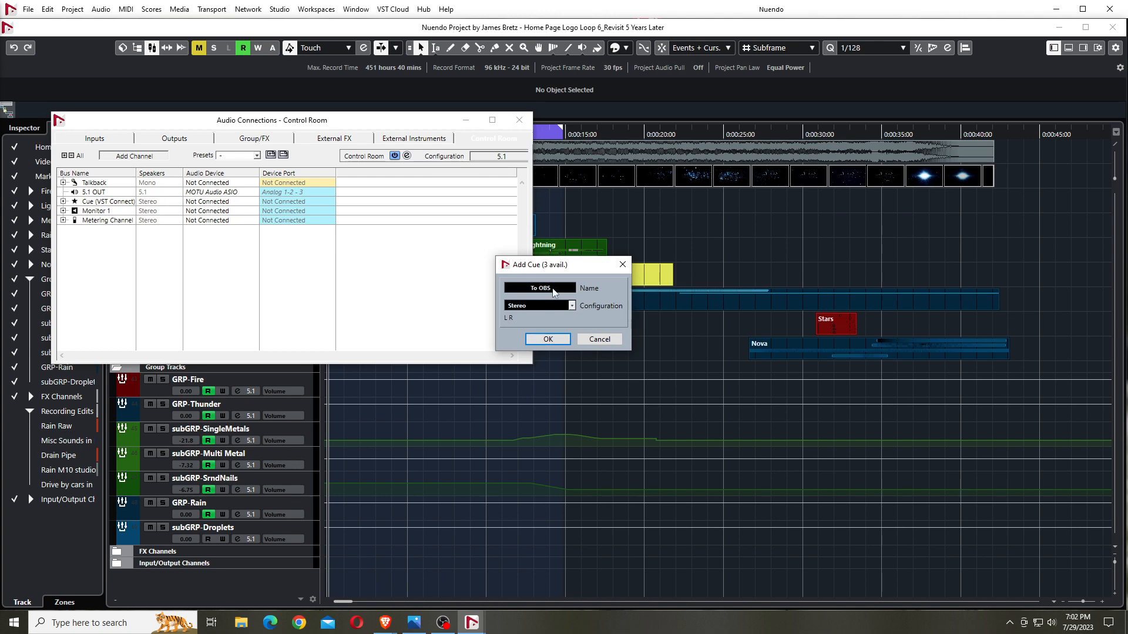
click(546, 339)
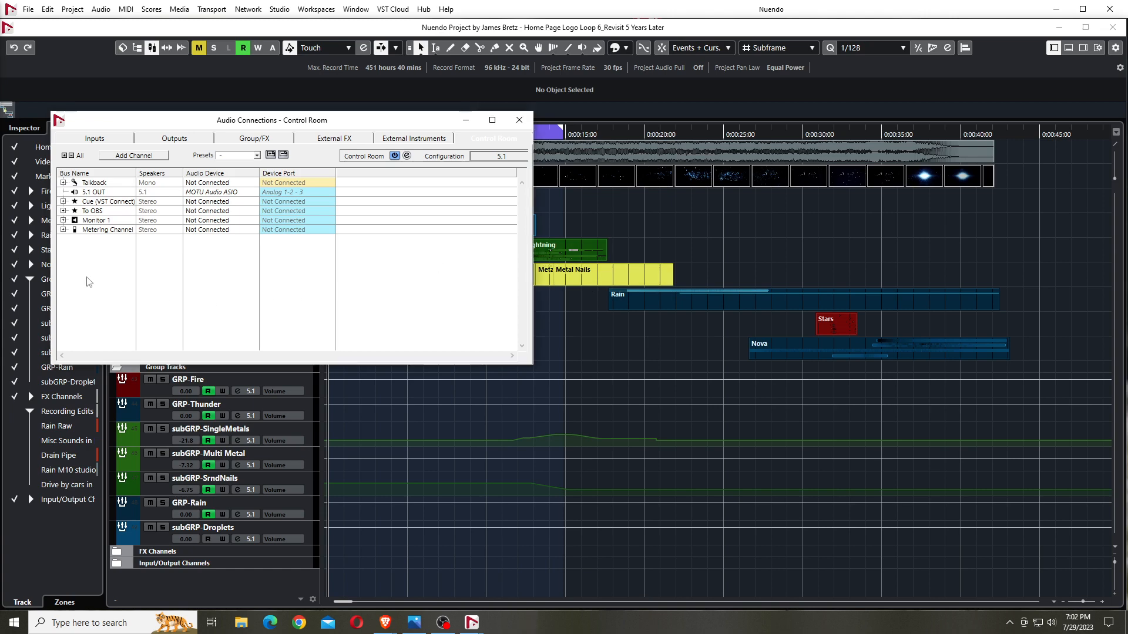
Route To OBS Left/Right to Analog 7-8 - 9 and 10, and close Audio Connections.
click(64, 211)
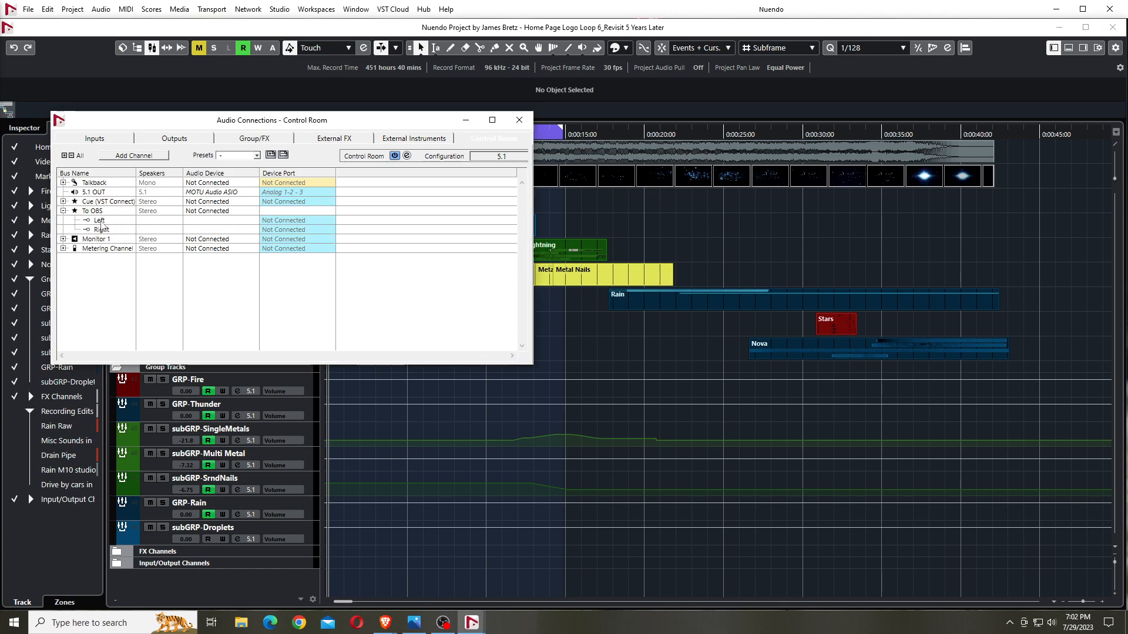
click(295, 220)
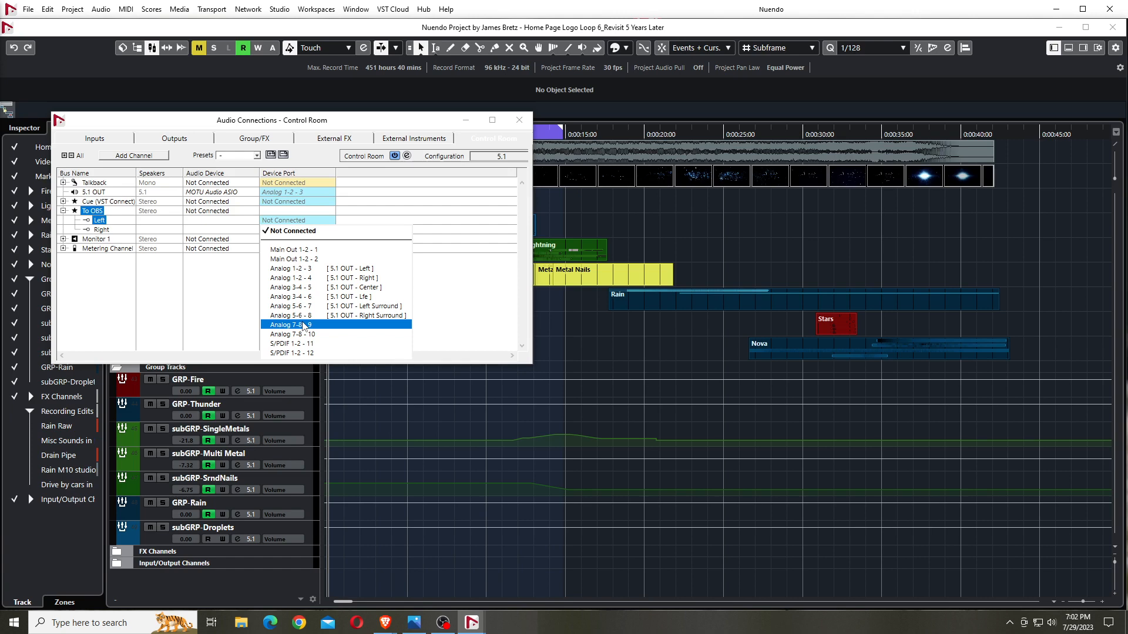
click(291, 324)
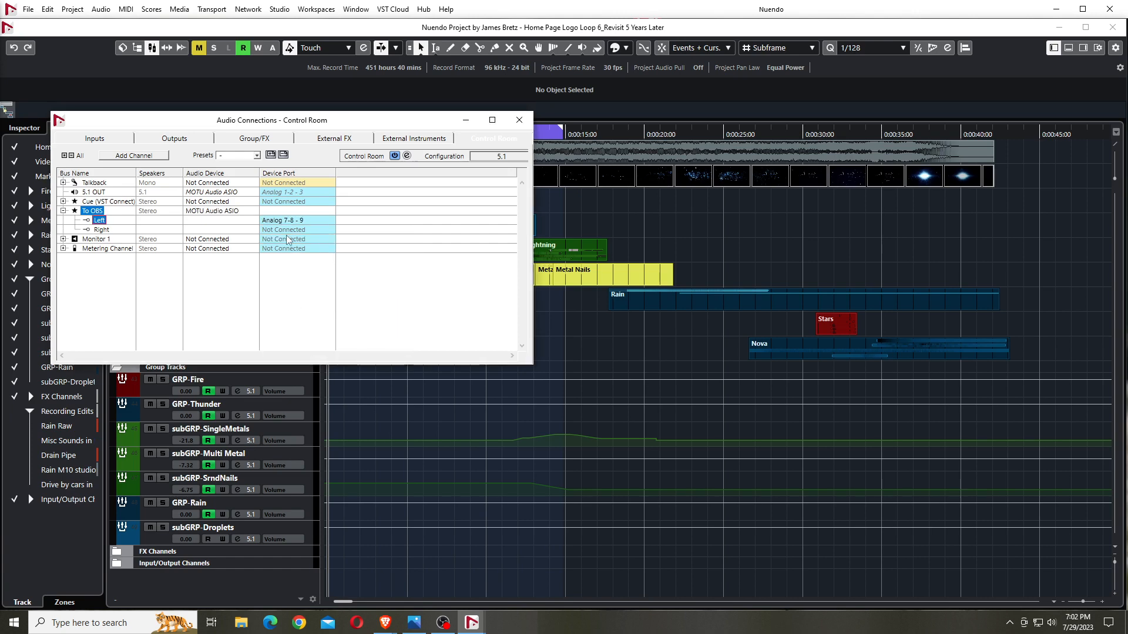
click(283, 230)
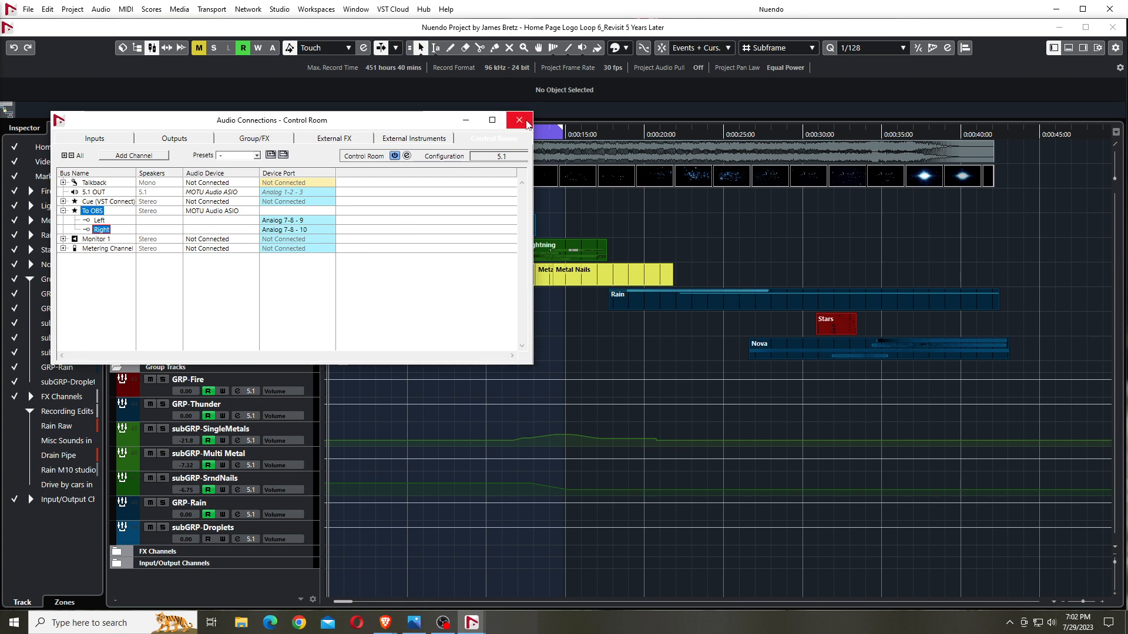
click(518, 120)
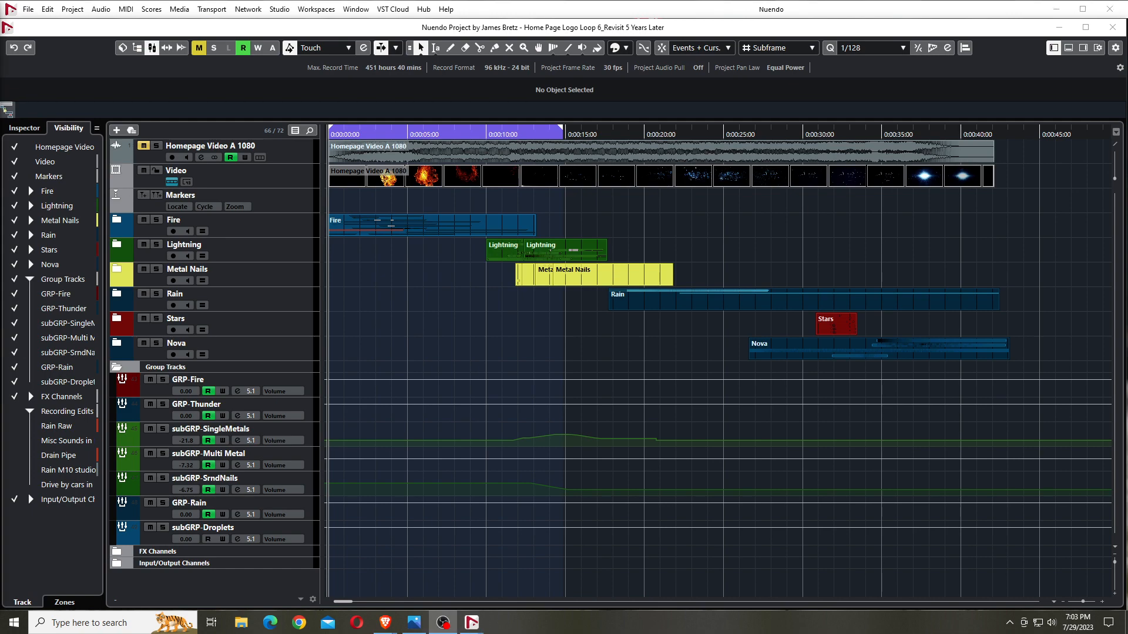
Open Nuendo's MixConsole showing the group track channels, routing, sends and faders.
click(300, 622)
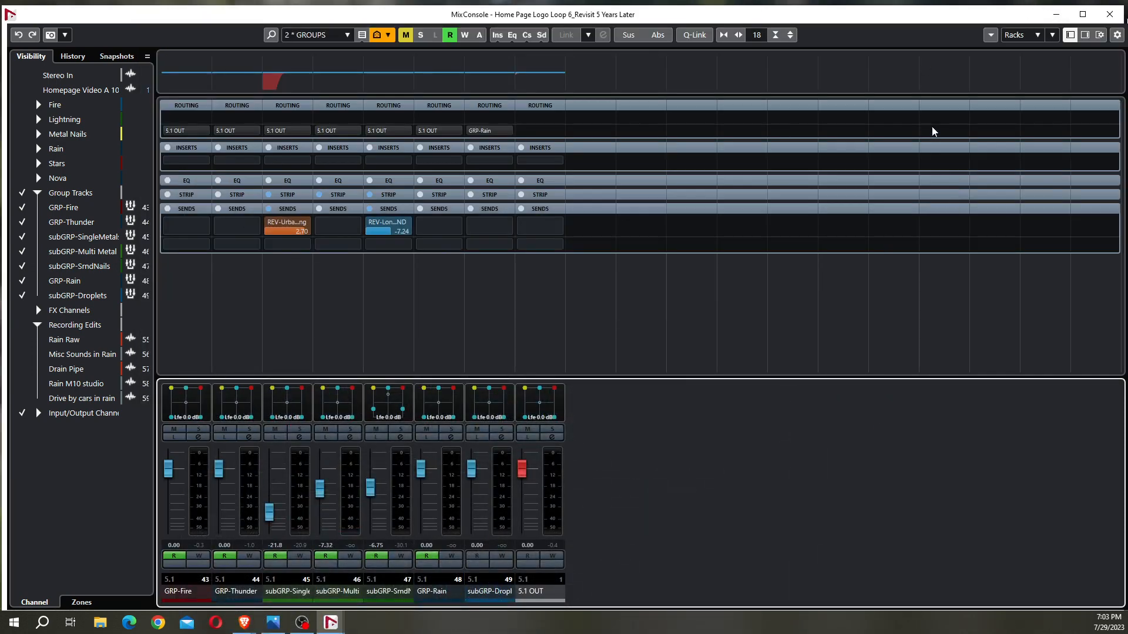
mouse_move(593, 185)
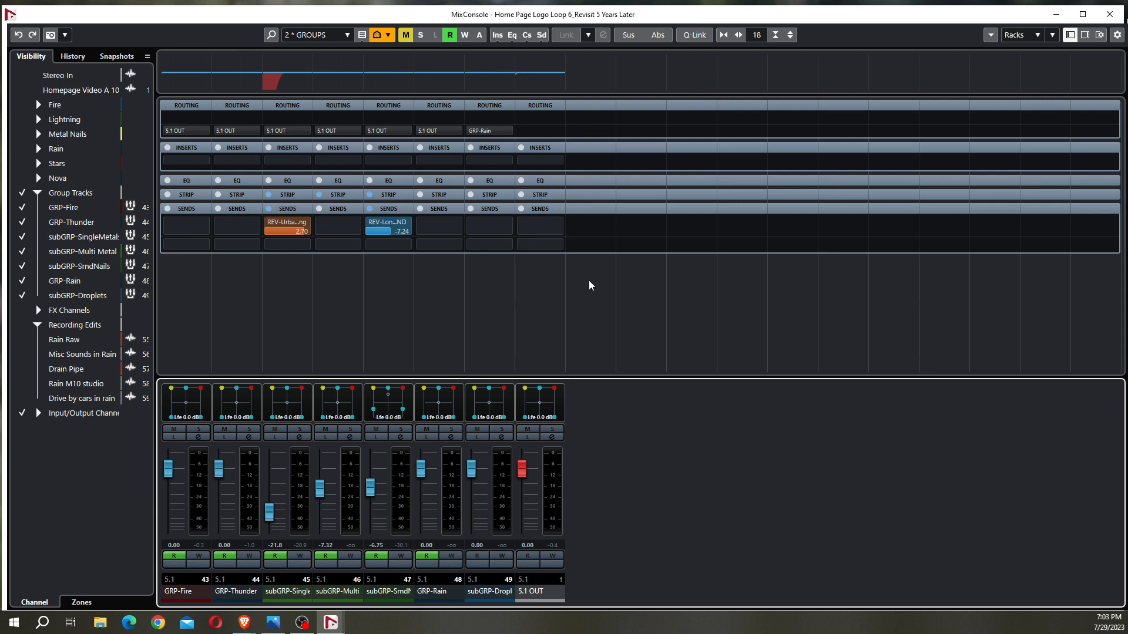
mouse_move(550, 188)
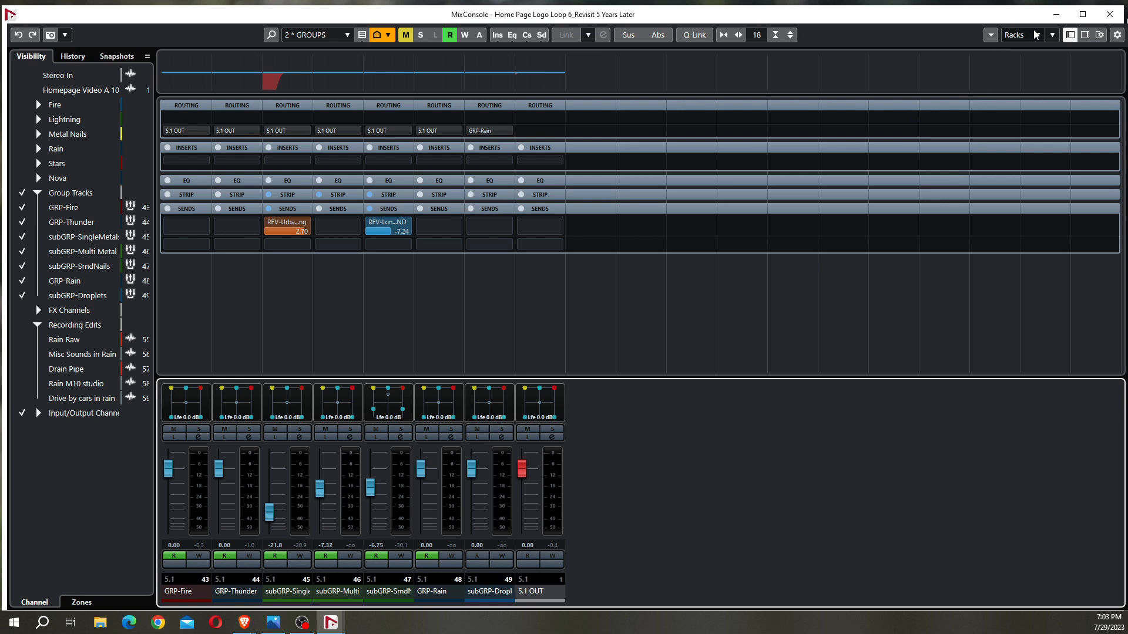
Show the Cue Sends rack and activate the To OBS send on 5.1 OUT.
click(1051, 35)
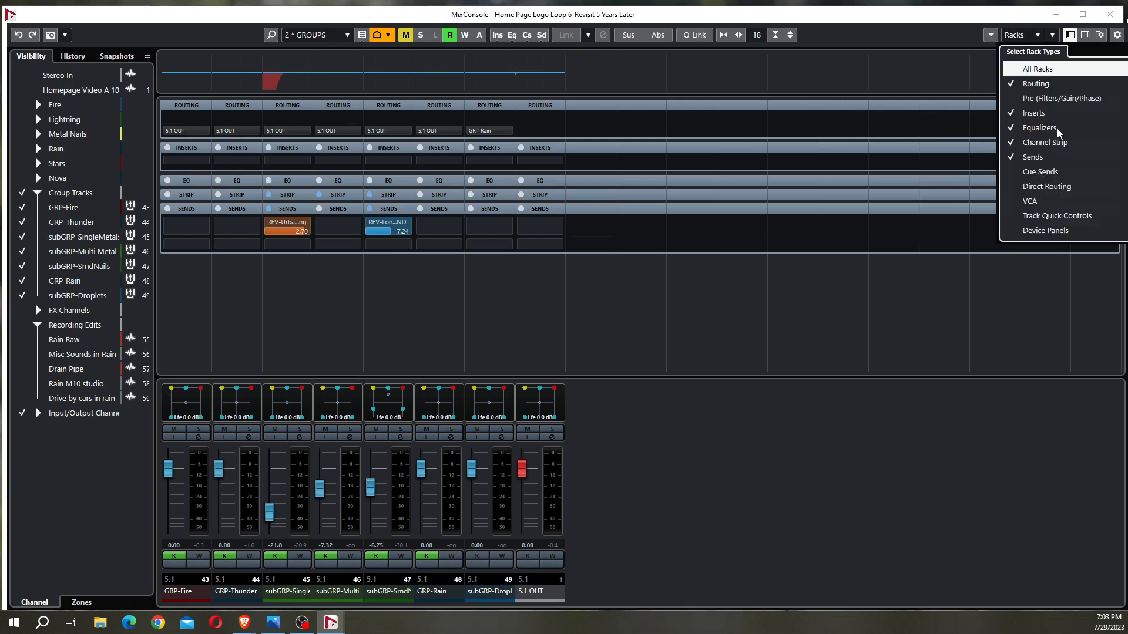
click(1041, 171)
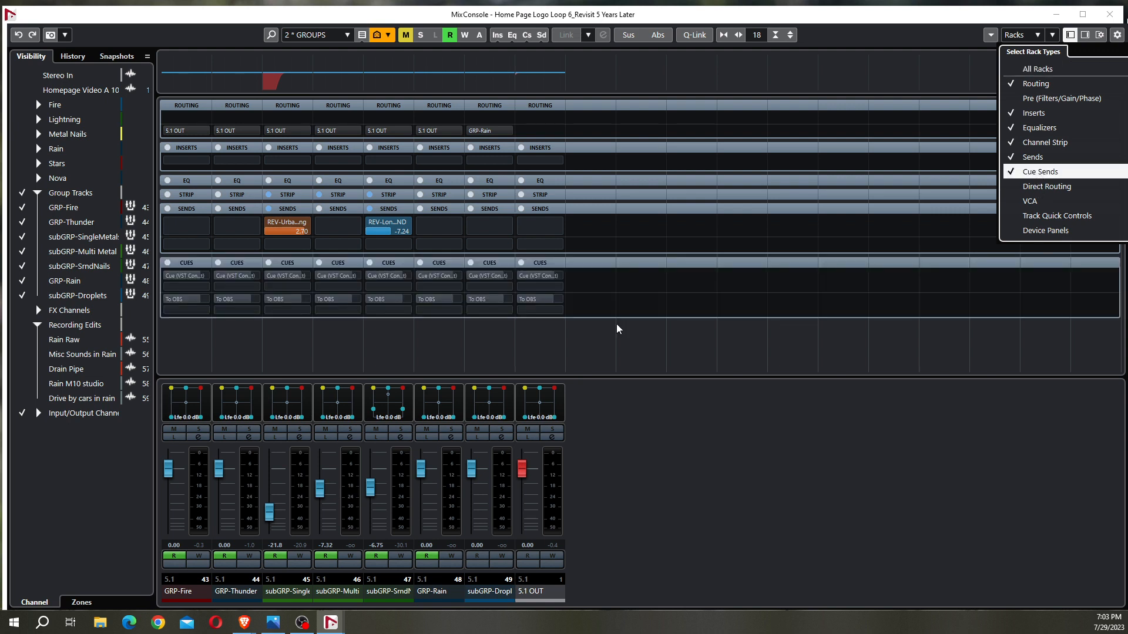
mouse_move(517, 317)
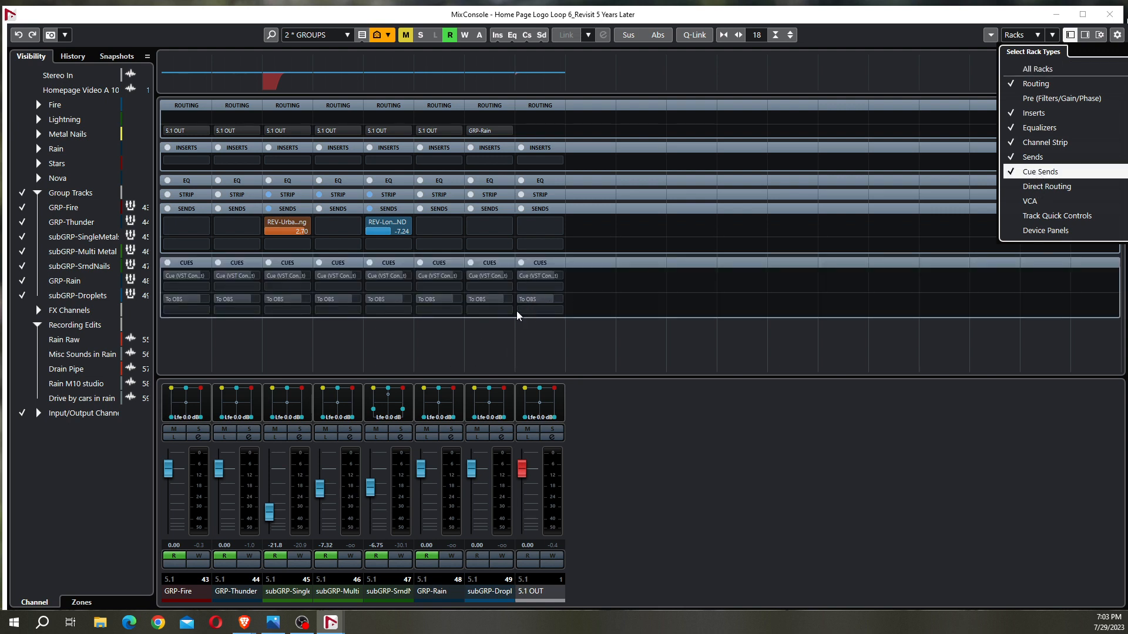
mouse_move(527, 307)
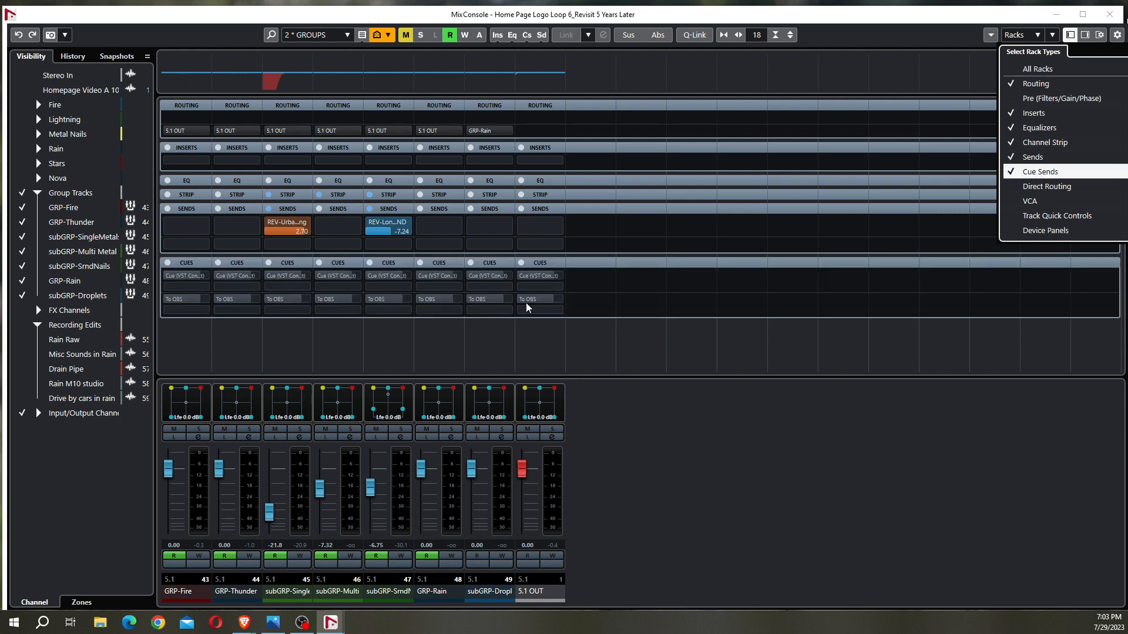
click(527, 298)
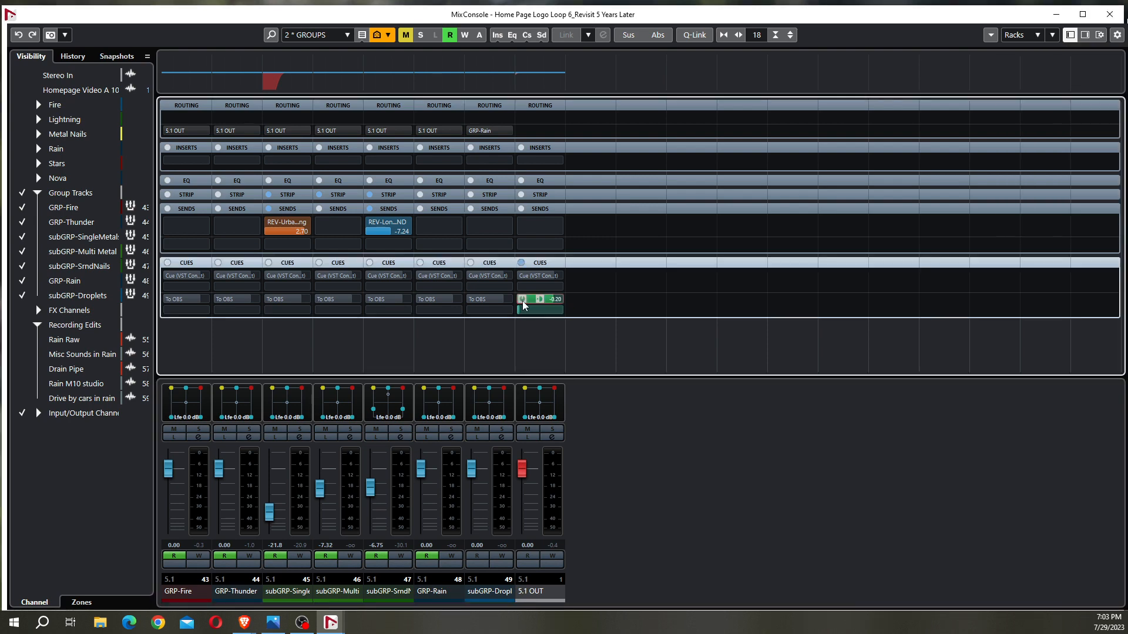
mouse_move(527, 299)
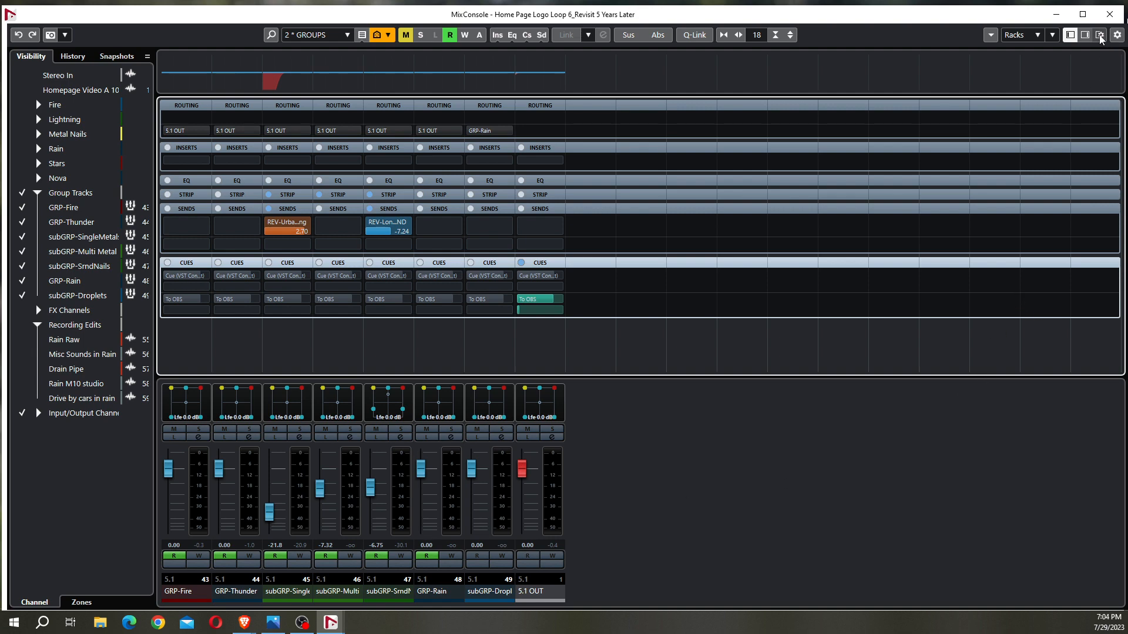
Show the Control Room panel with the To OBS cue channel, briefly checking OBS.
click(1099, 35)
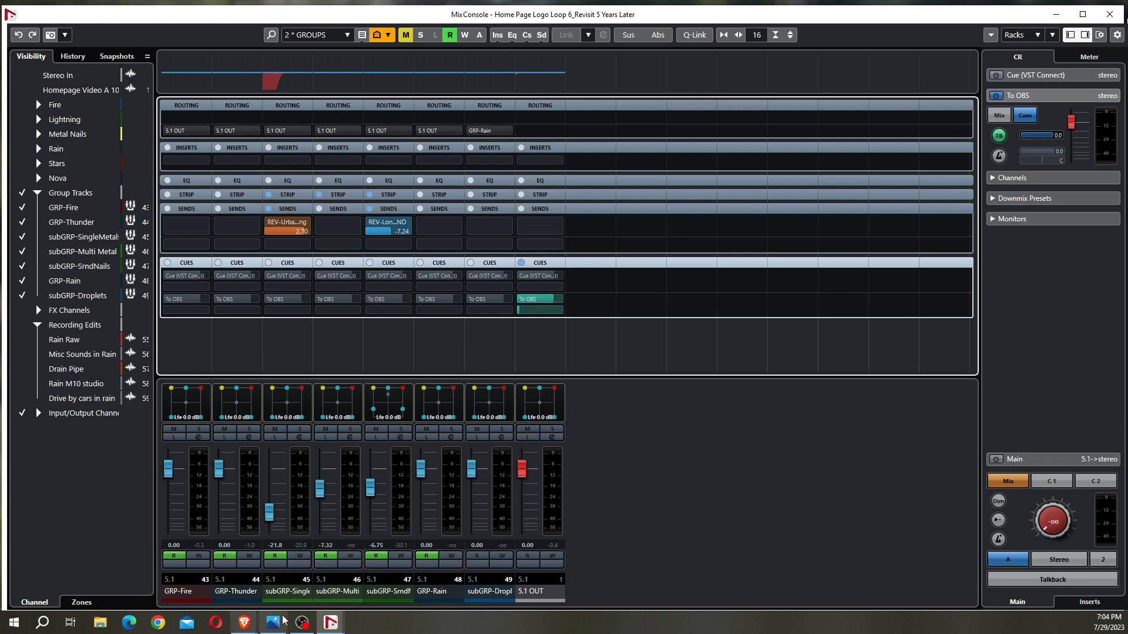
click(301, 621)
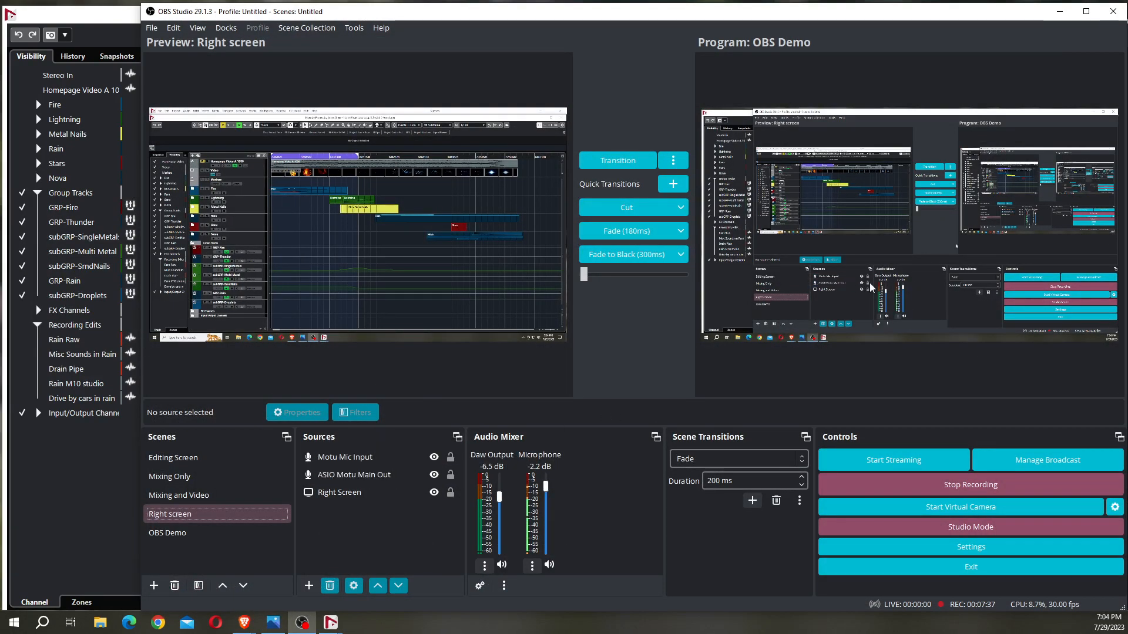
click(330, 622)
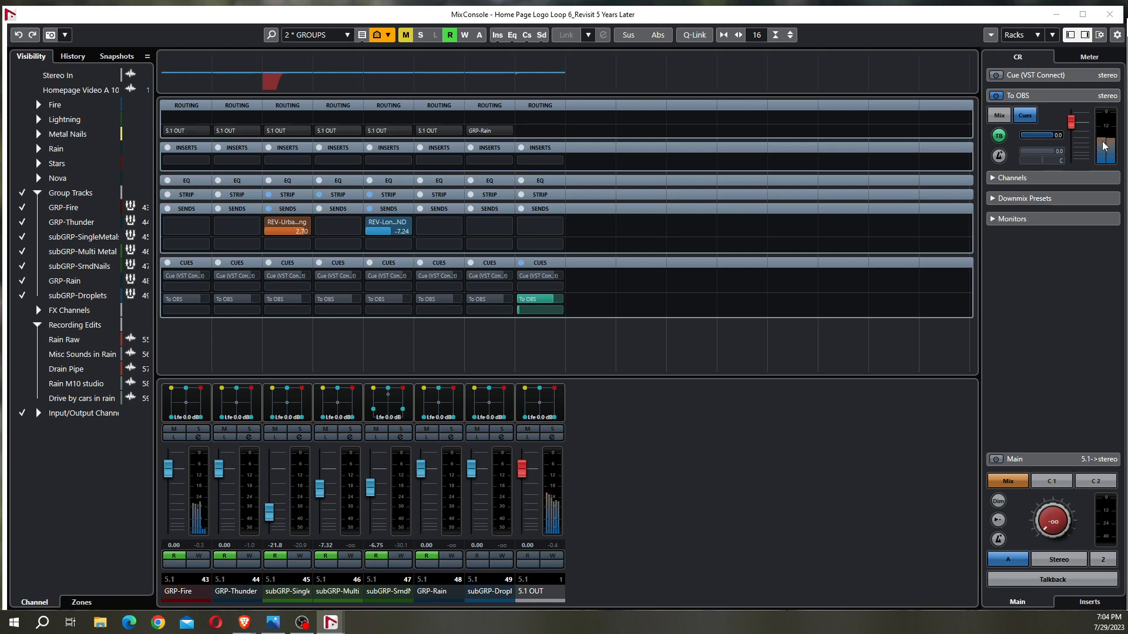
Check the To OBS cue meter in Control Room while audio plays.
click(1023, 115)
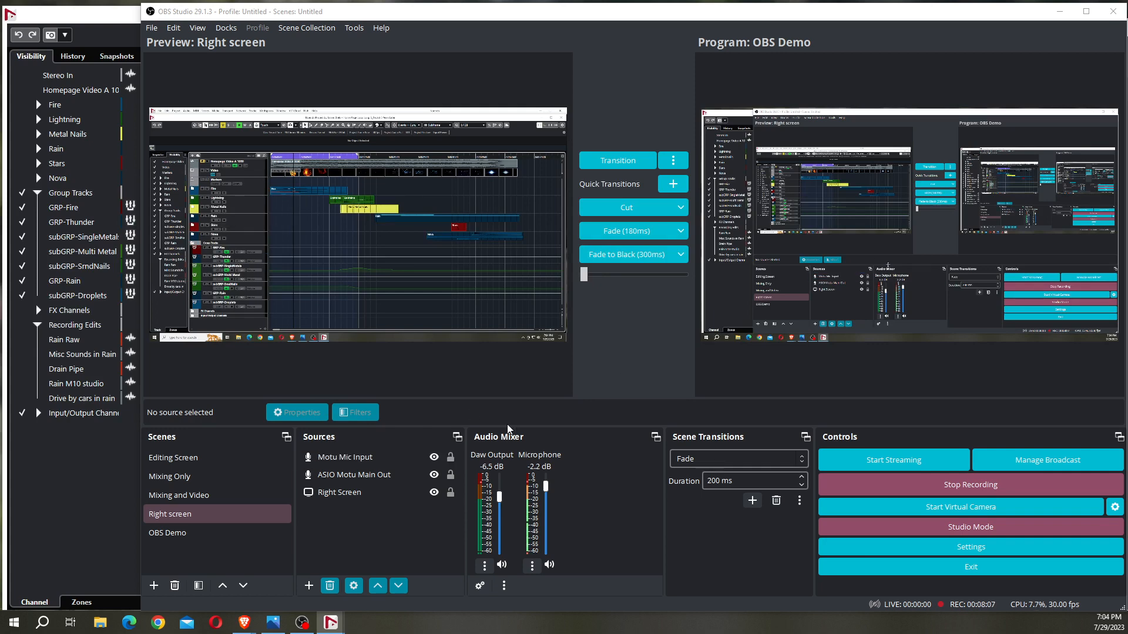
mouse_move(987, 77)
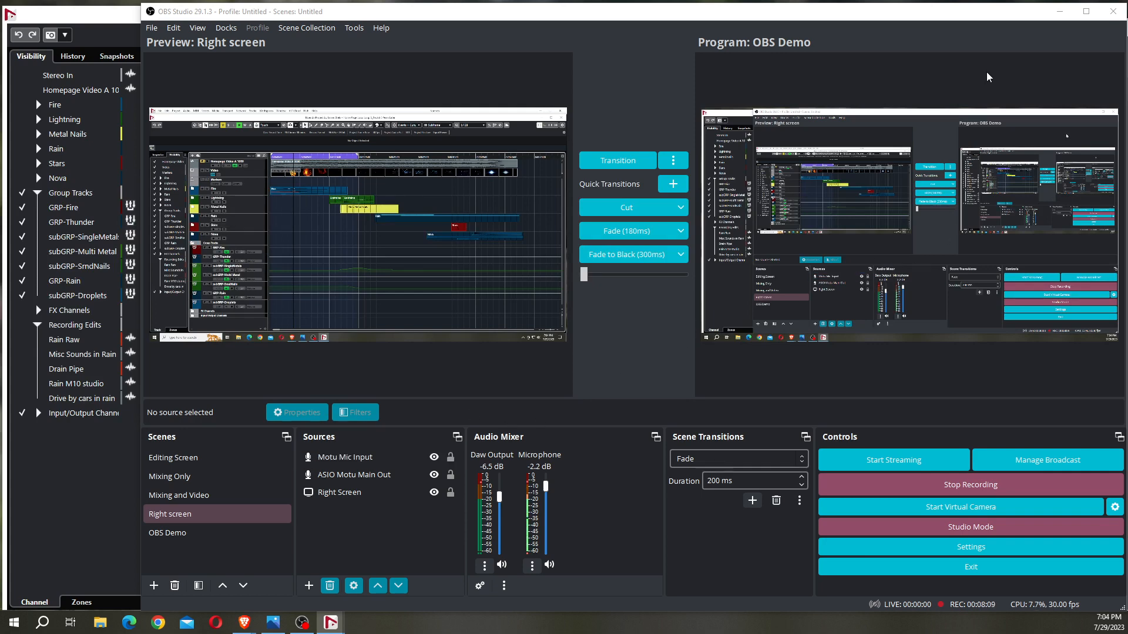
mouse_move(997, 70)
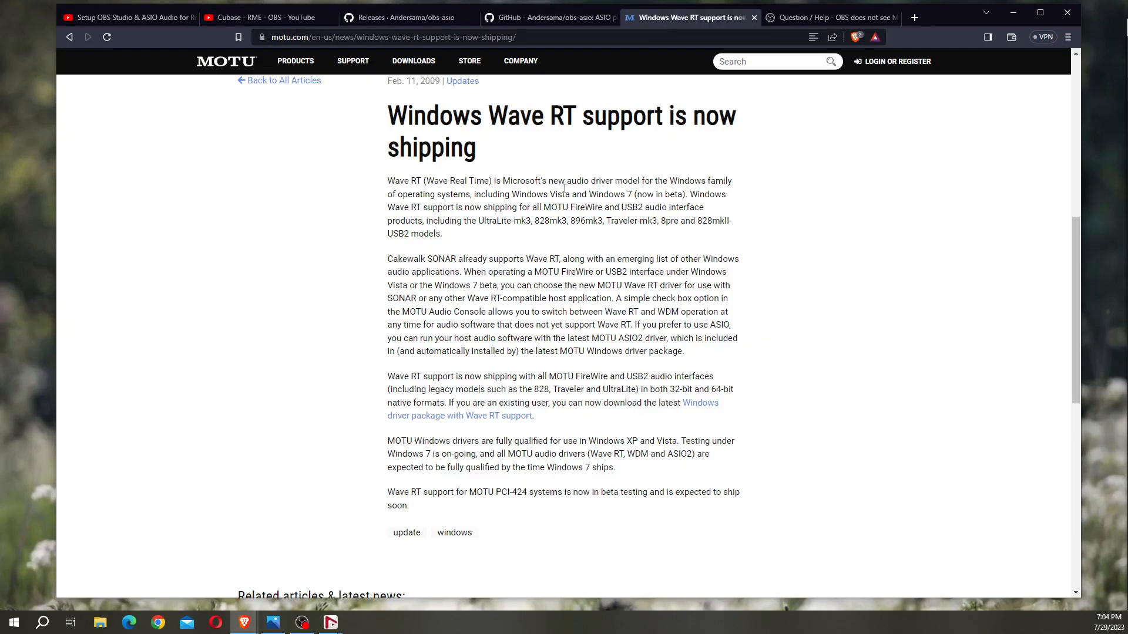
Highlight 'new audio driver model for the Windows' in MOTU's Wave RT article.
drag(549, 180, 683, 181)
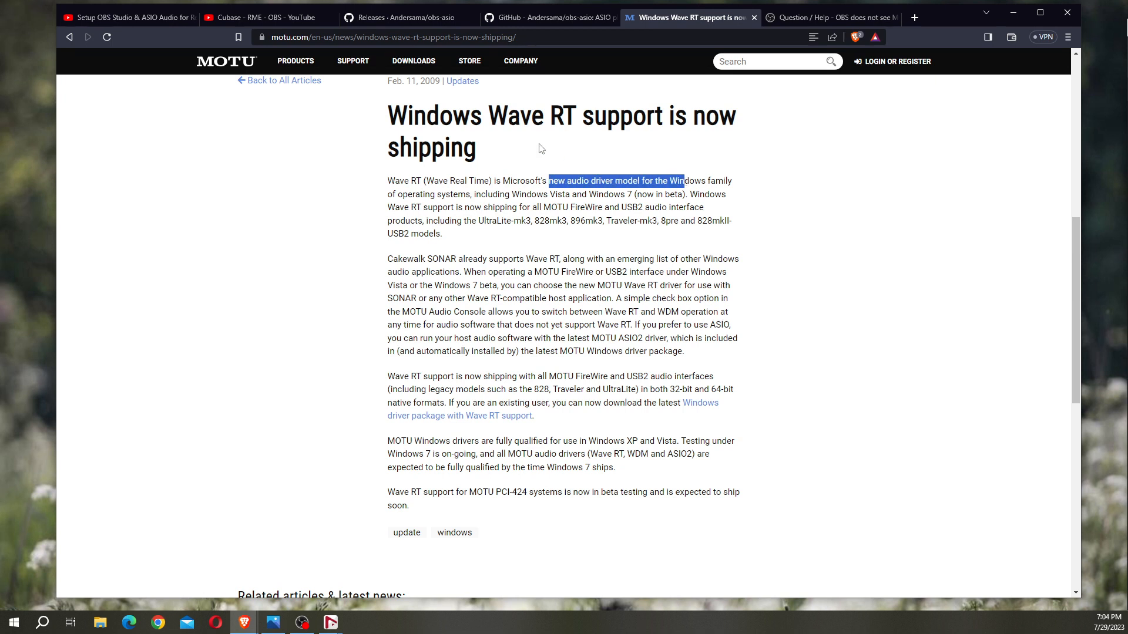
mouse_move(992, 383)
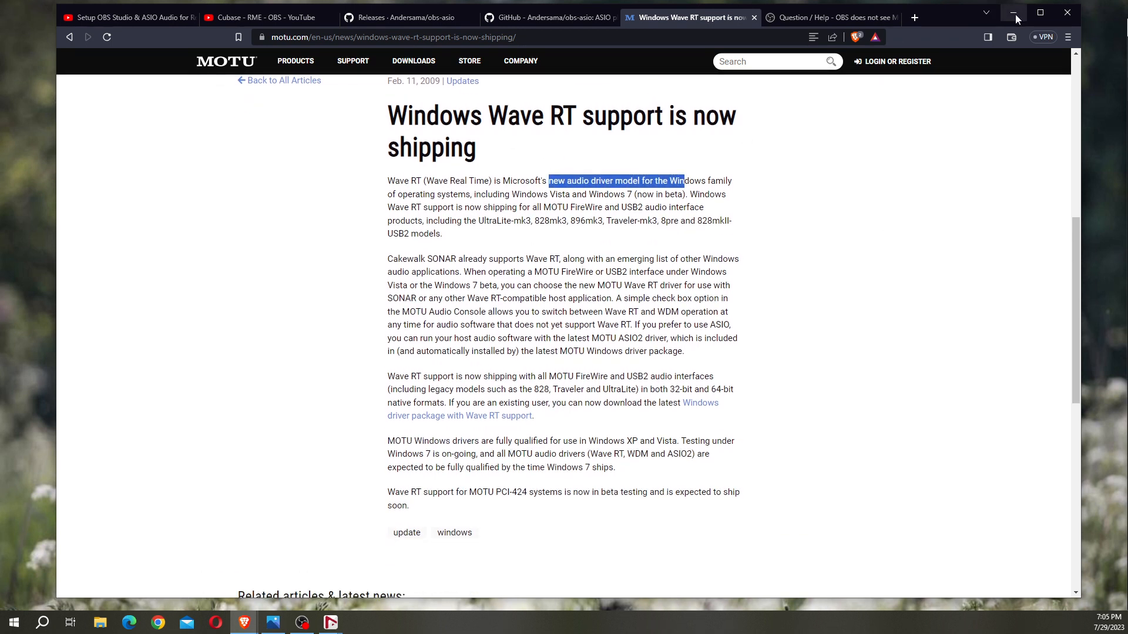
mouse_move(1013, 12)
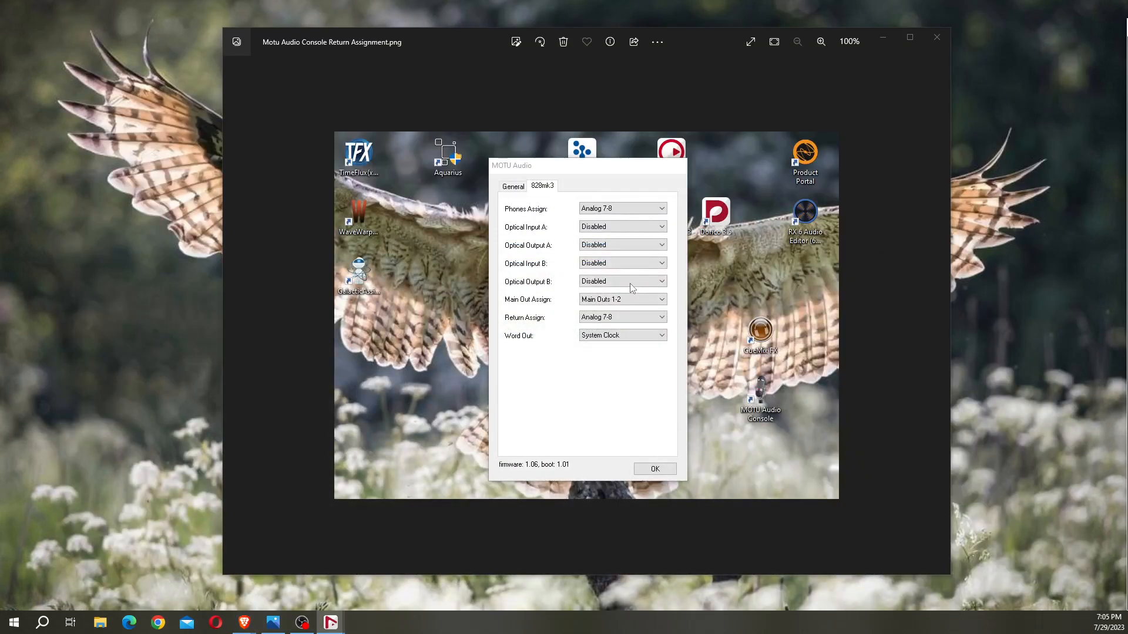
mouse_move(583, 296)
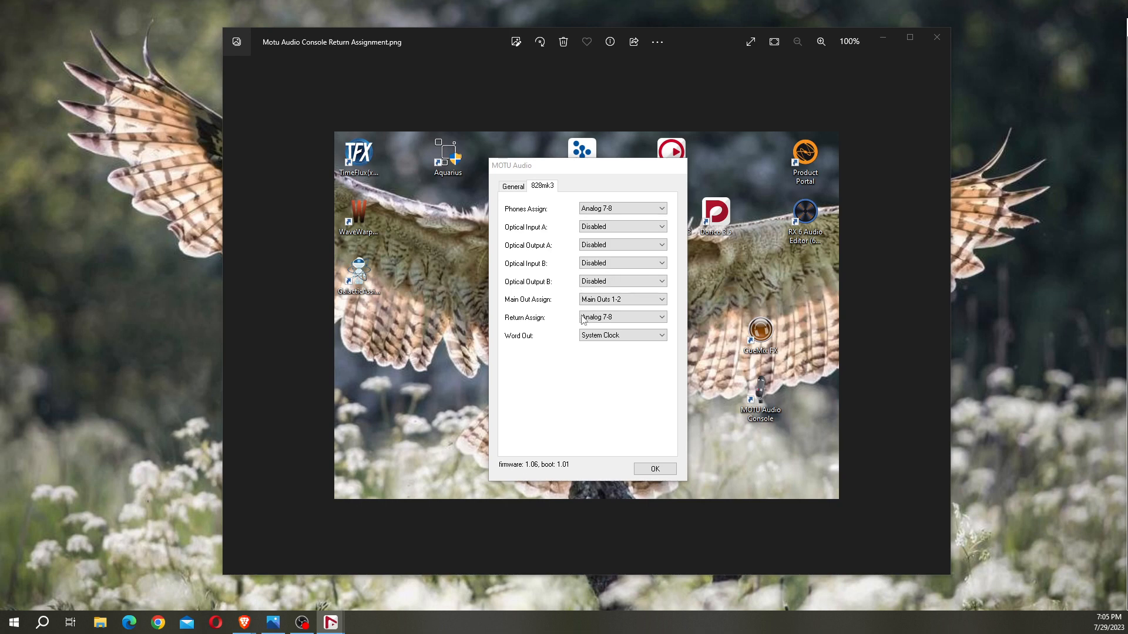
mouse_move(940, 319)
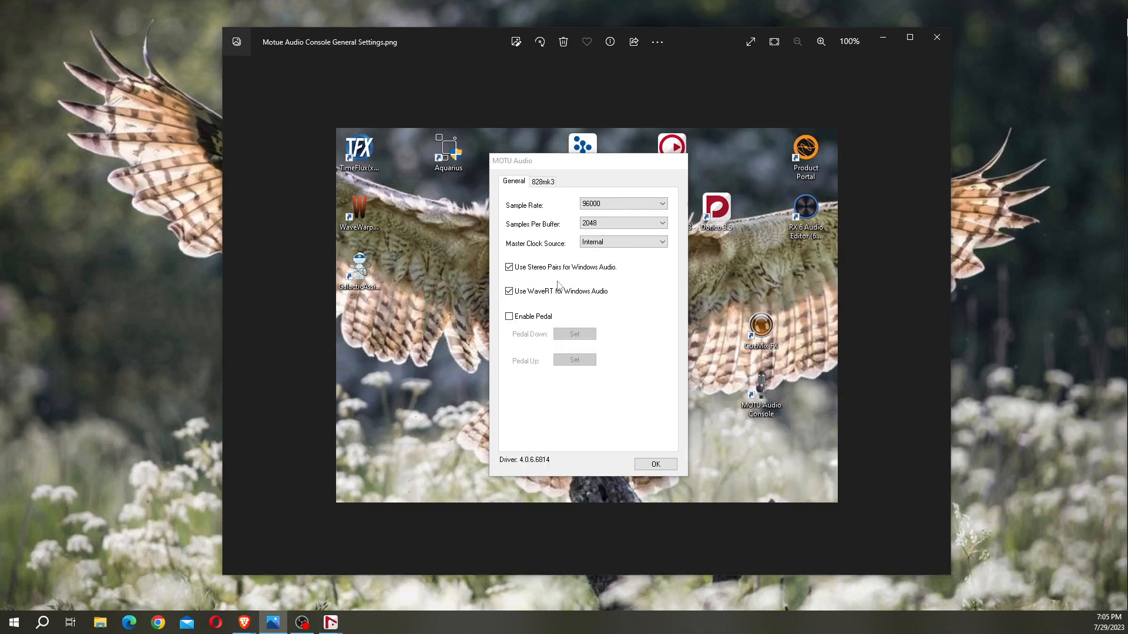
mouse_move(509, 300)
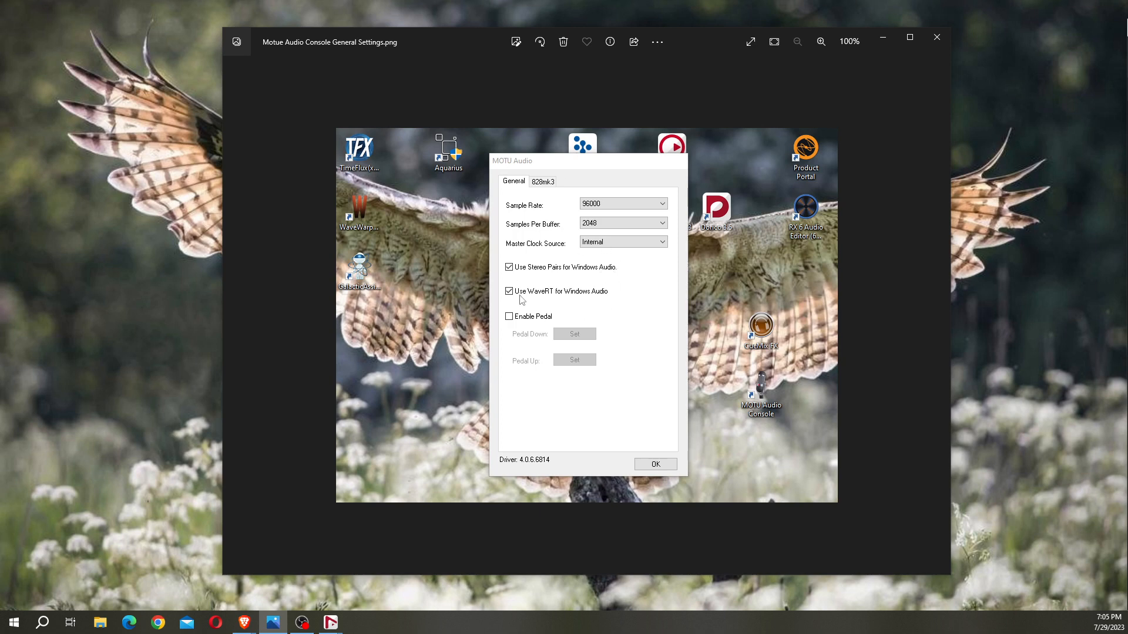
mouse_move(599, 300)
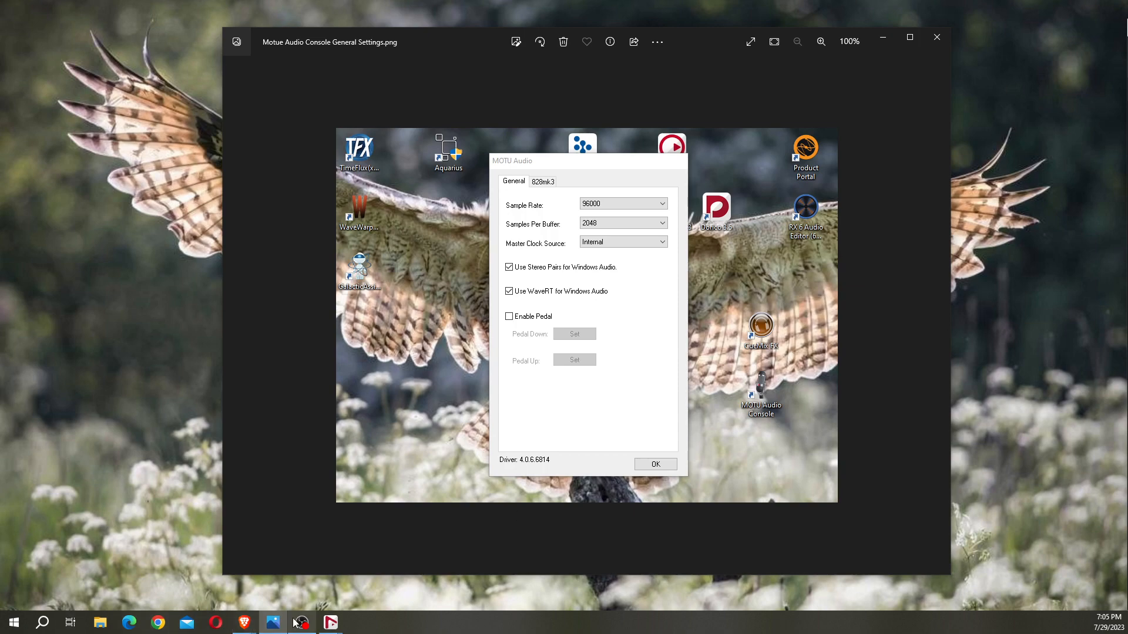
Bring OBS Studio back to the front after viewing the MOTU screenshots.
click(301, 622)
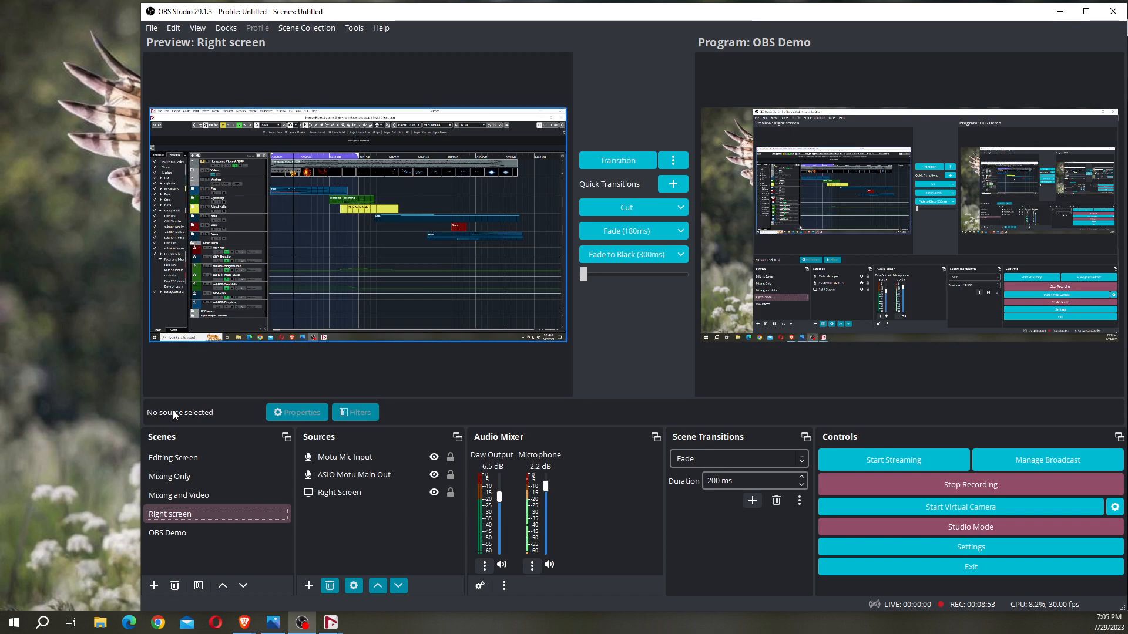
Select the OBS Demo scene and put Mixing and Video on Program.
click(353, 474)
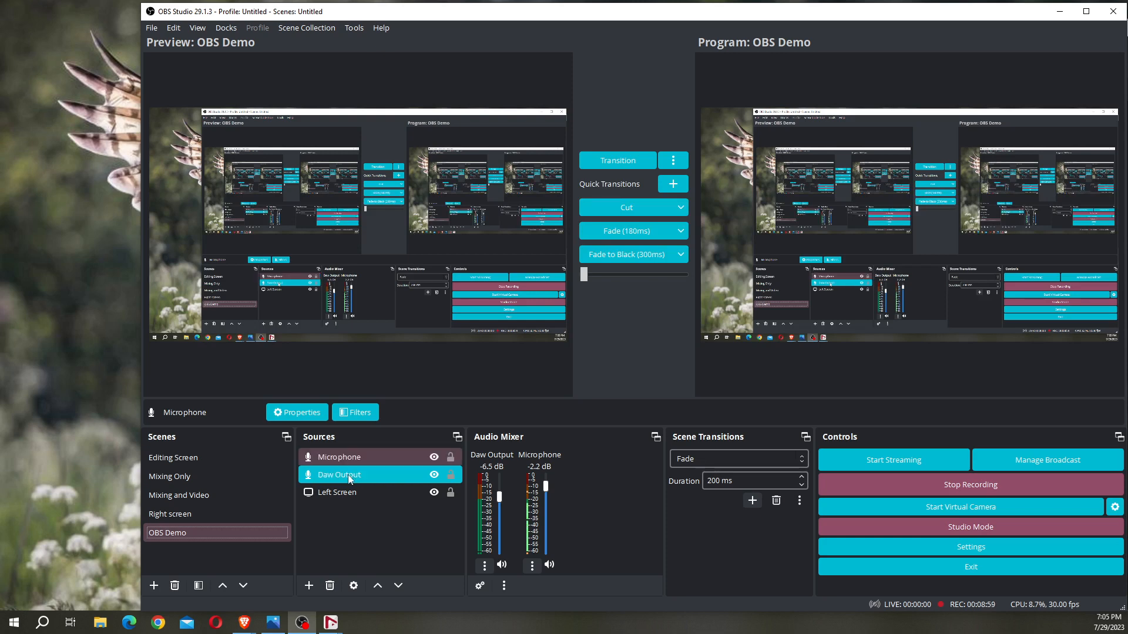
click(172, 458)
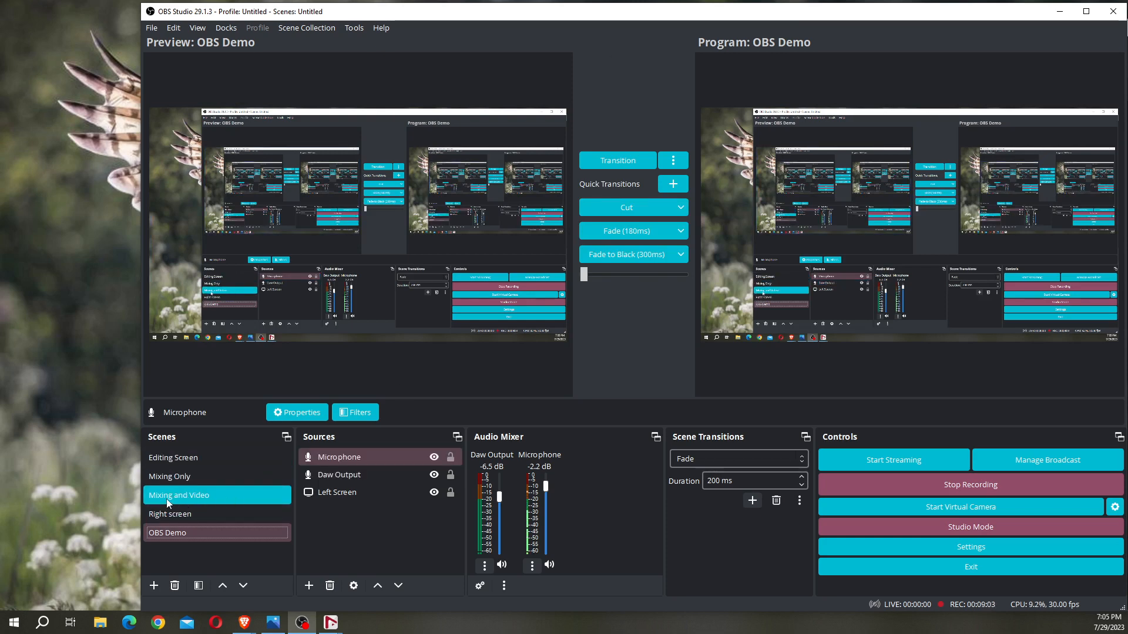
click(179, 495)
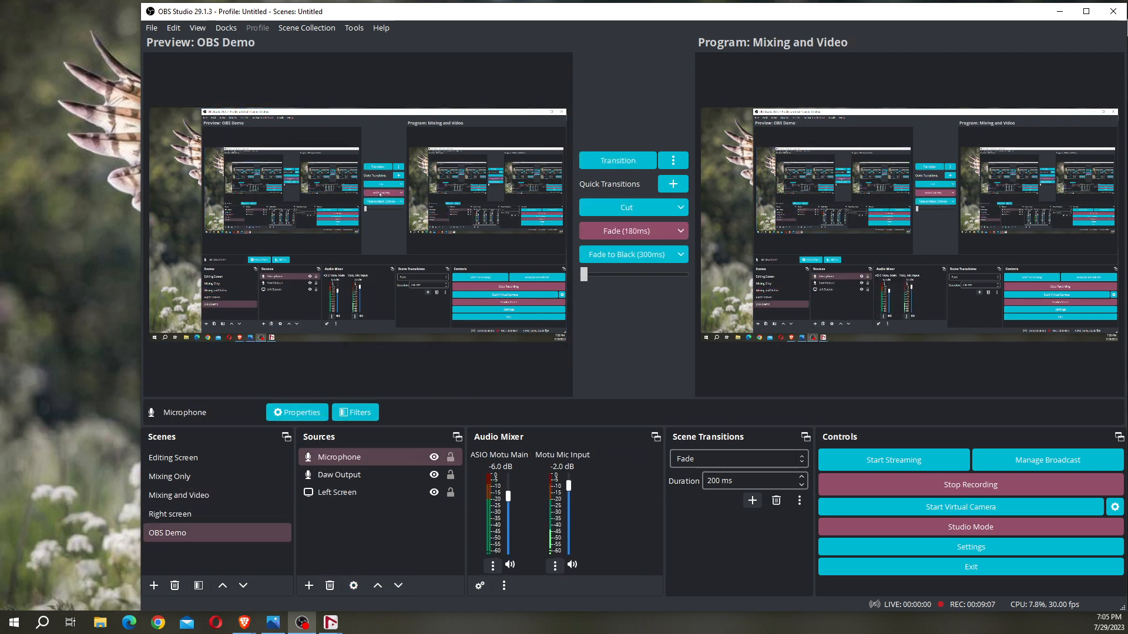
Delete the Microphone and Daw Output sources from OBS Demo.
click(172, 457)
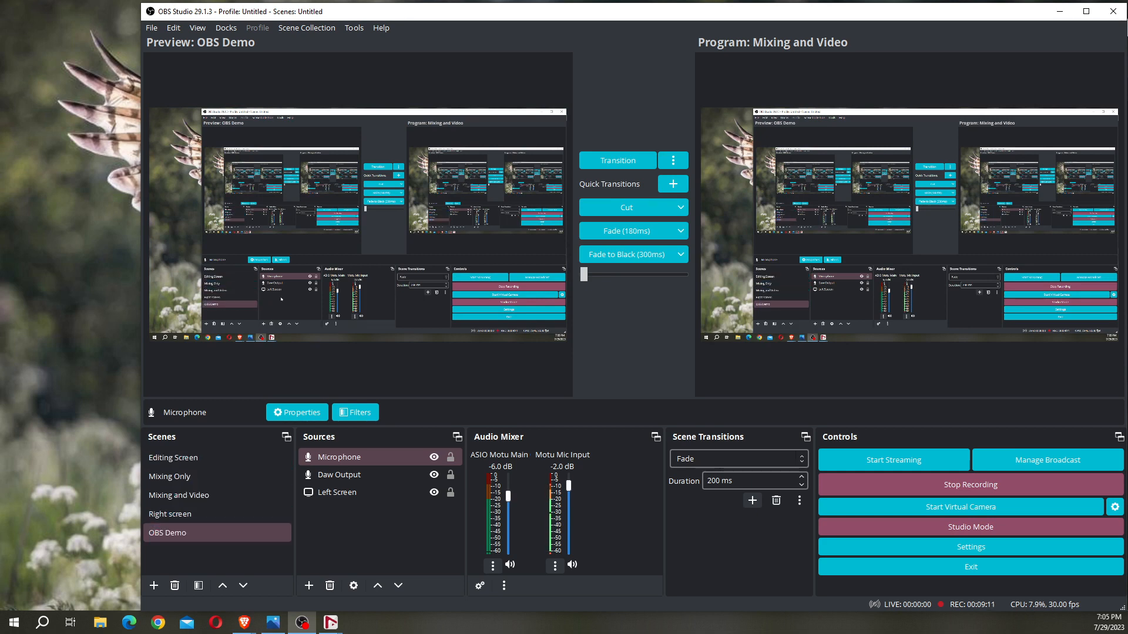
click(338, 492)
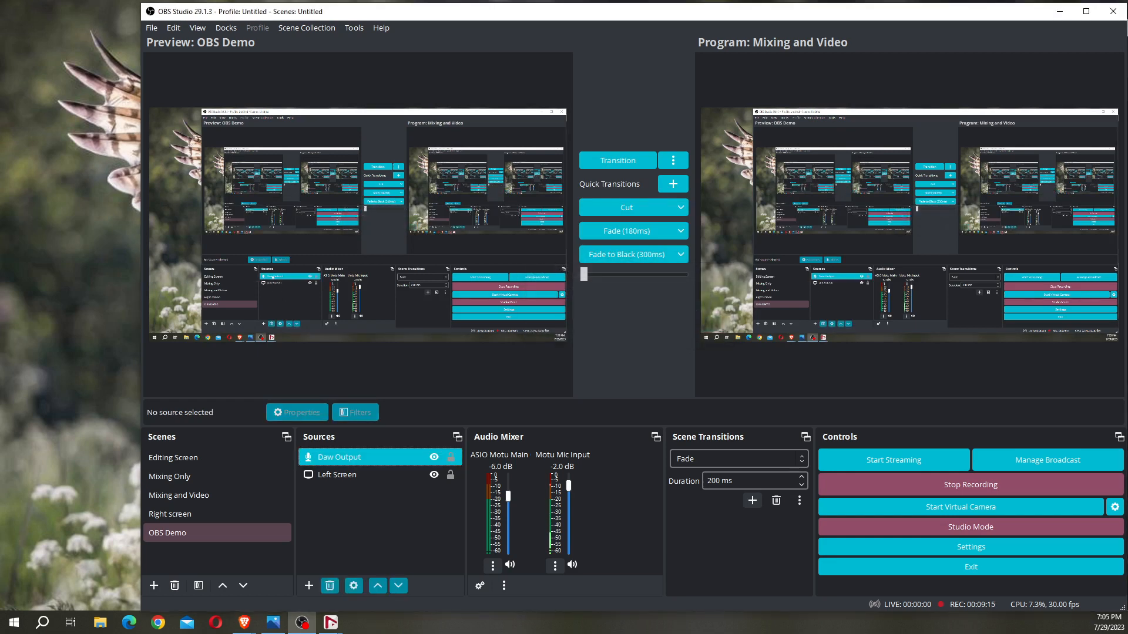
click(329, 585)
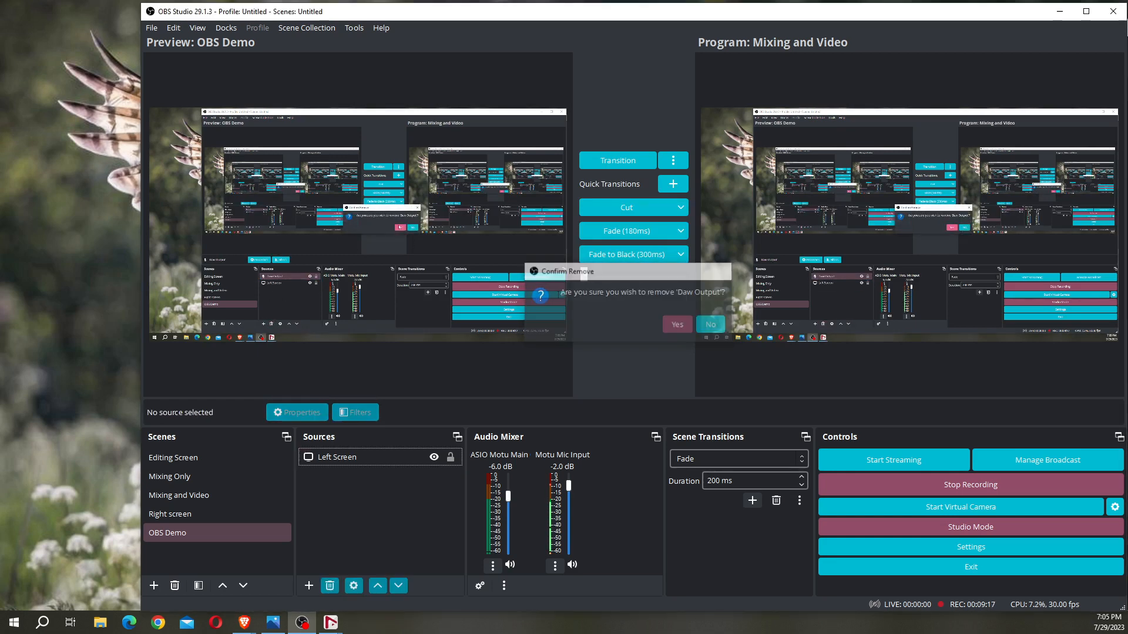
click(676, 325)
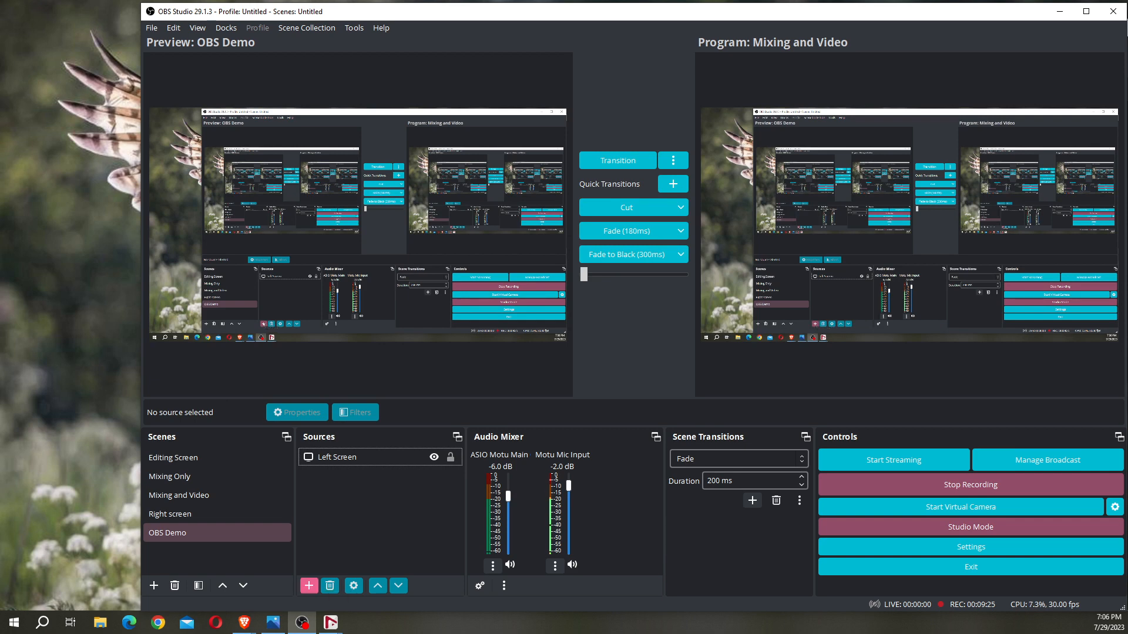
Create an Audio Input Capture source named 'daw' in OBS Demo.
click(309, 586)
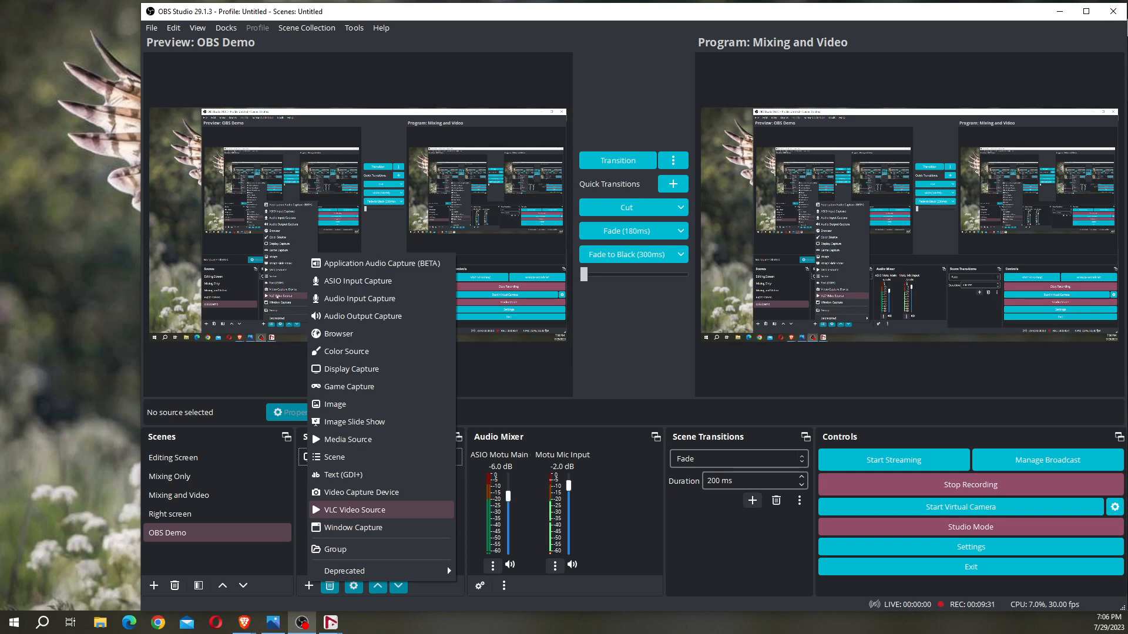
mouse_move(349, 369)
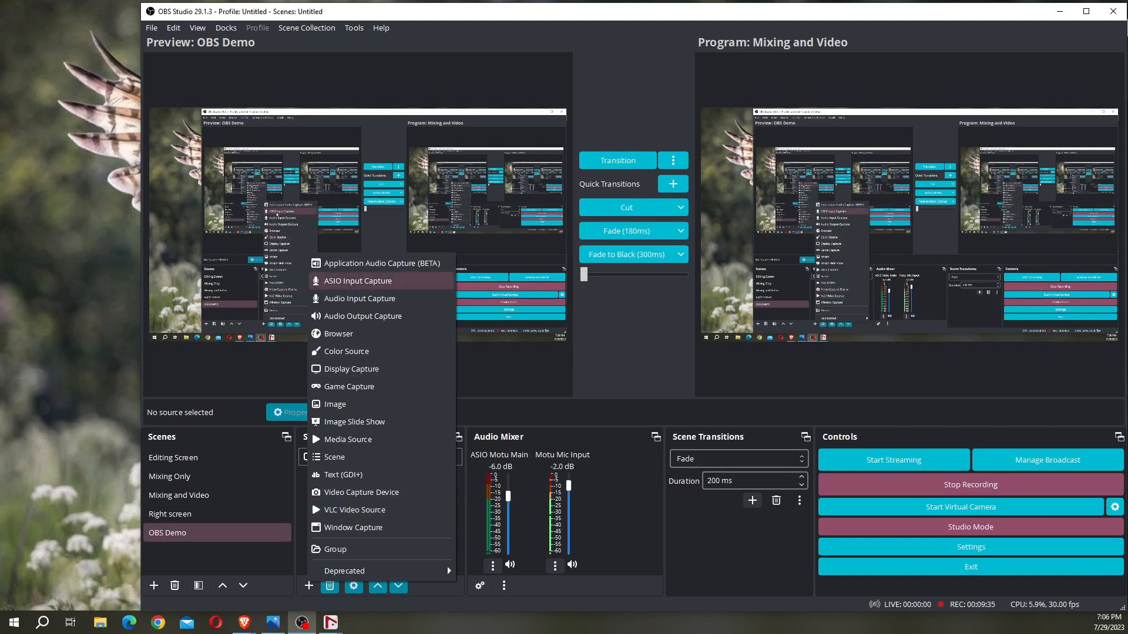
mouse_move(360, 297)
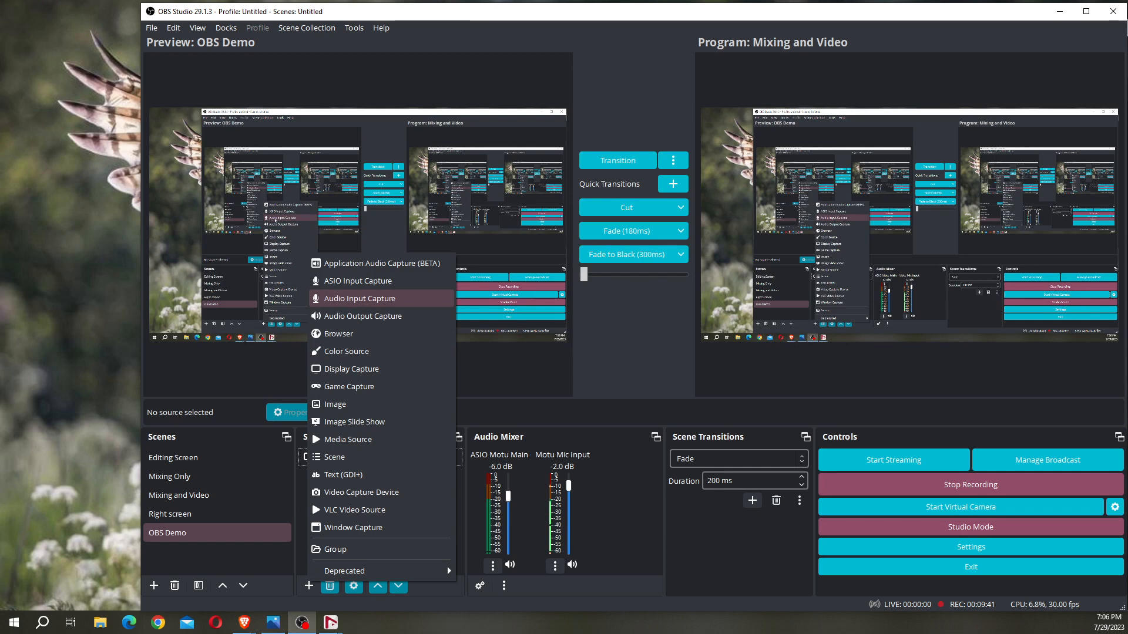
click(358, 298)
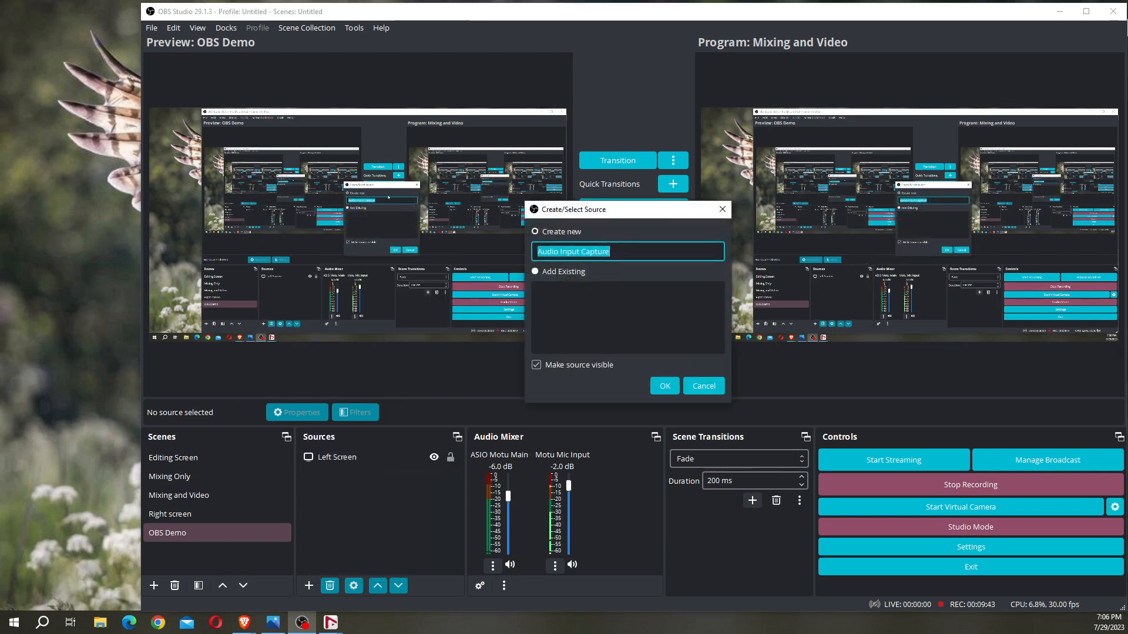
text(saw)
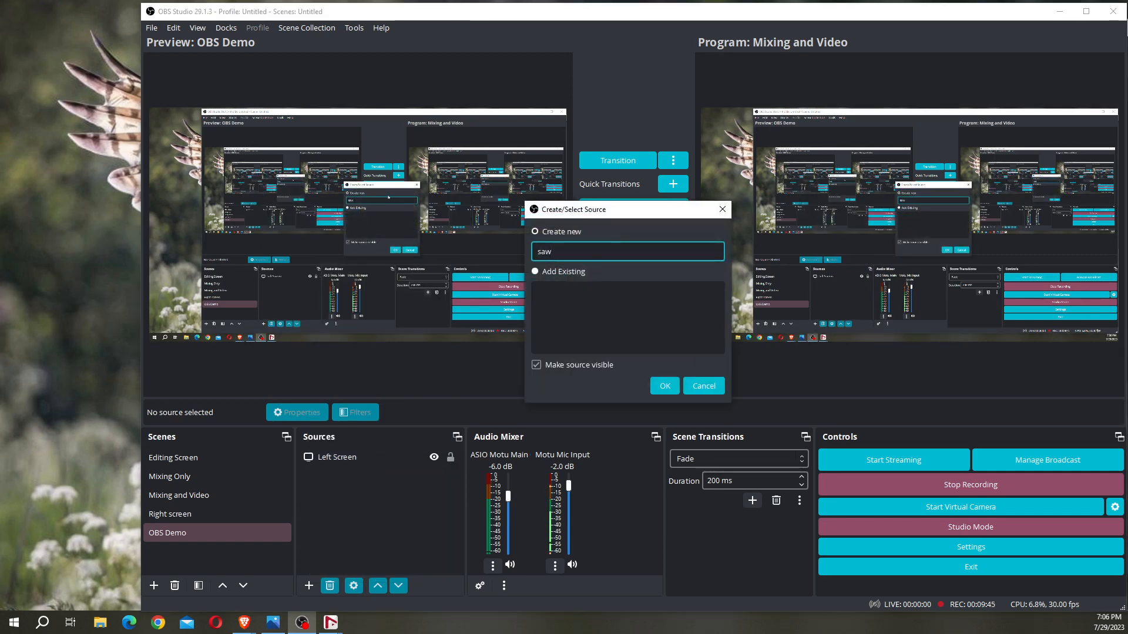
text(daw)
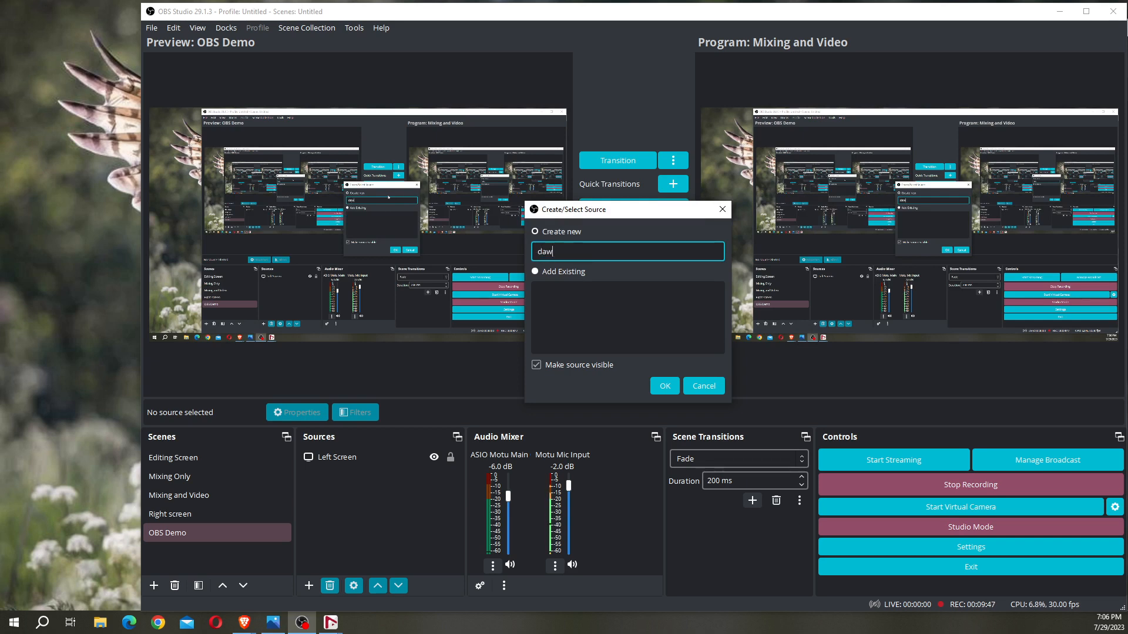
click(663, 386)
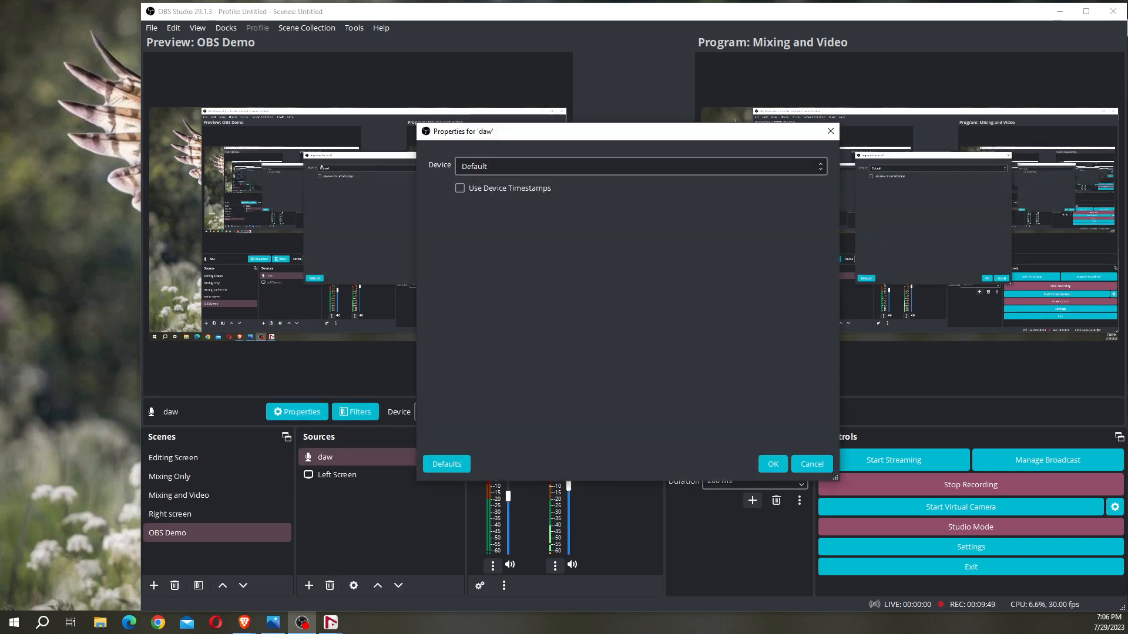
Set daw's capture device to MOTU Return 1-2 and confirm.
click(639, 167)
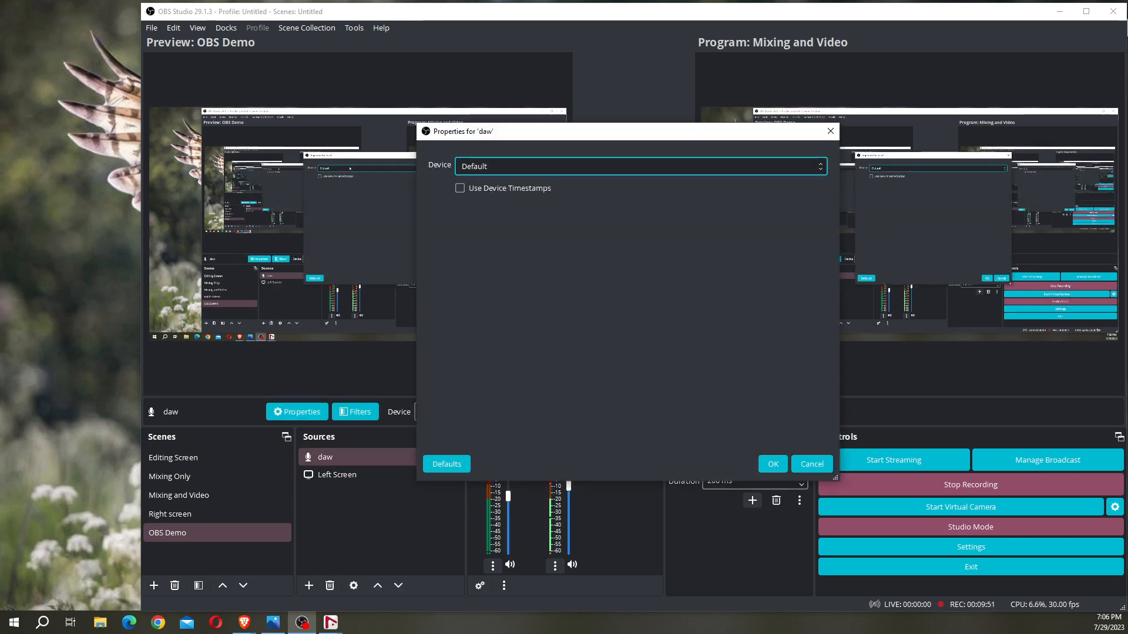
click(638, 166)
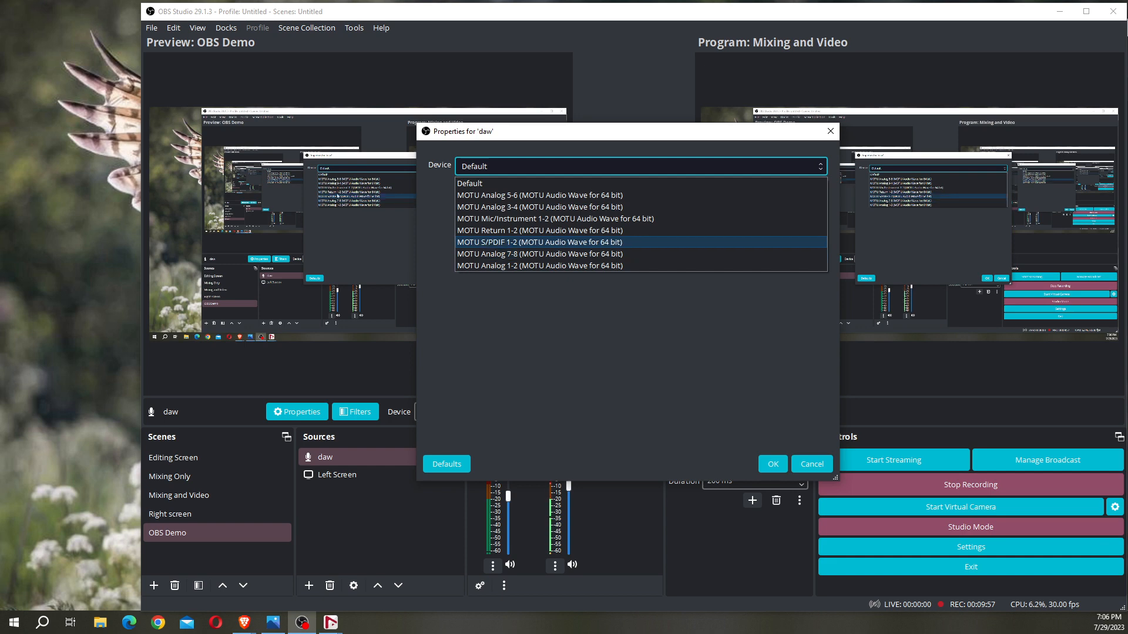
mouse_move(538, 230)
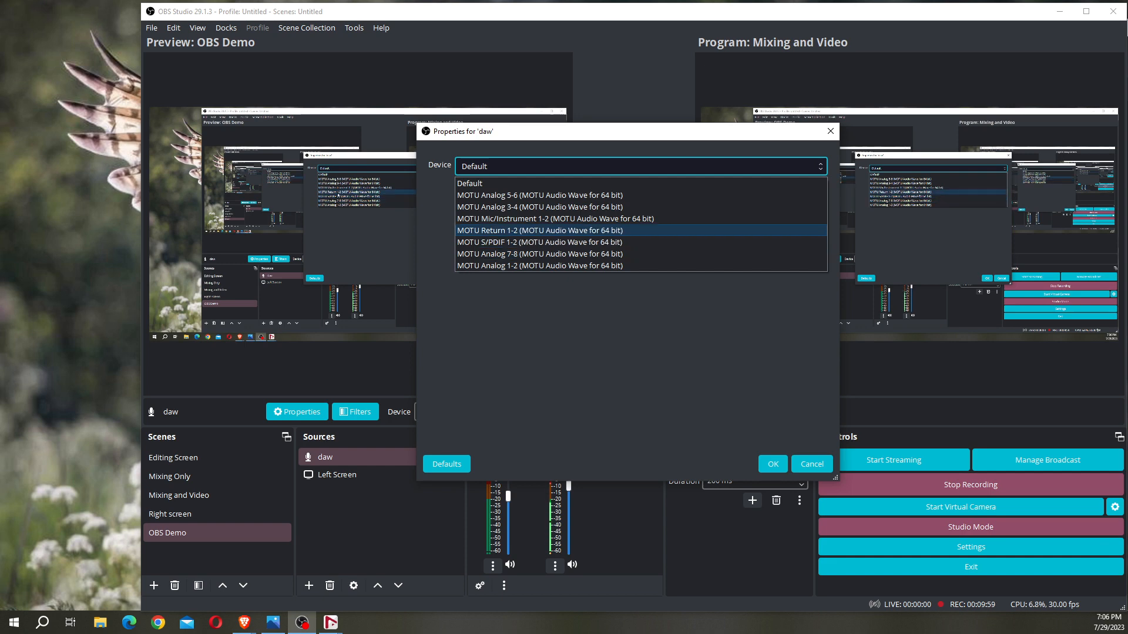
click(538, 230)
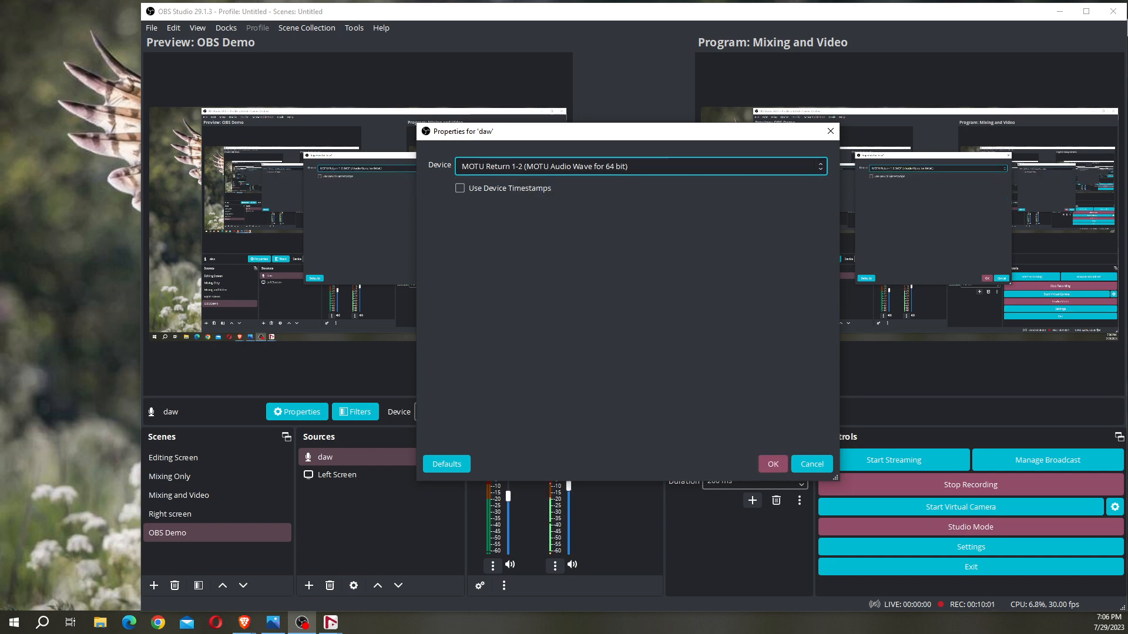
click(639, 166)
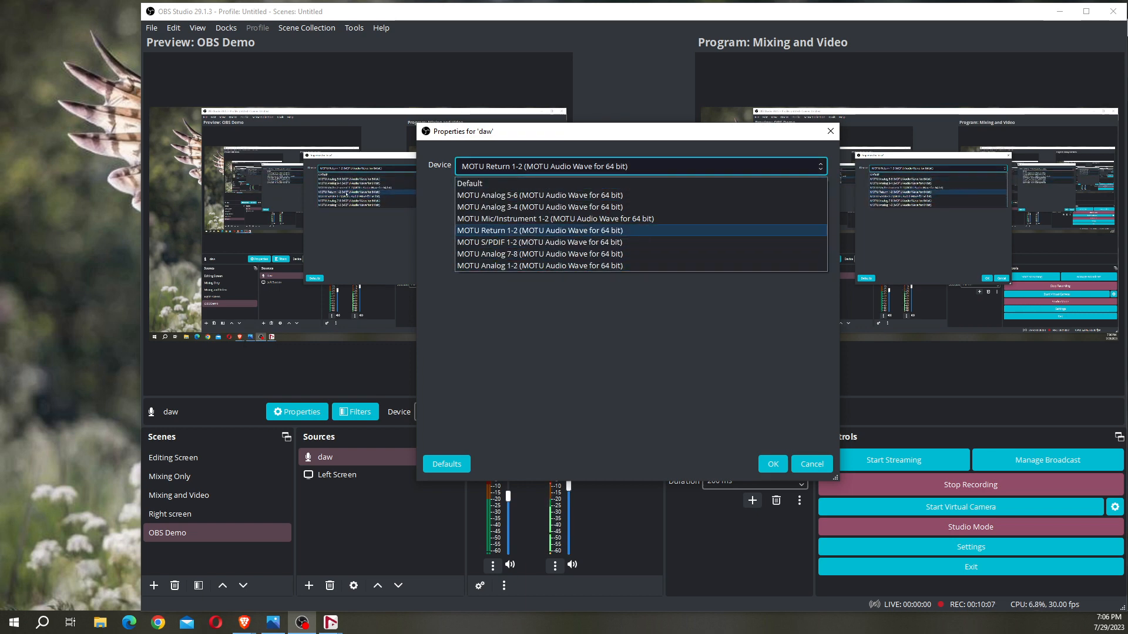
click(771, 464)
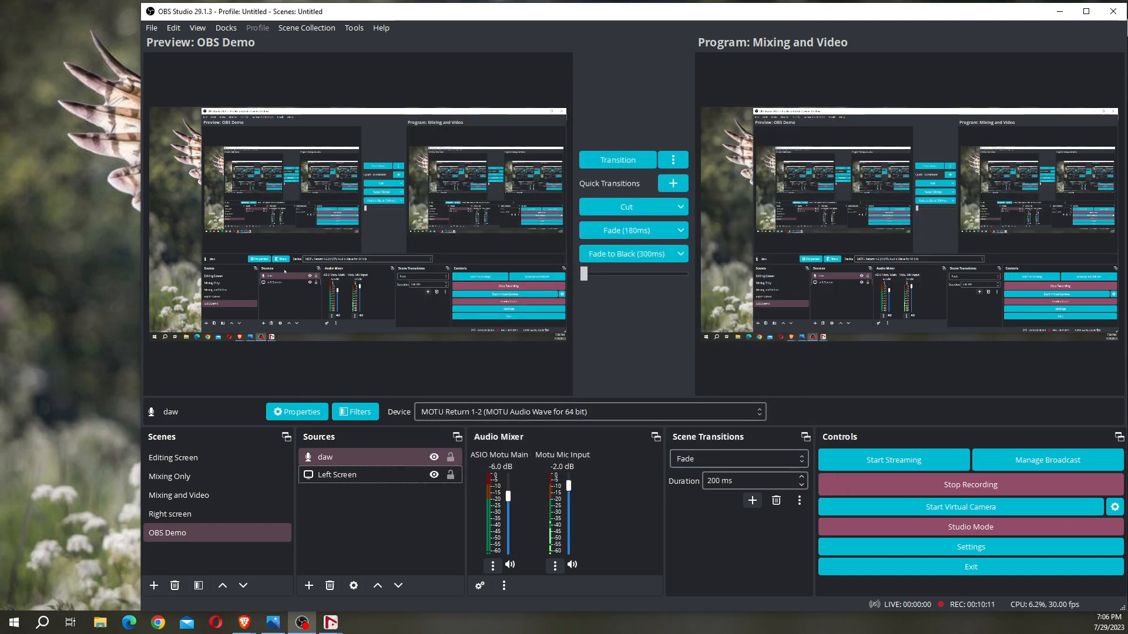
Add another Audio Input Capture source, 'mic', to OBS Demo.
click(309, 586)
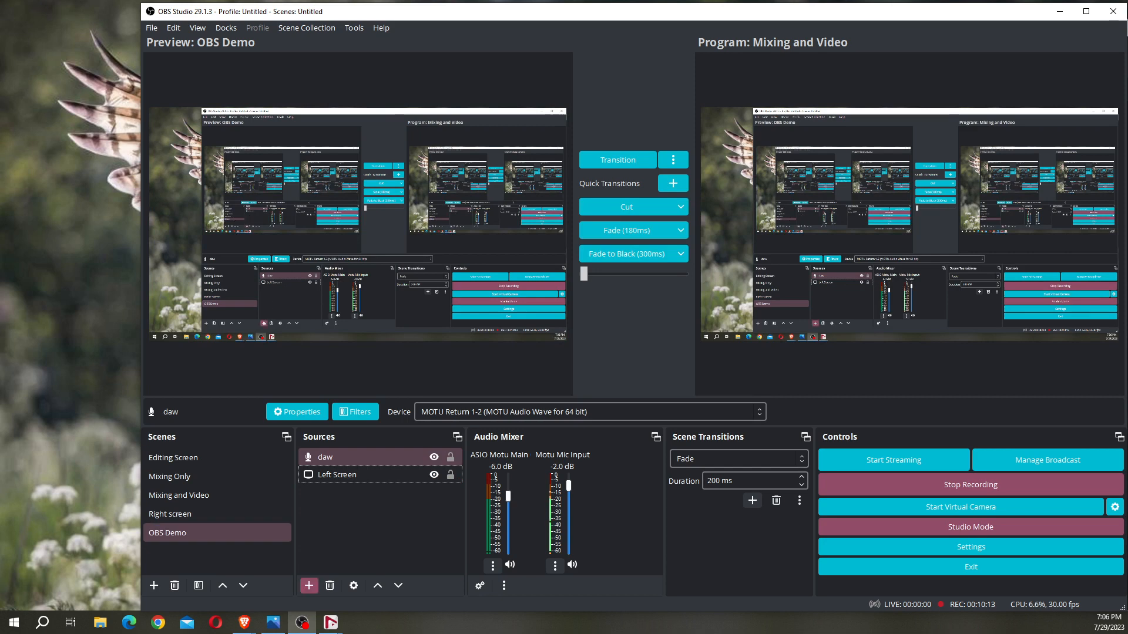
click(308, 585)
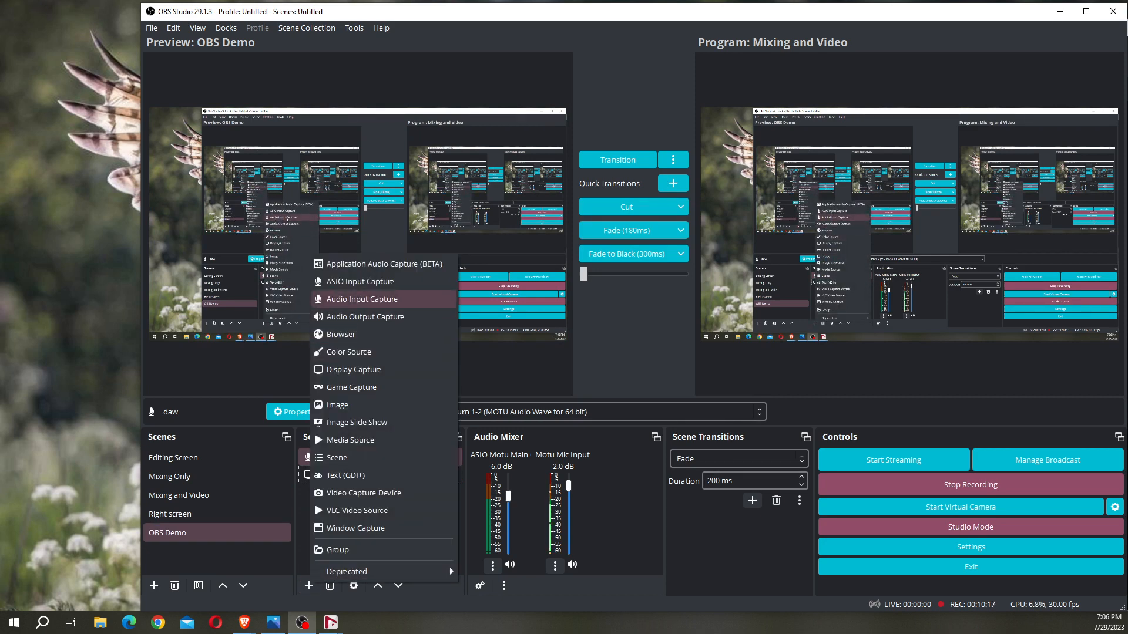
click(362, 298)
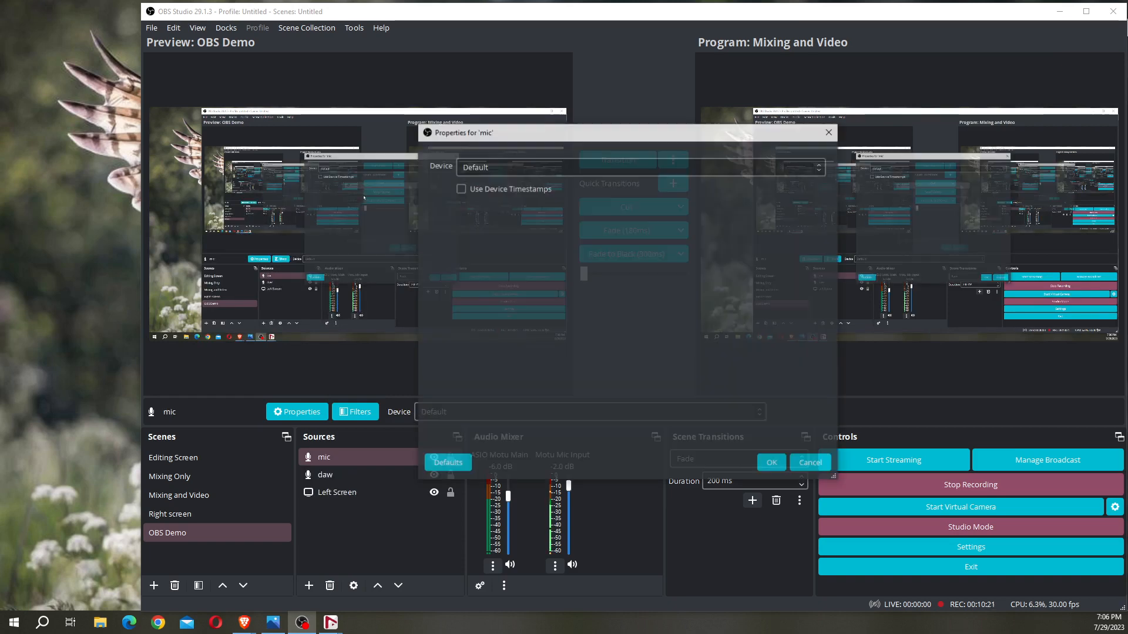
Set mic's capture device to MOTU Mic/Instrument 1-2 and confirm.
click(636, 166)
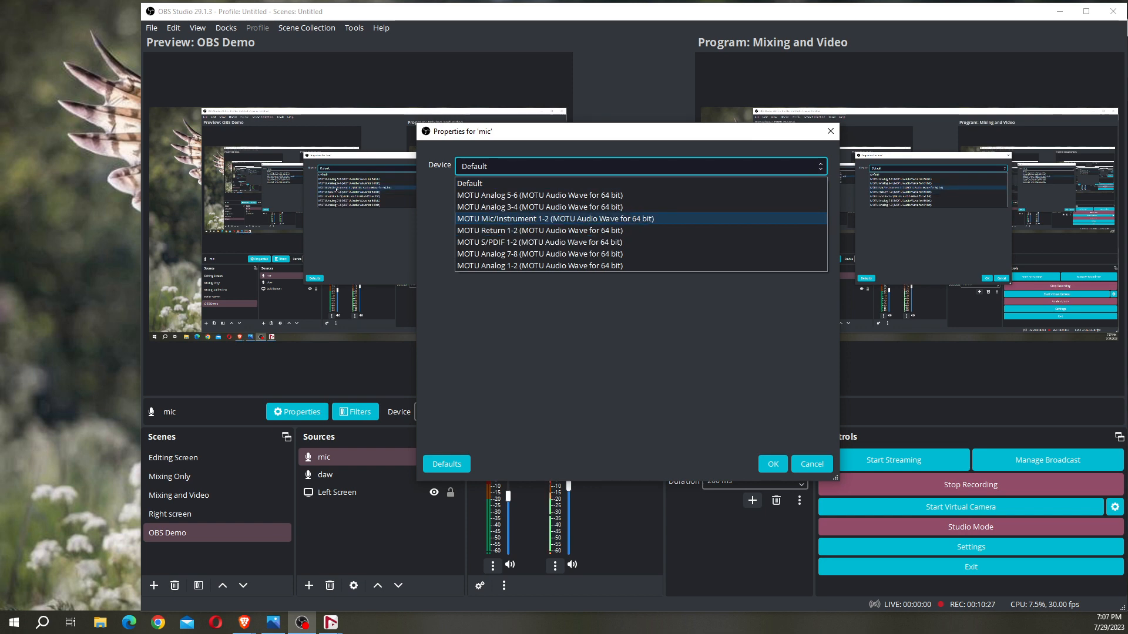
click(554, 218)
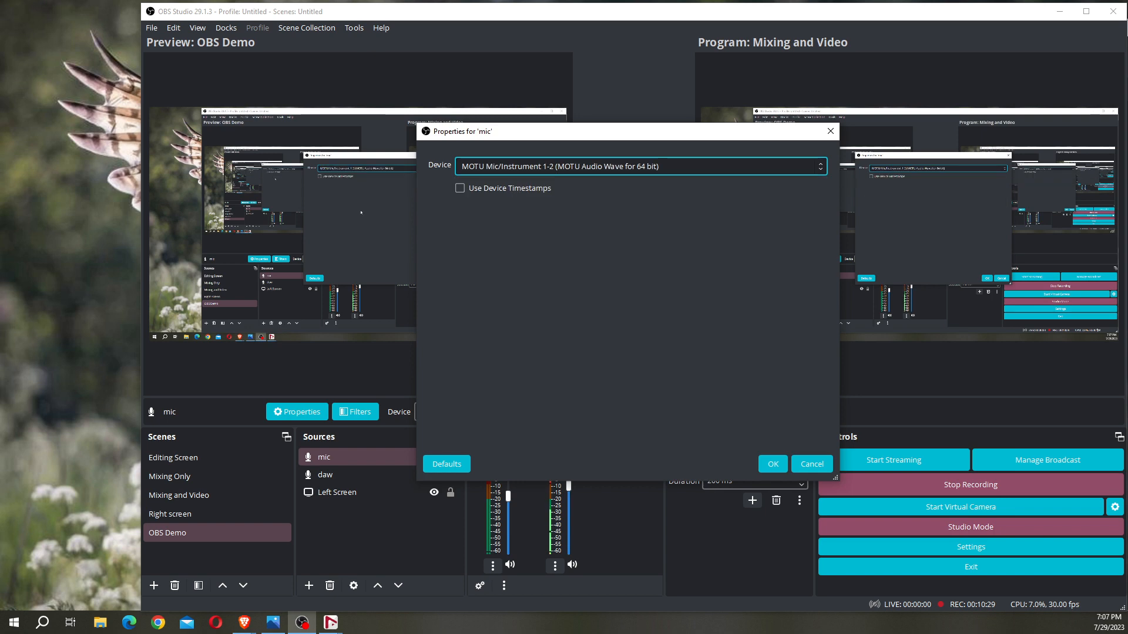
click(771, 464)
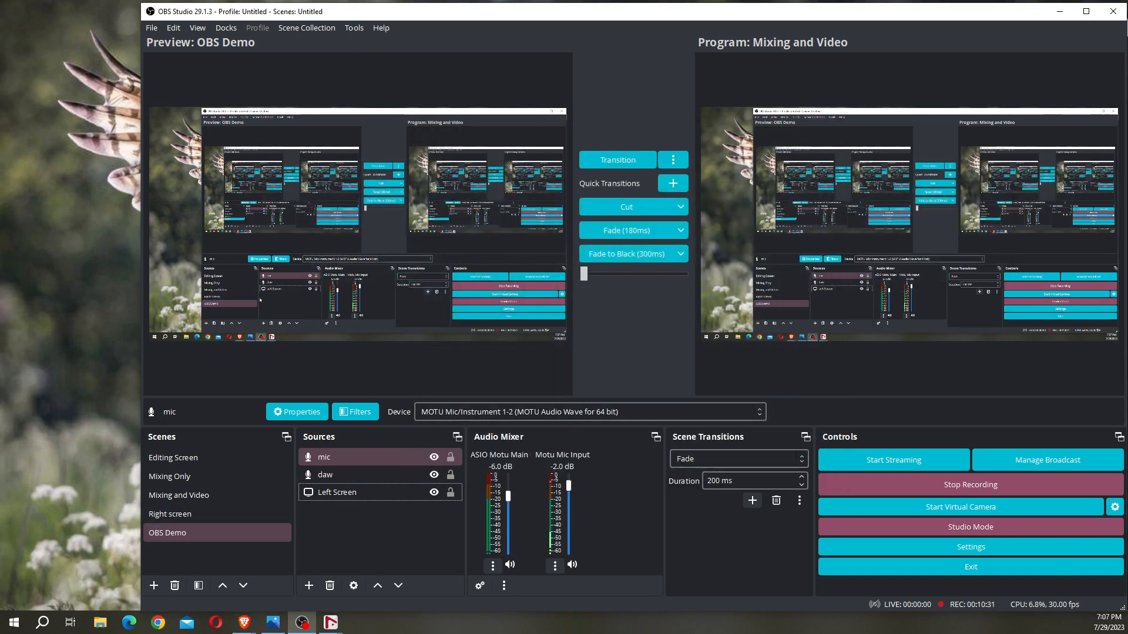
click(625, 206)
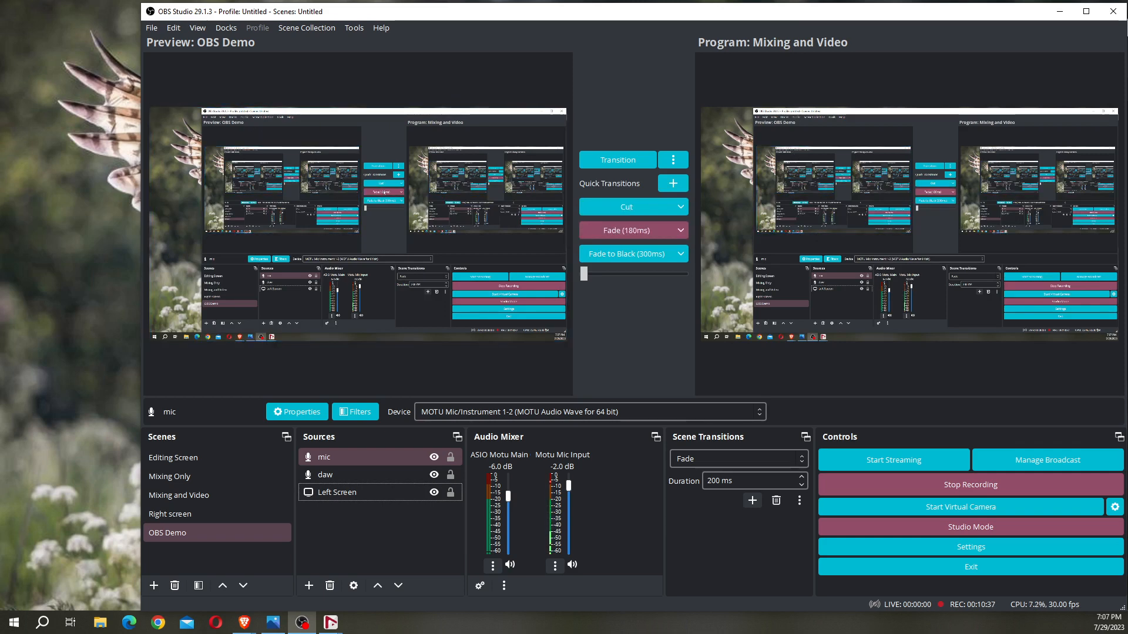
Fade OBS Demo to Program and lower daw to -4.1 dB, mic to -3.6 dB.
click(179, 495)
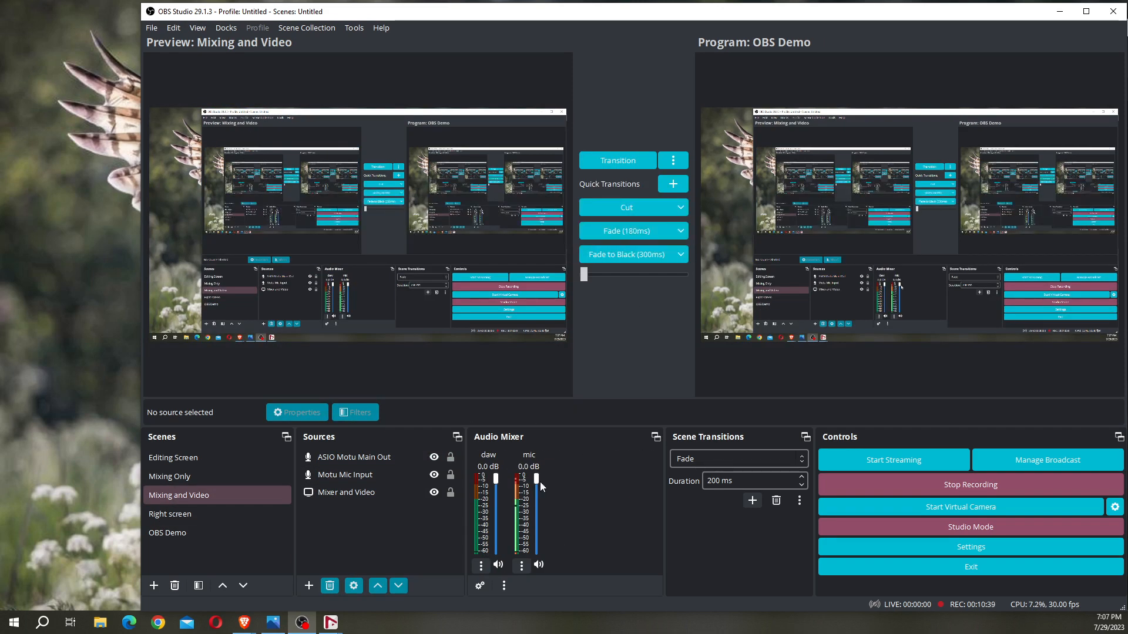
drag(538, 478, 518, 486)
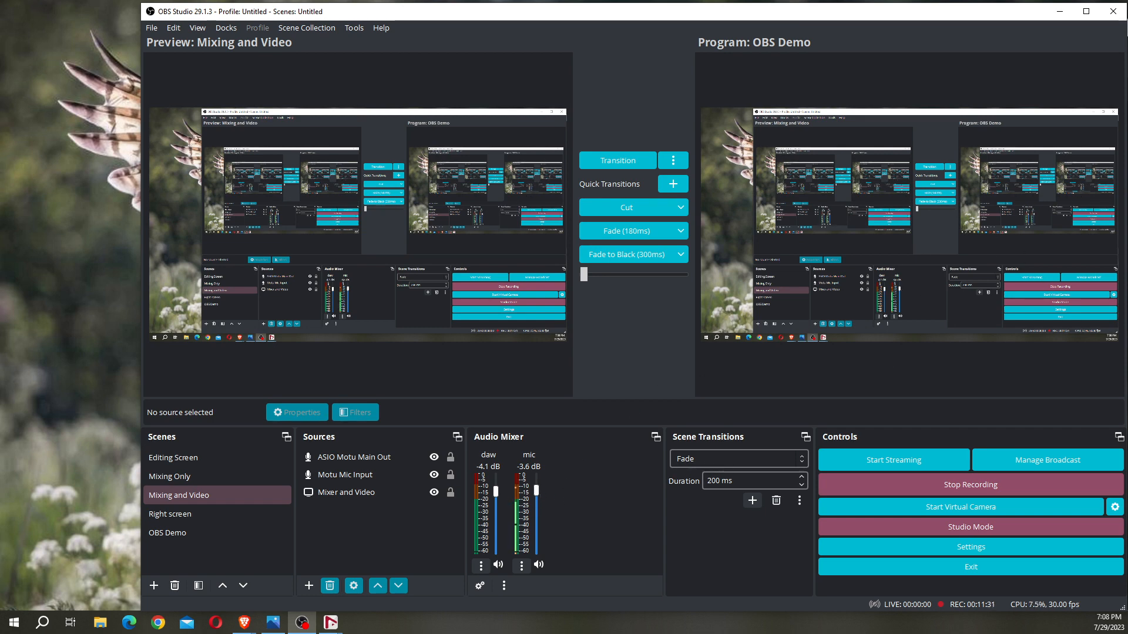
mouse_move(955, 308)
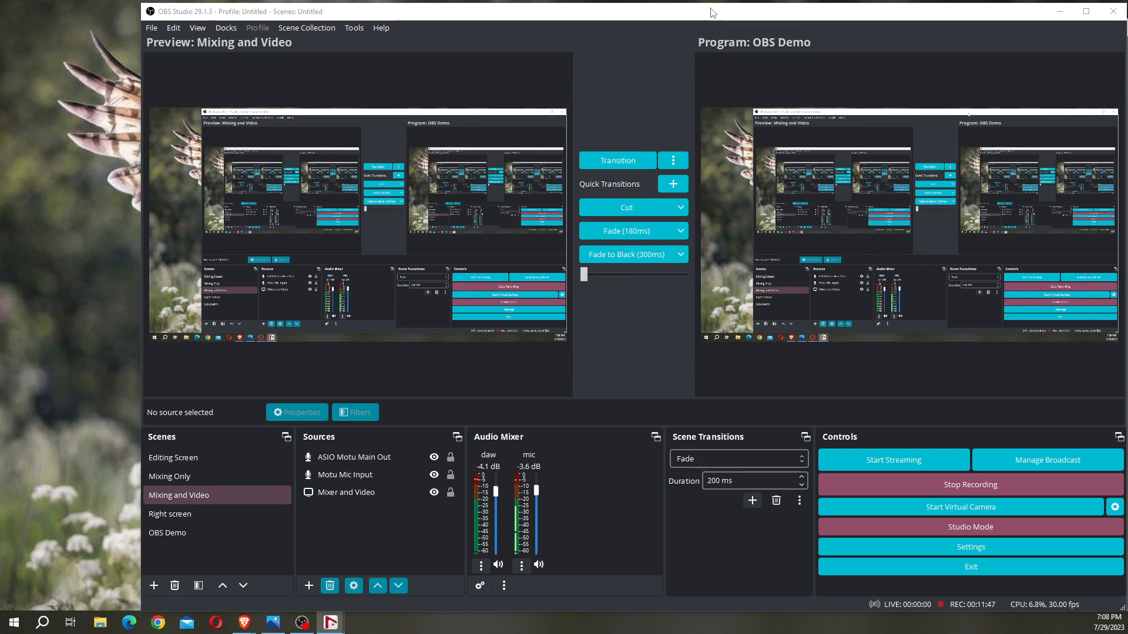
click(179, 495)
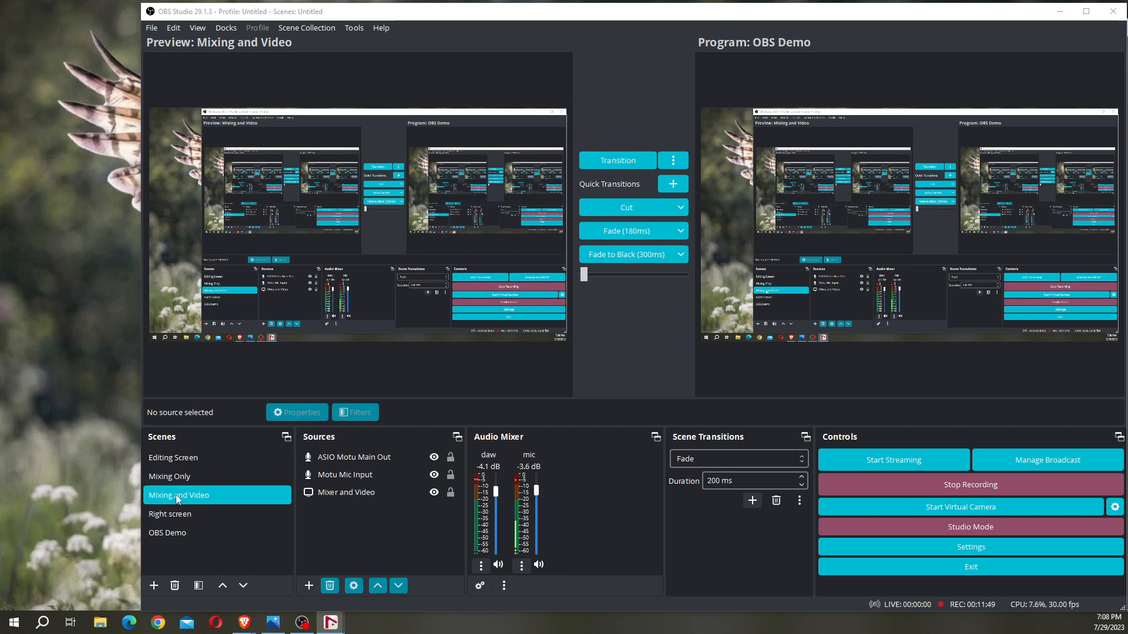